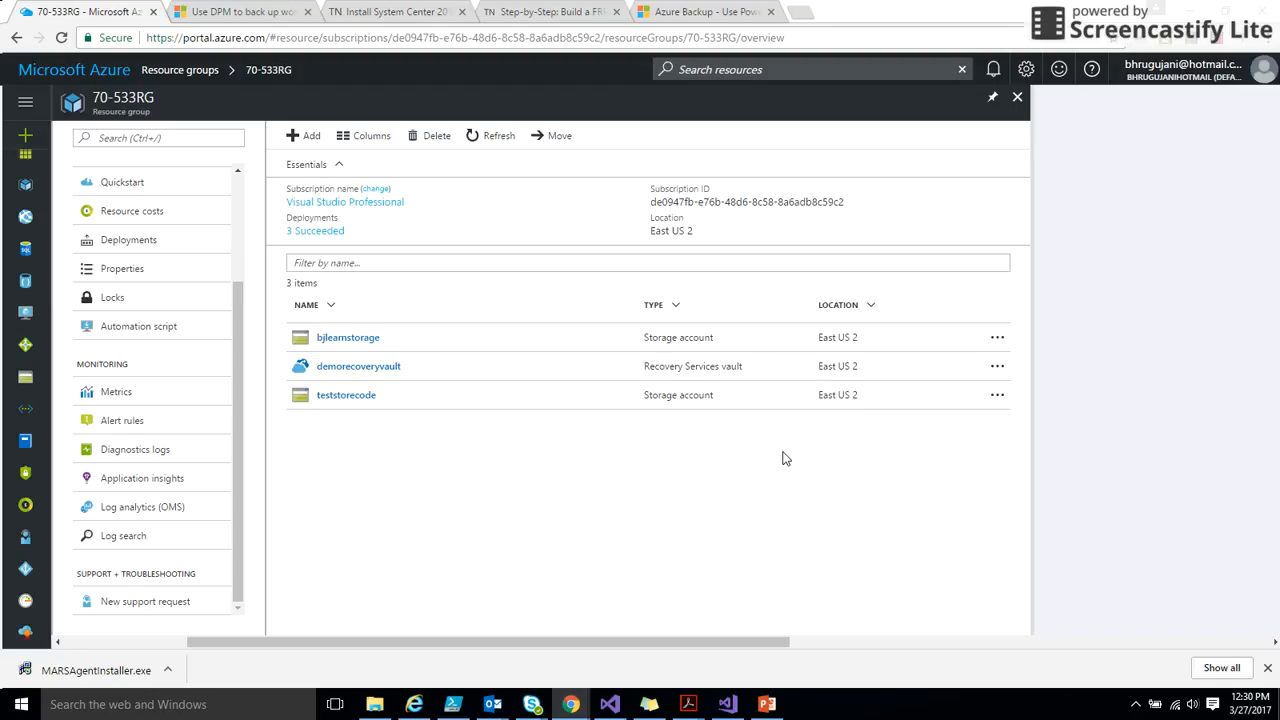
mouse_move(348, 370)
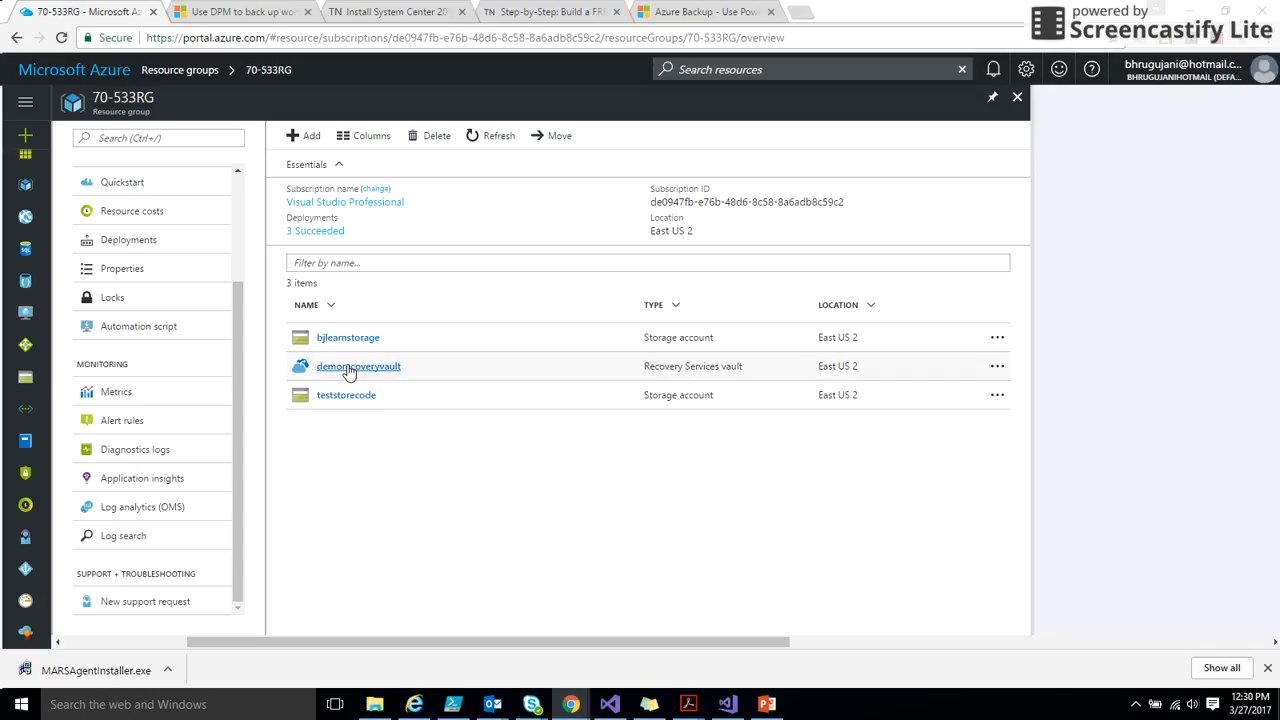
Step: Open the demorecoveryvault Recovery Services vault from the 70-533RG resource group
left_click(358, 366)
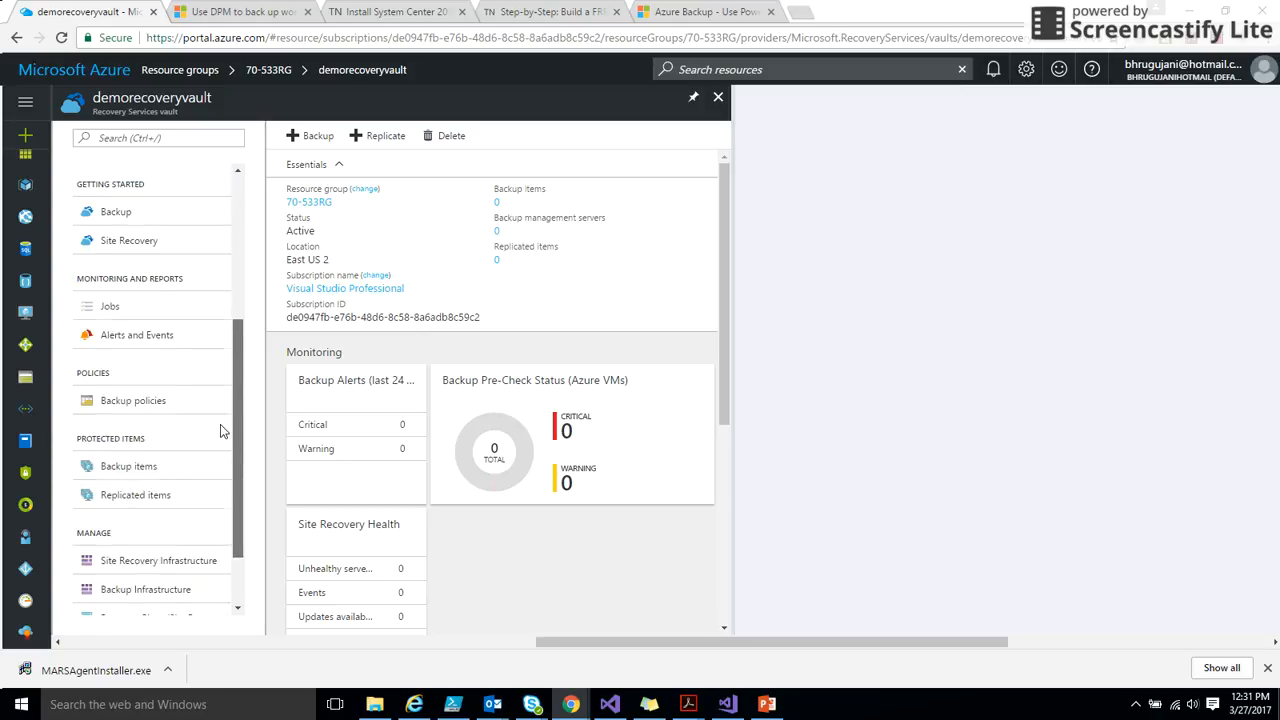
scroll("down", 3)
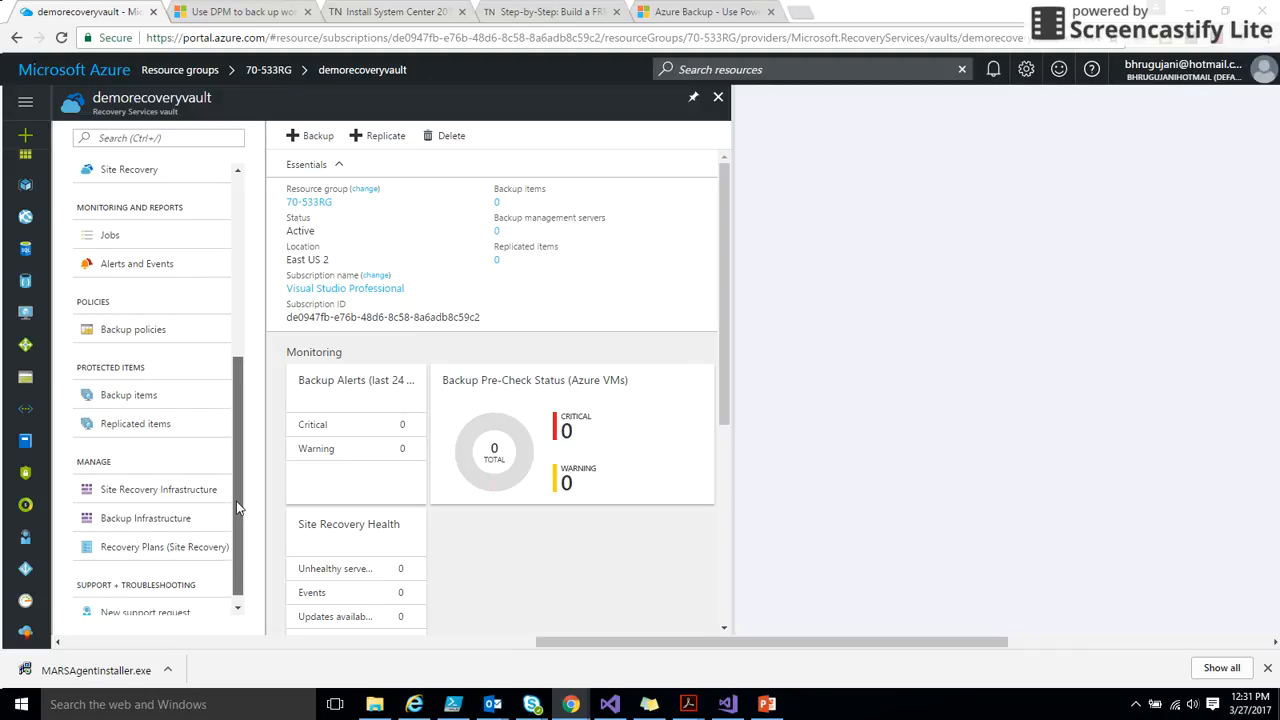
scroll("down", 3)
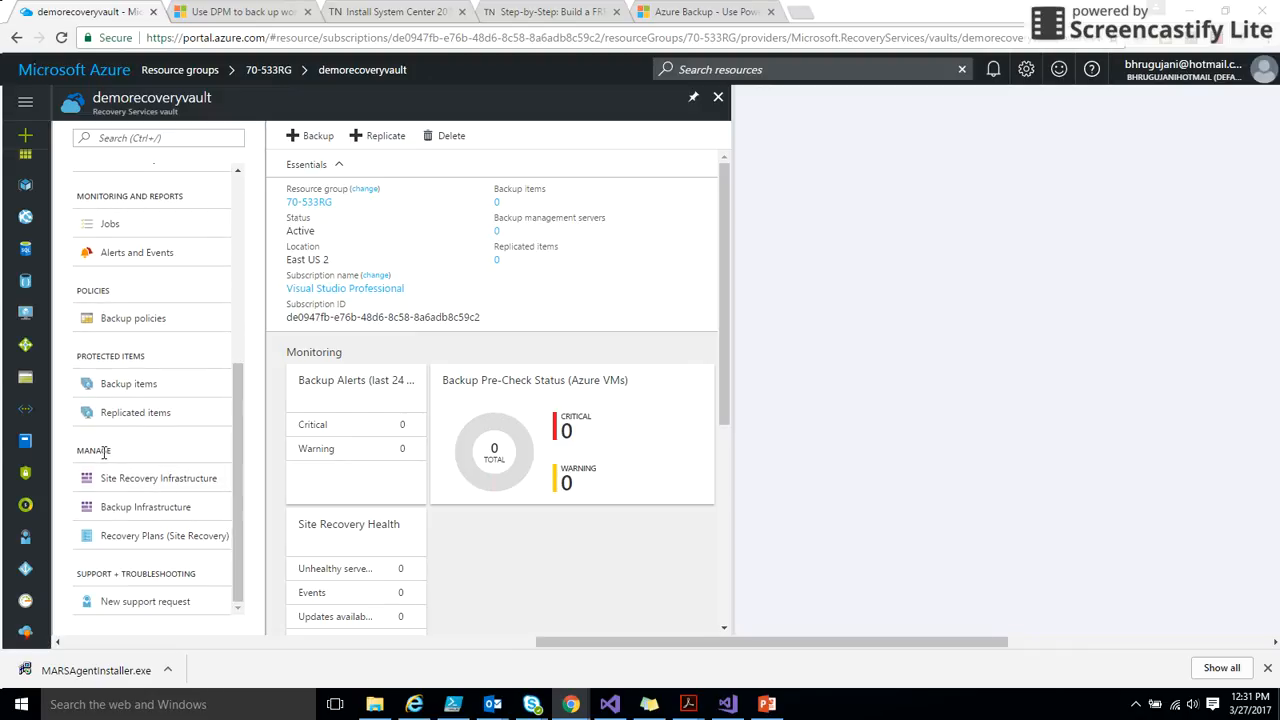
mouse_move(170, 490)
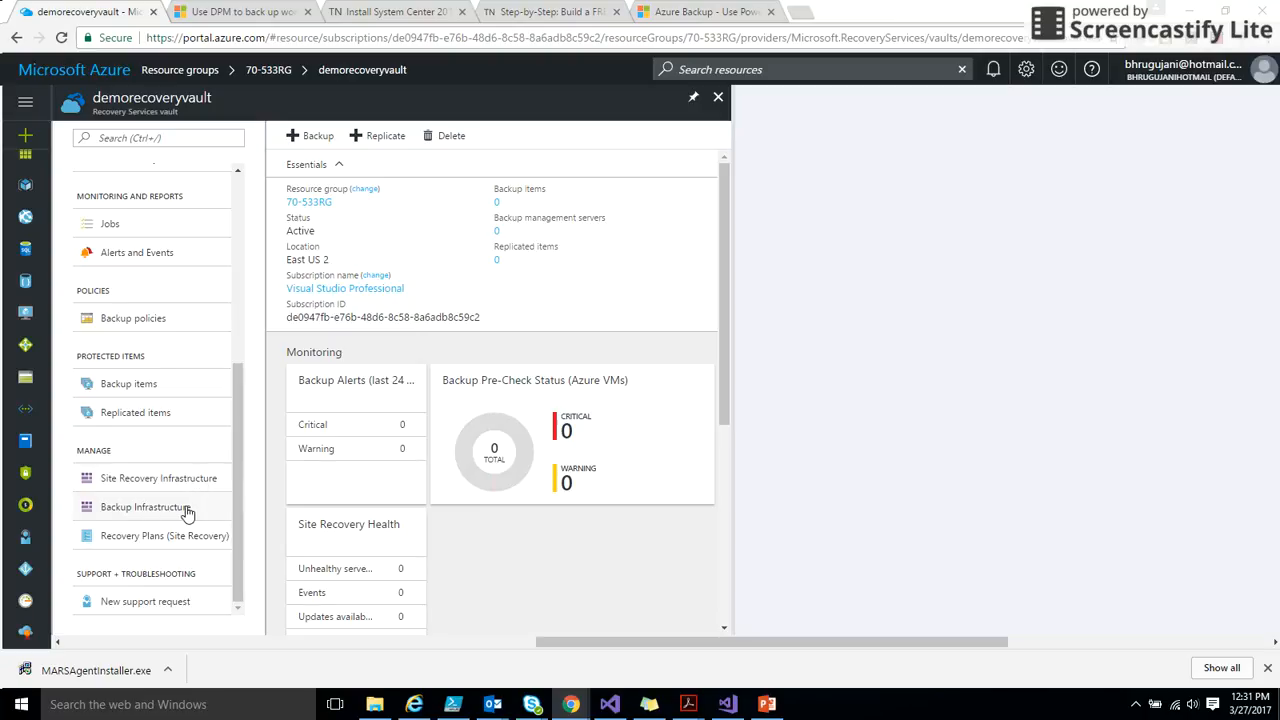
mouse_move(200, 524)
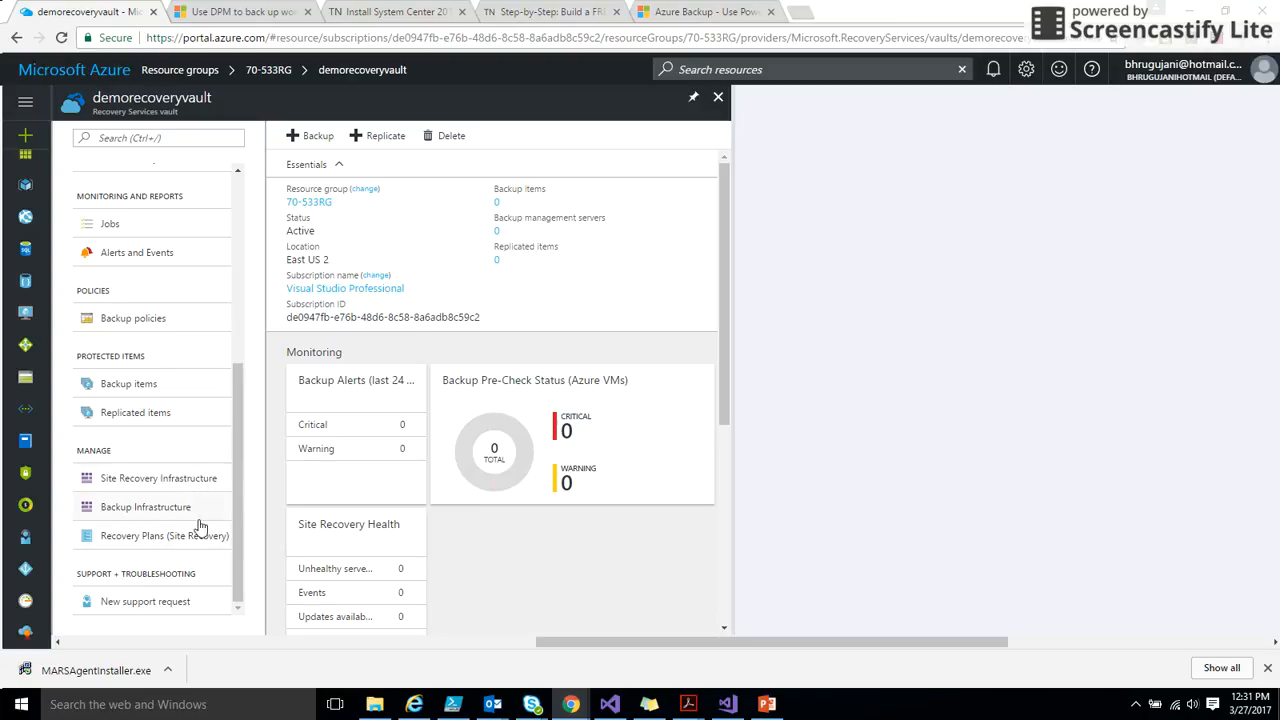
mouse_move(198, 544)
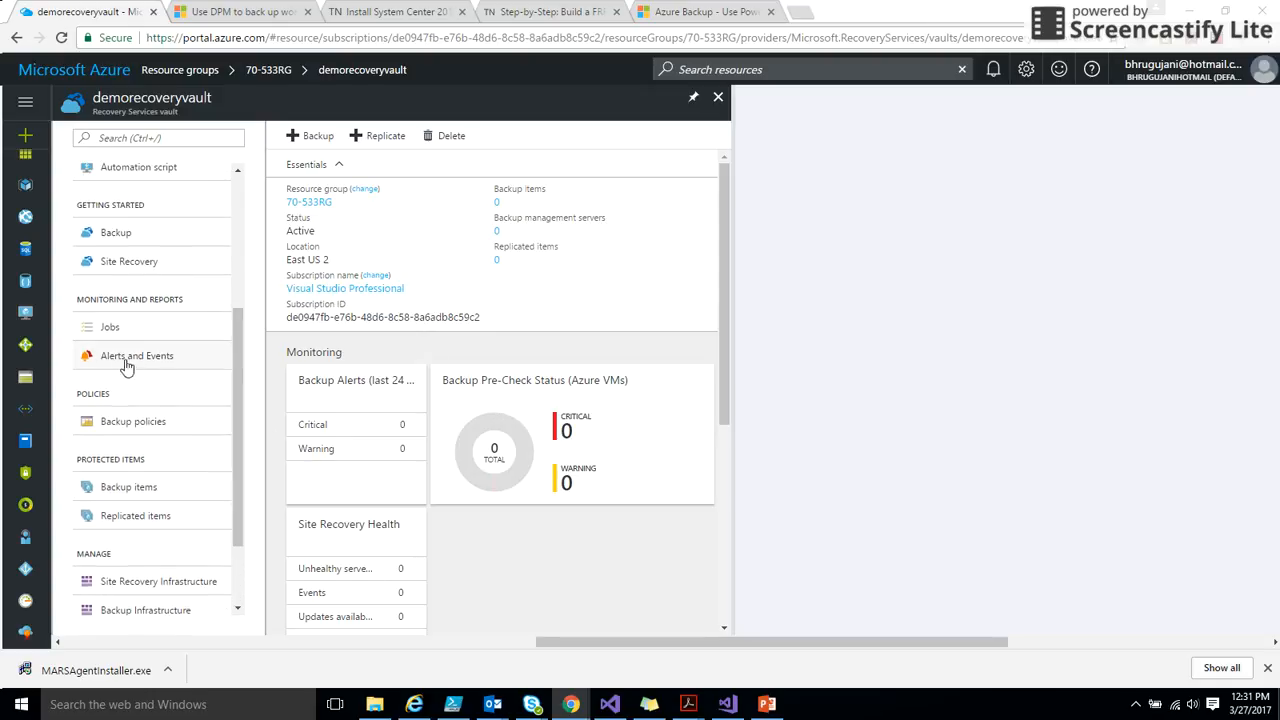
mouse_move(228, 356)
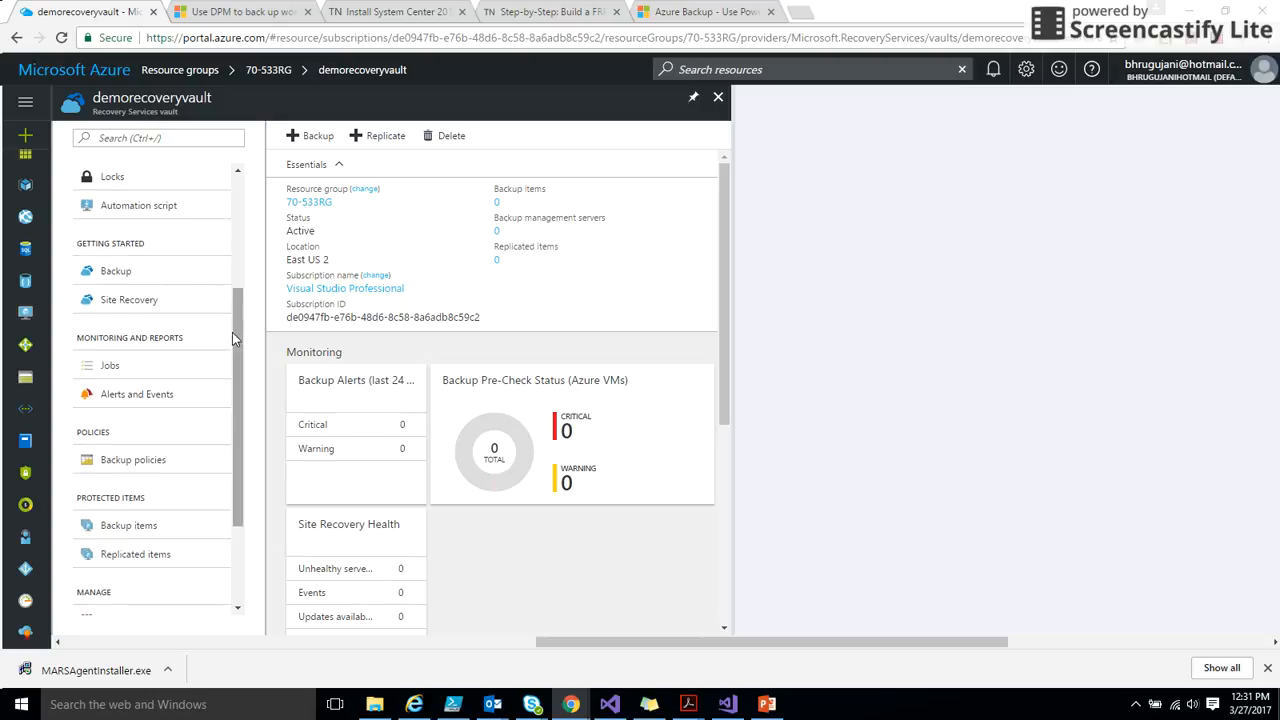
mouse_move(238, 344)
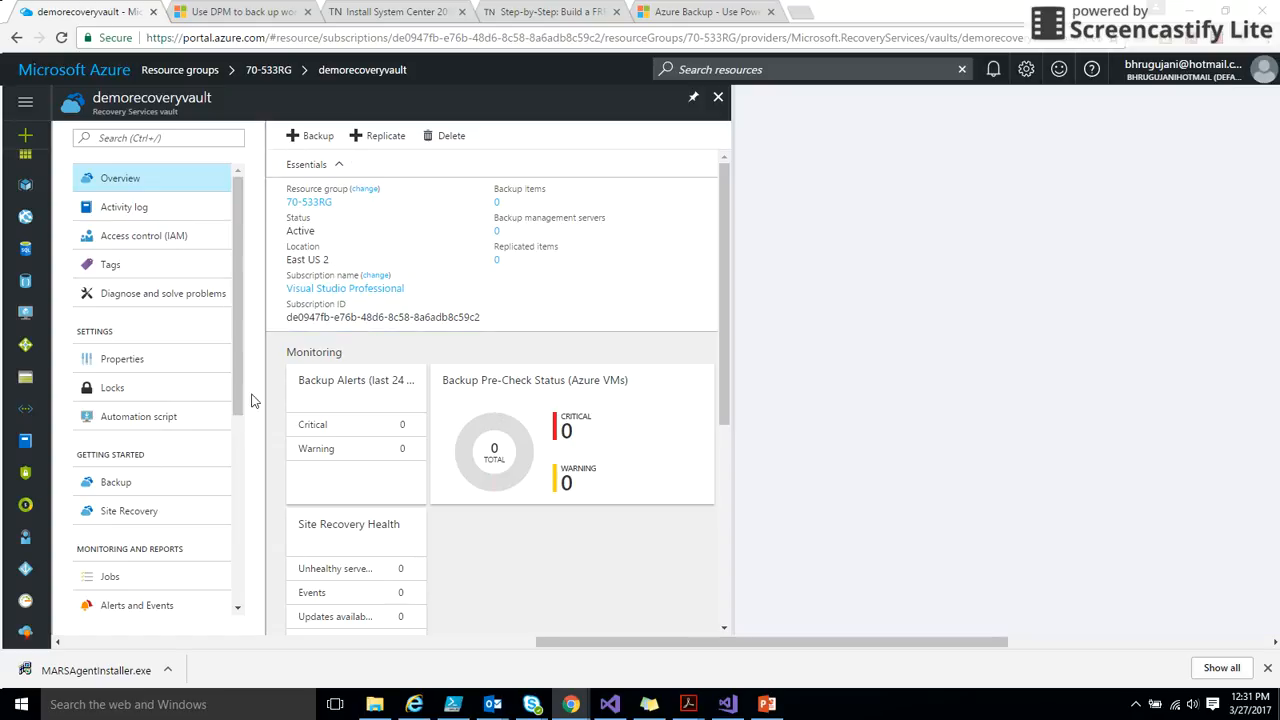
scroll("down", 3)
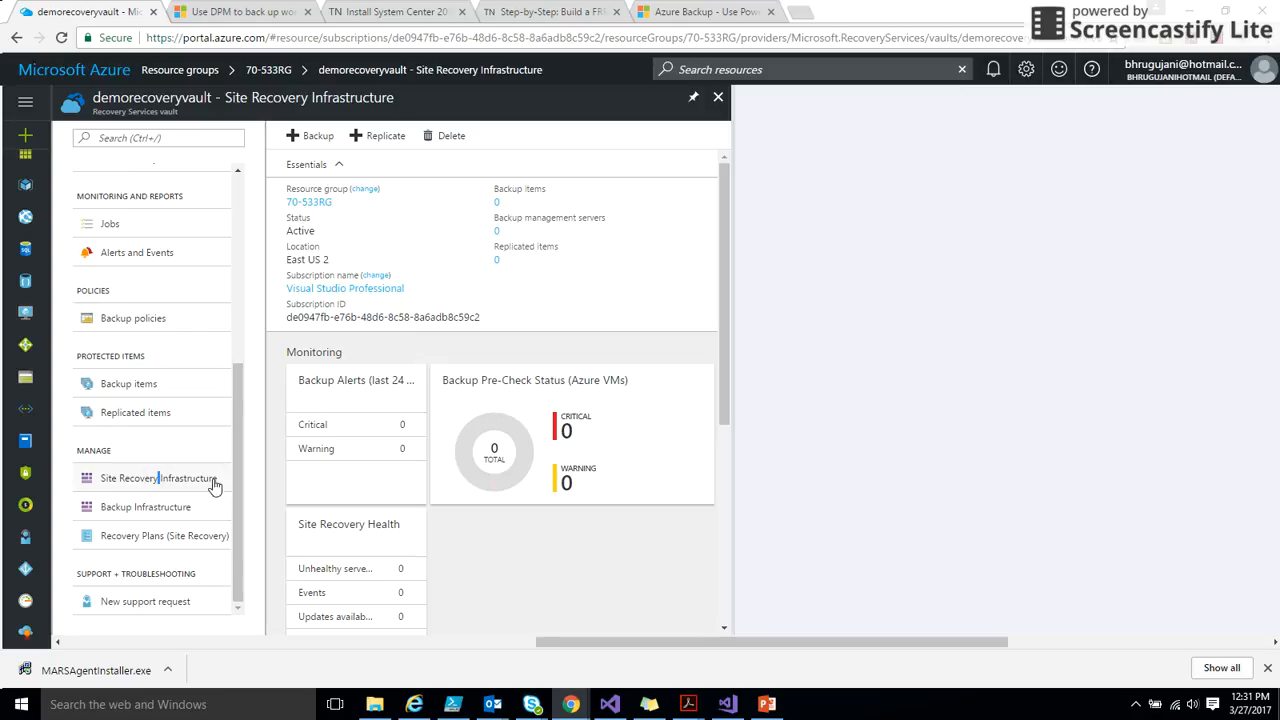
Step: Show the vault's Site Recovery Infrastructure VMM Servers list, which has no servers registered
left_click(160, 478)
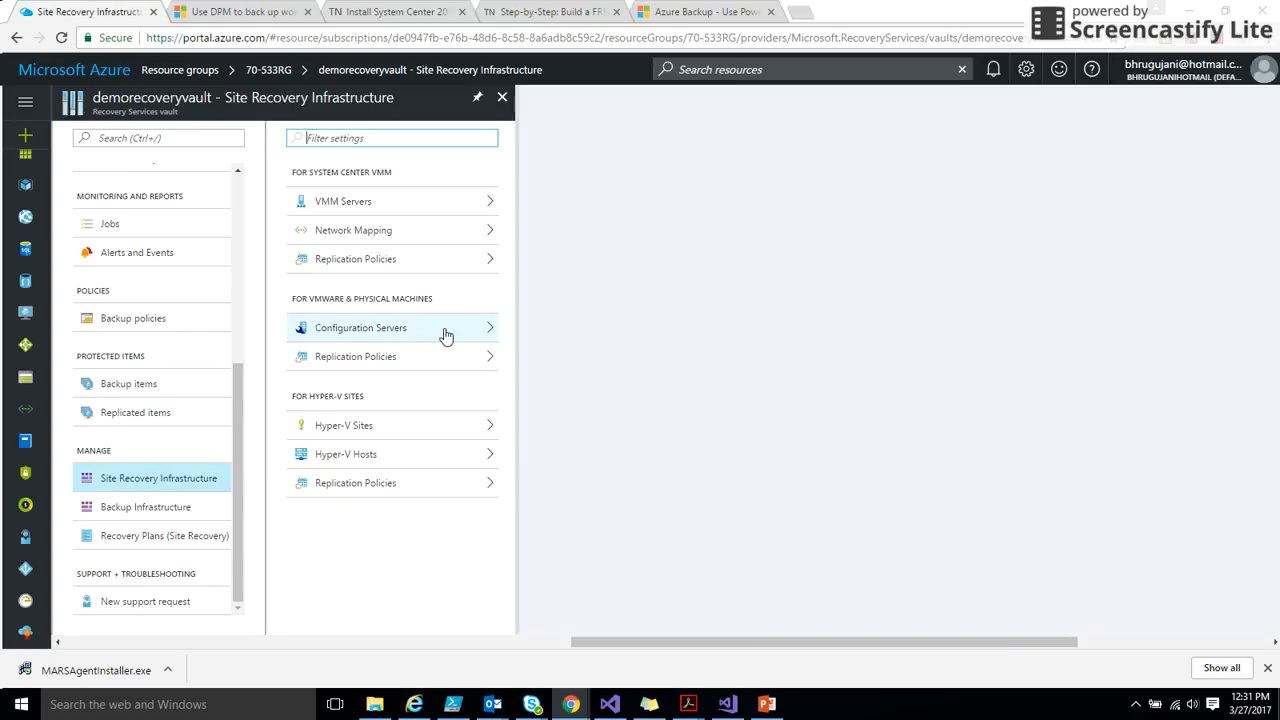
mouse_move(396, 200)
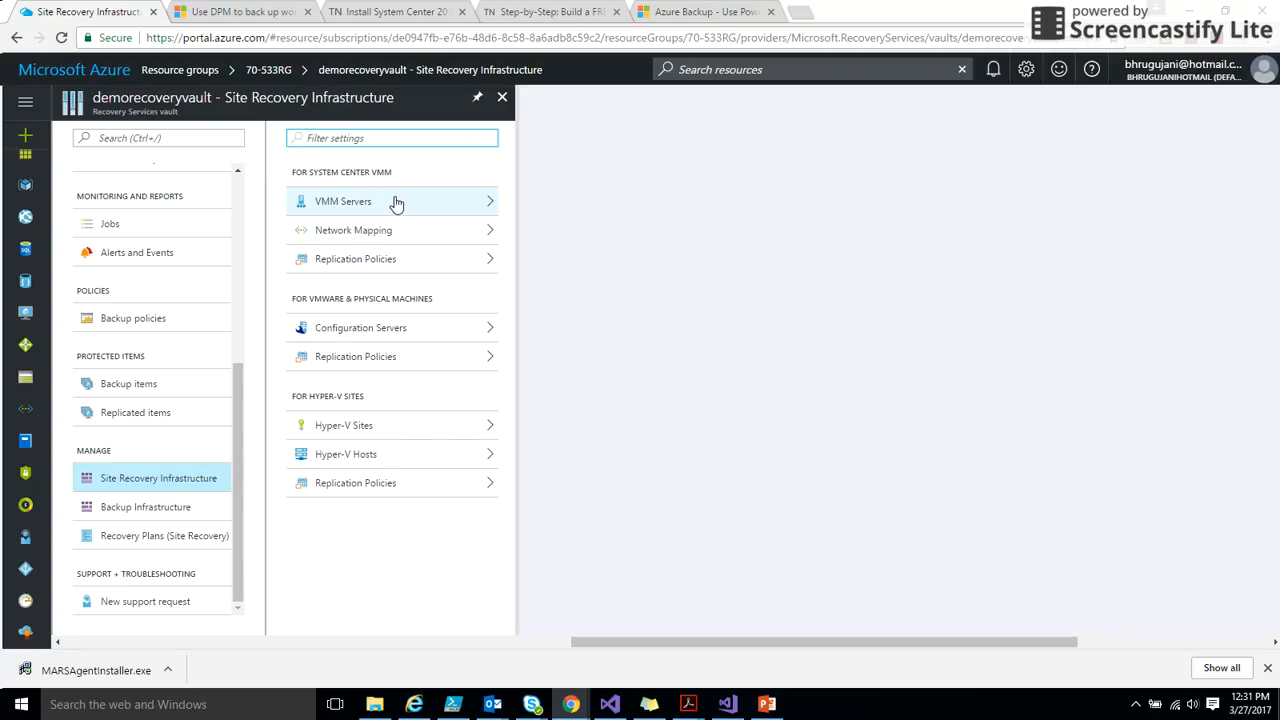
left_click(344, 200)
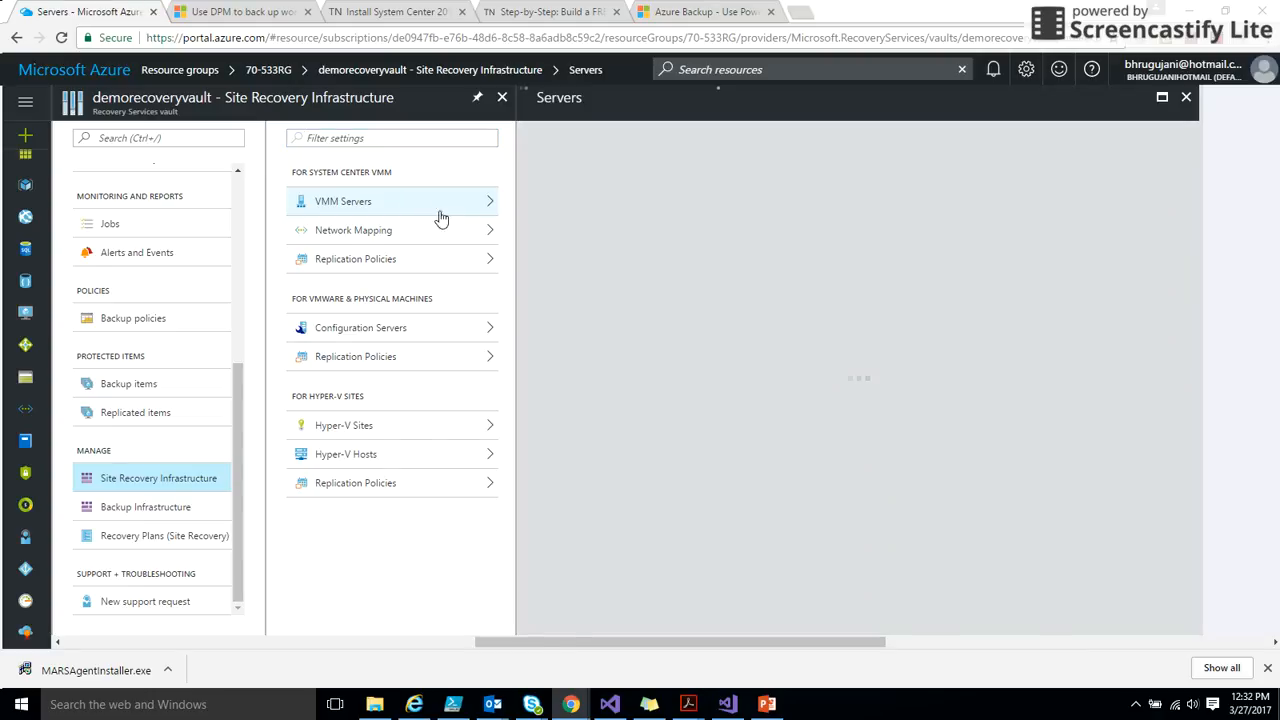
left_click(344, 200)
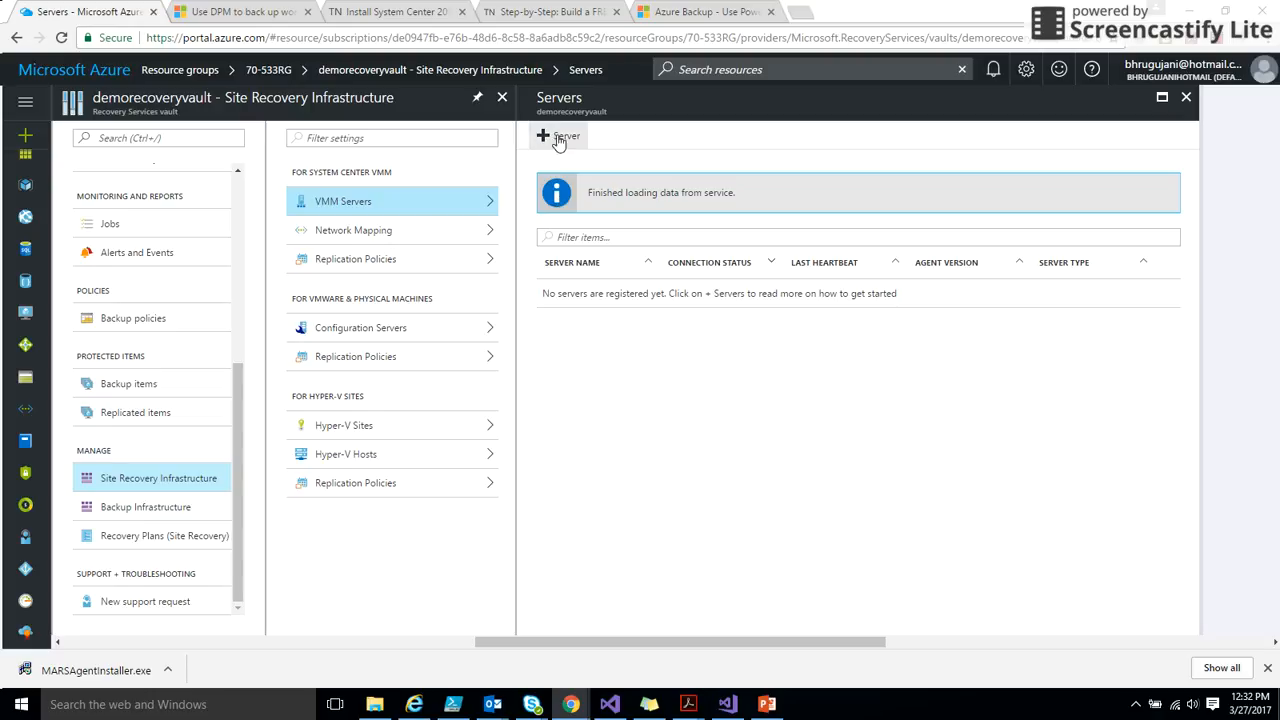
mouse_move(540, 152)
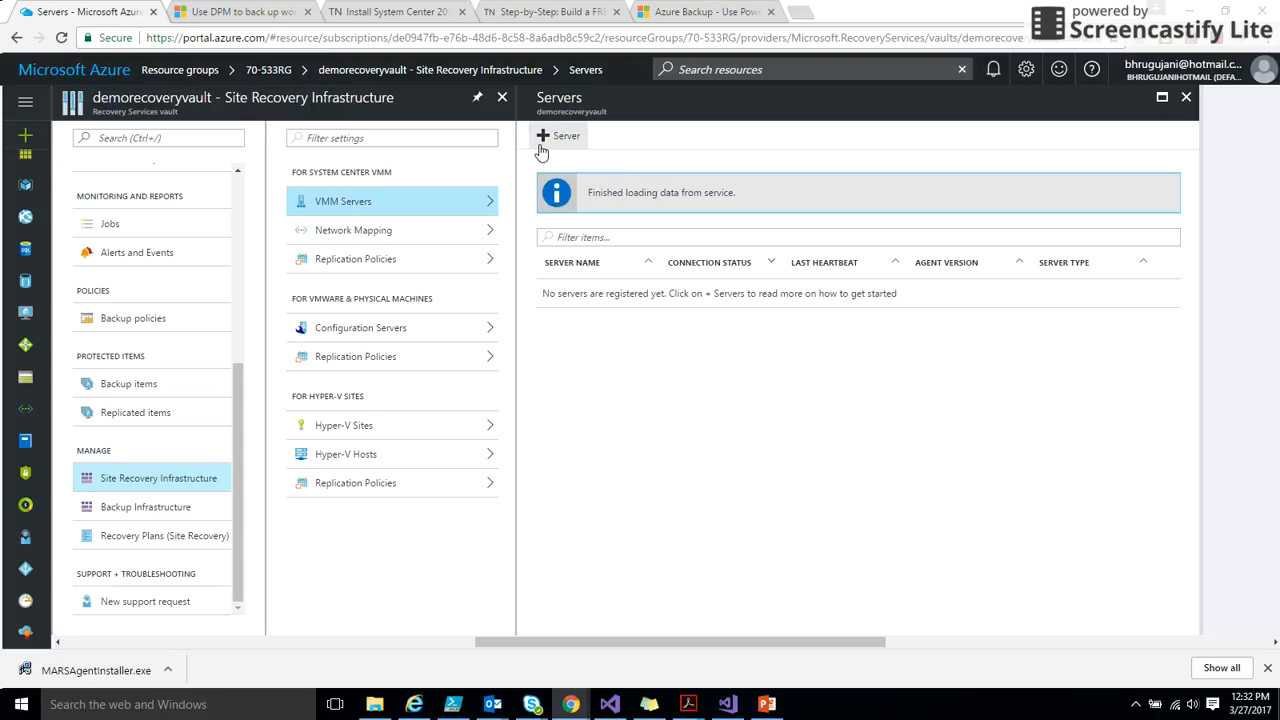
mouse_move(588, 458)
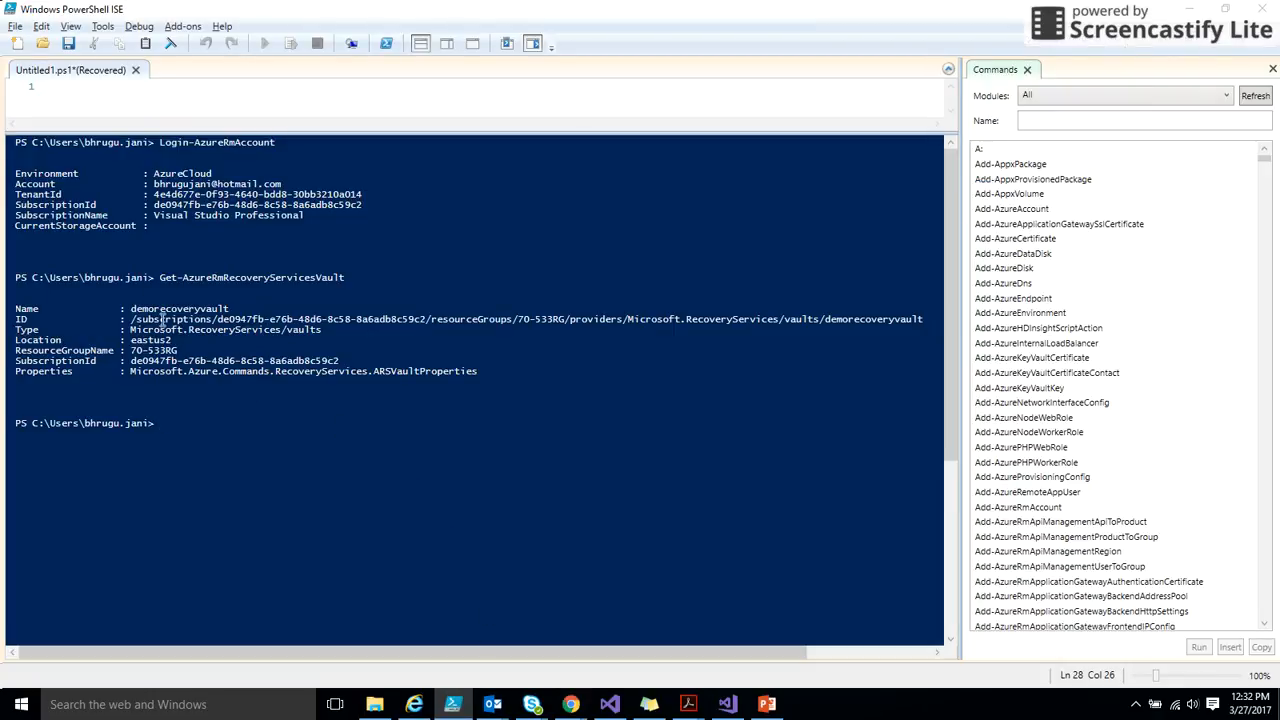
mouse_move(178, 330)
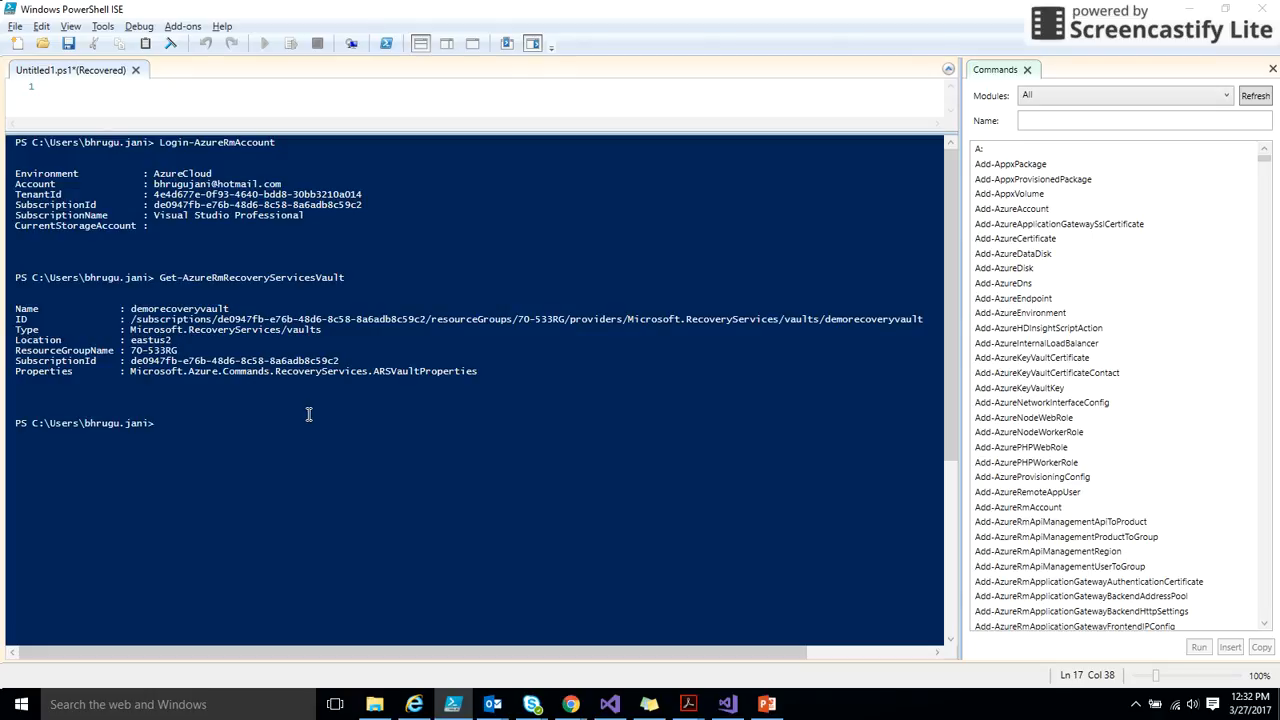
Step: Filter the PowerShell ISE Commands pane by name with 'reco' to find Recovery Services cmdlets
left_click(1140, 120)
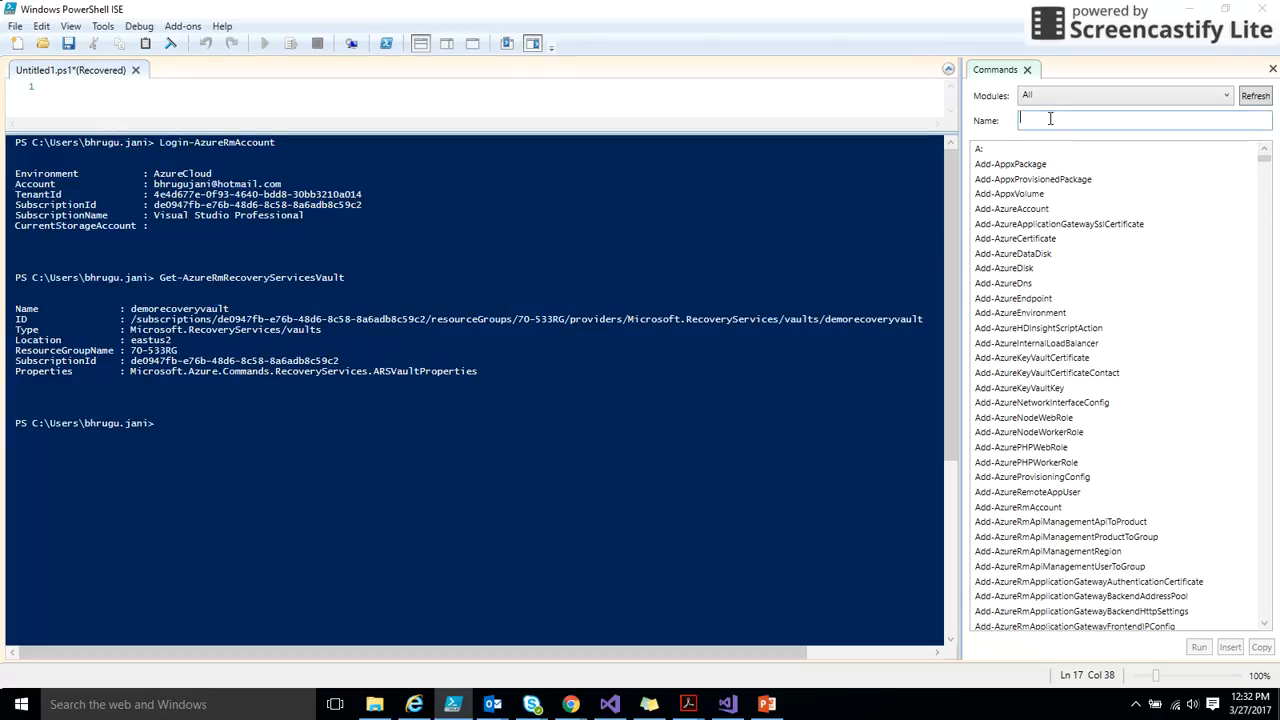
type("reco")
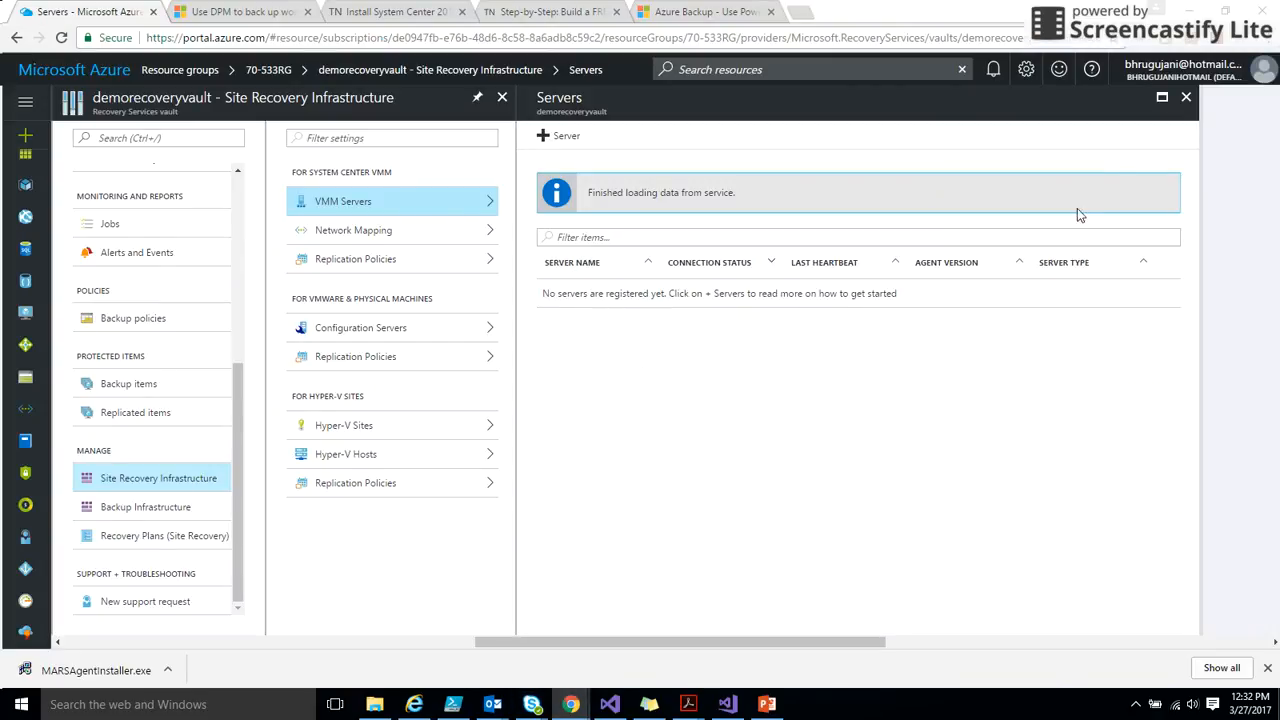
Step: Close the VMM Servers and Site Recovery Infrastructure blades and reopen demorecoveryvault's overview
left_click(500, 96)
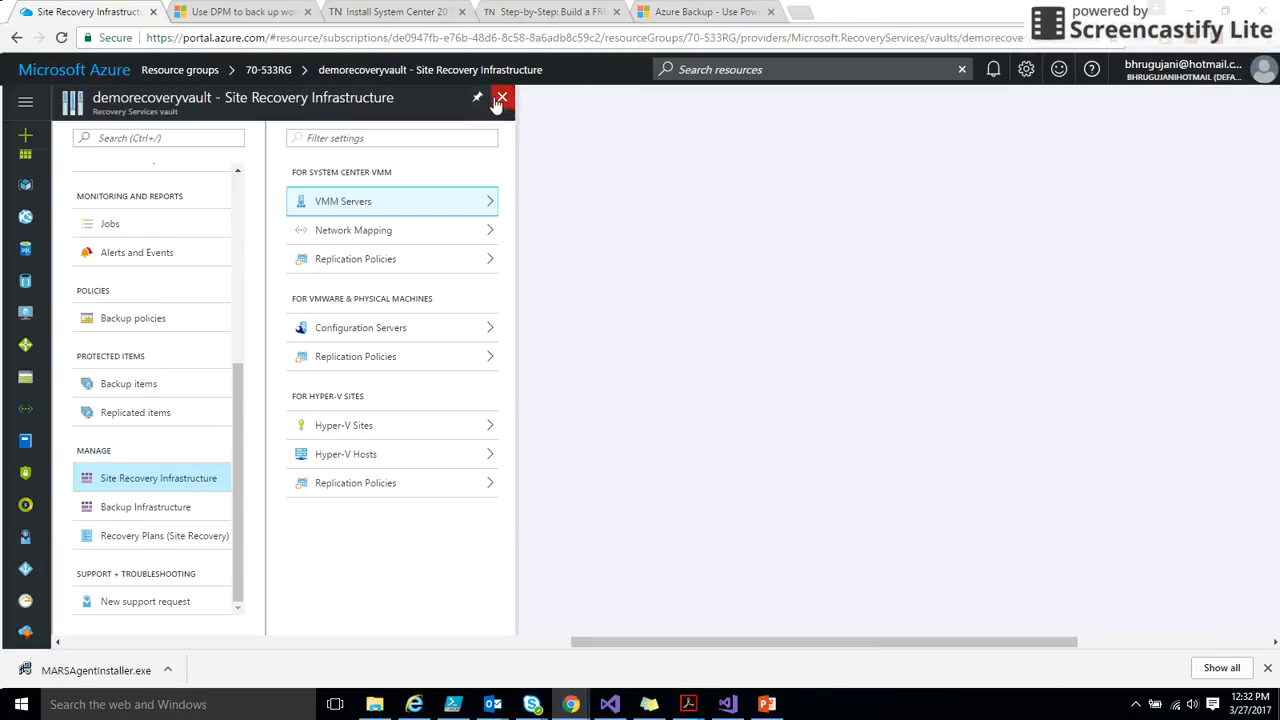
left_click(500, 104)
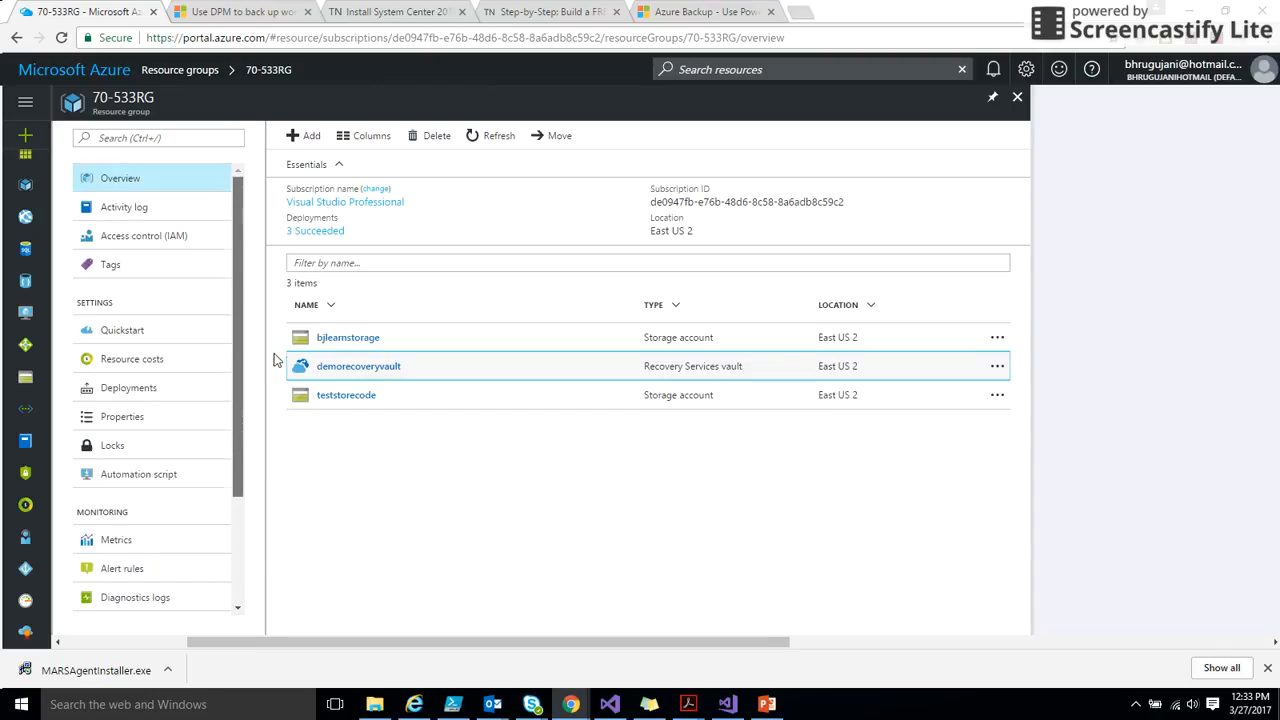
mouse_move(320, 388)
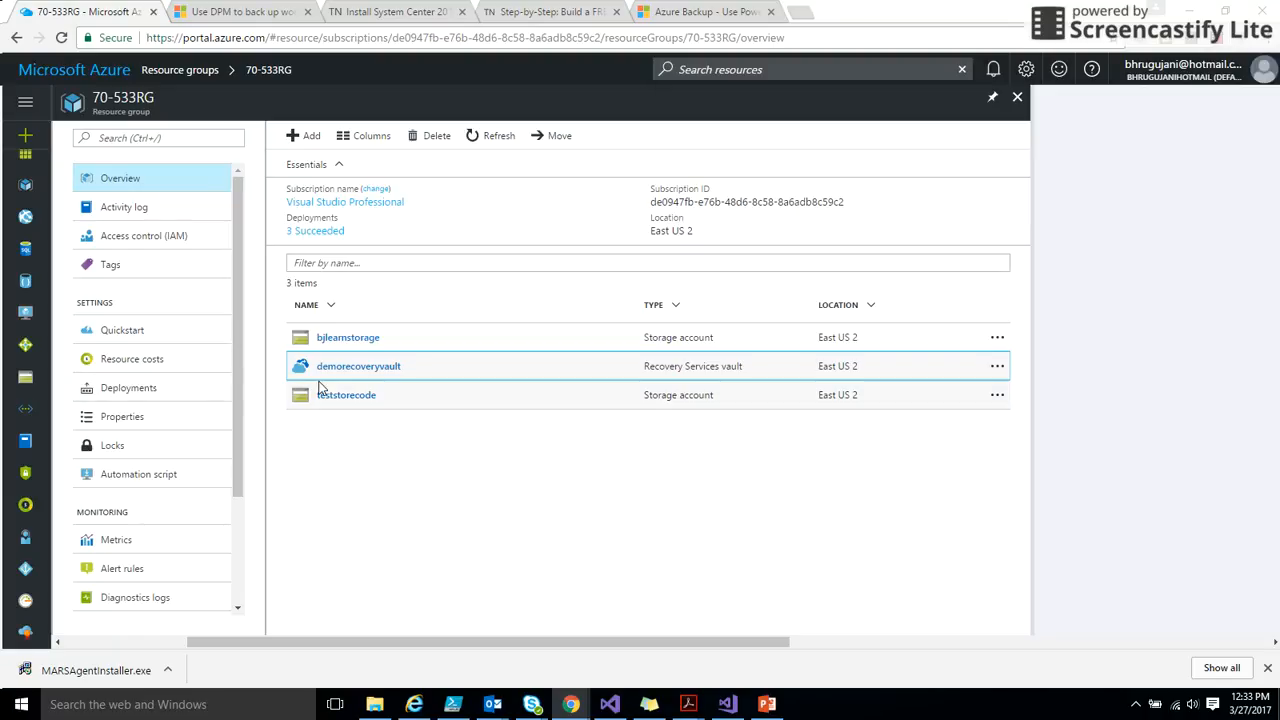
left_click(358, 366)
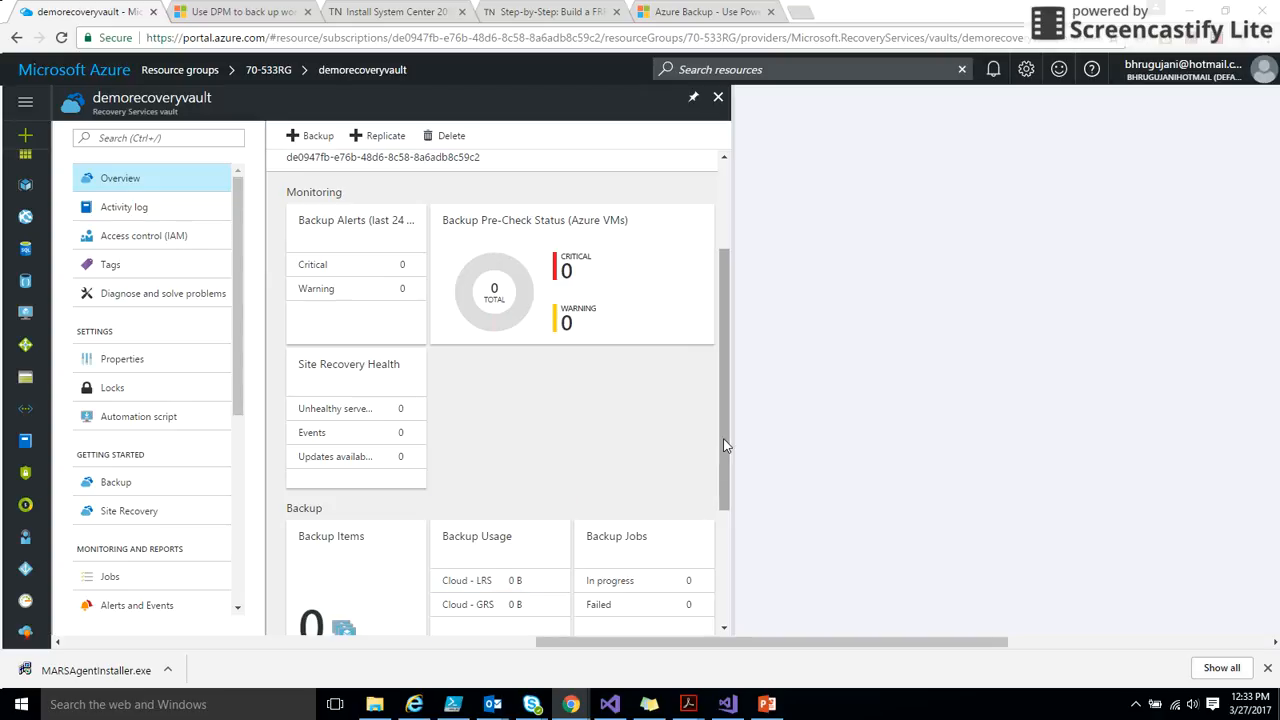
scroll("down", 3)
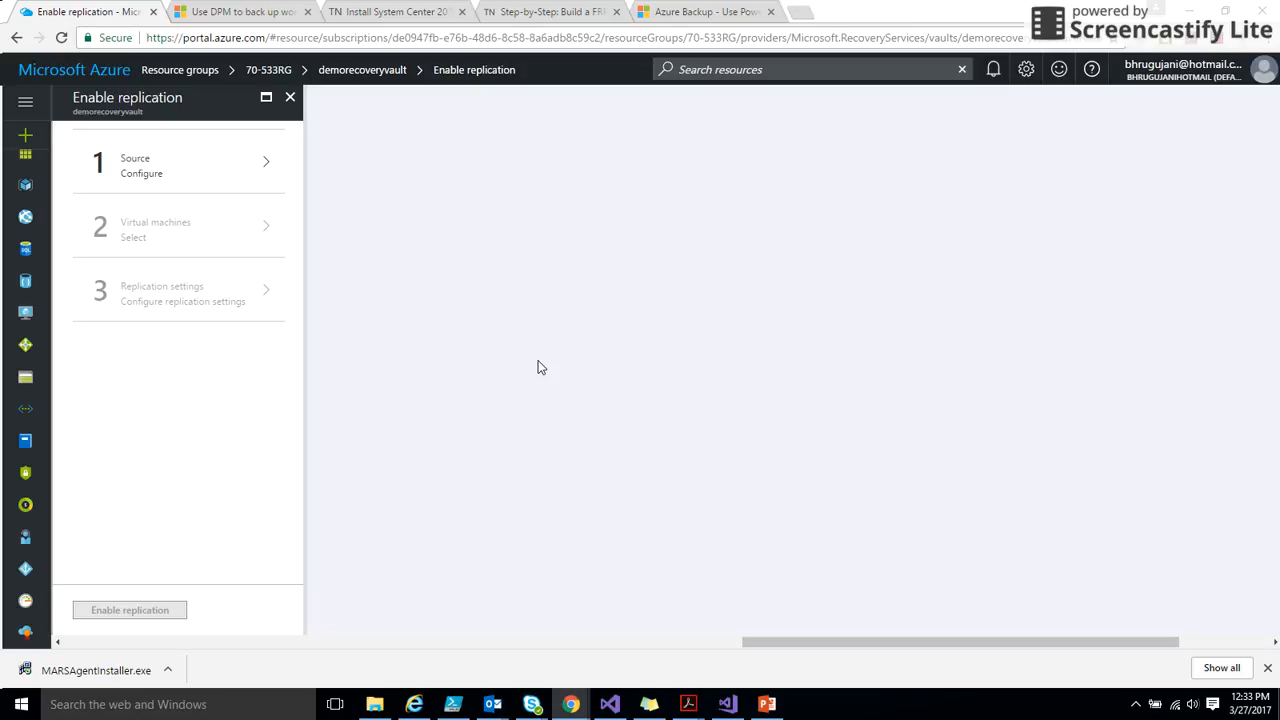
Step: Start choosing a replication source, then discard the unsaved Enable replication edits with OK
left_click(178, 164)
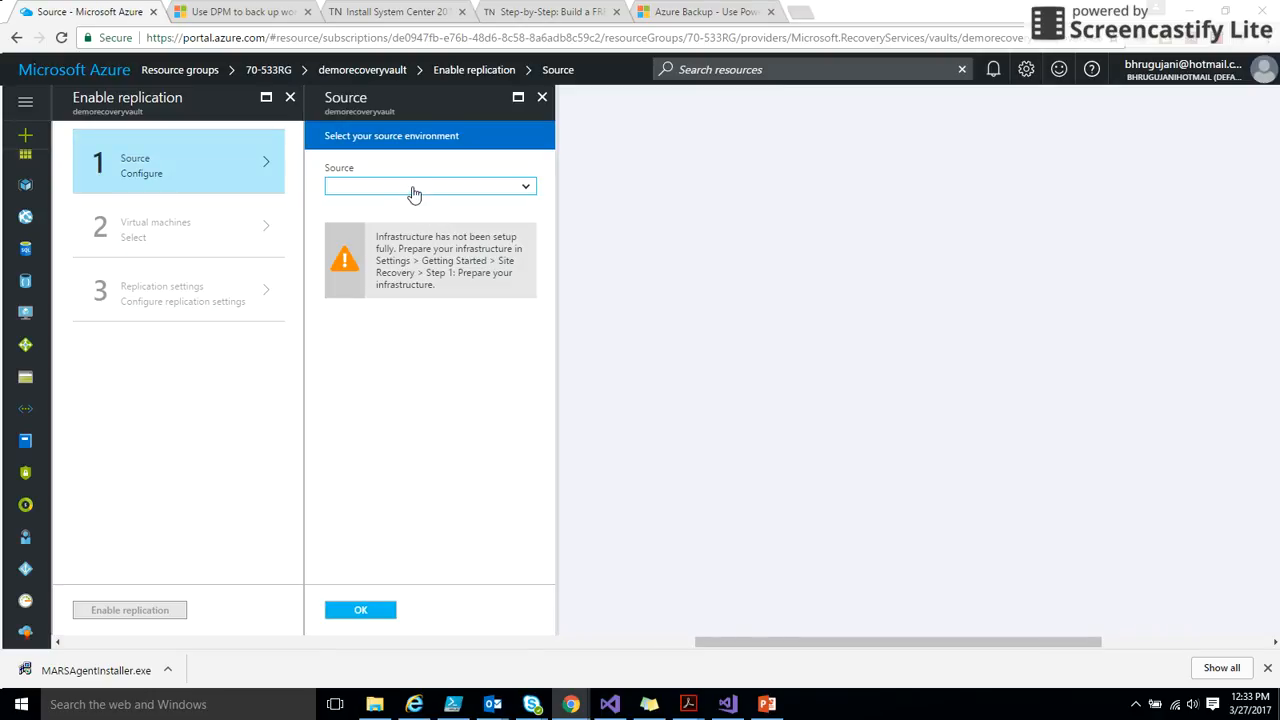
left_click(428, 186)
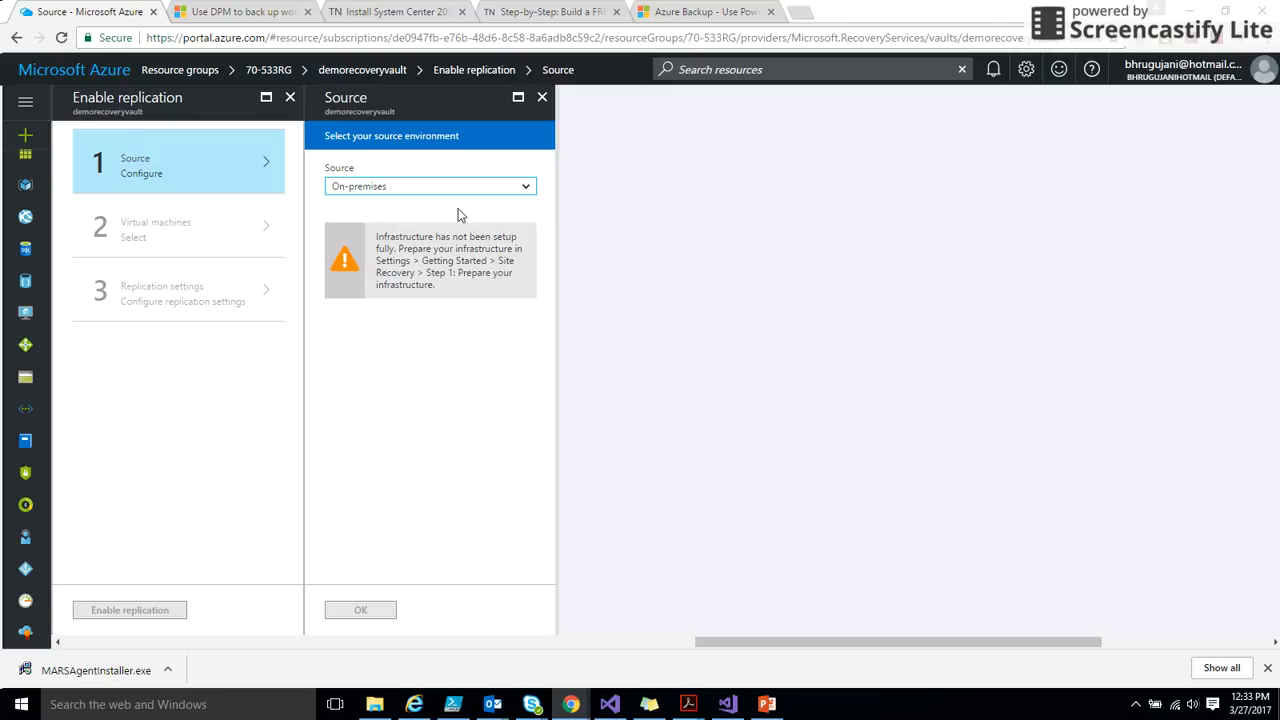
mouse_move(464, 218)
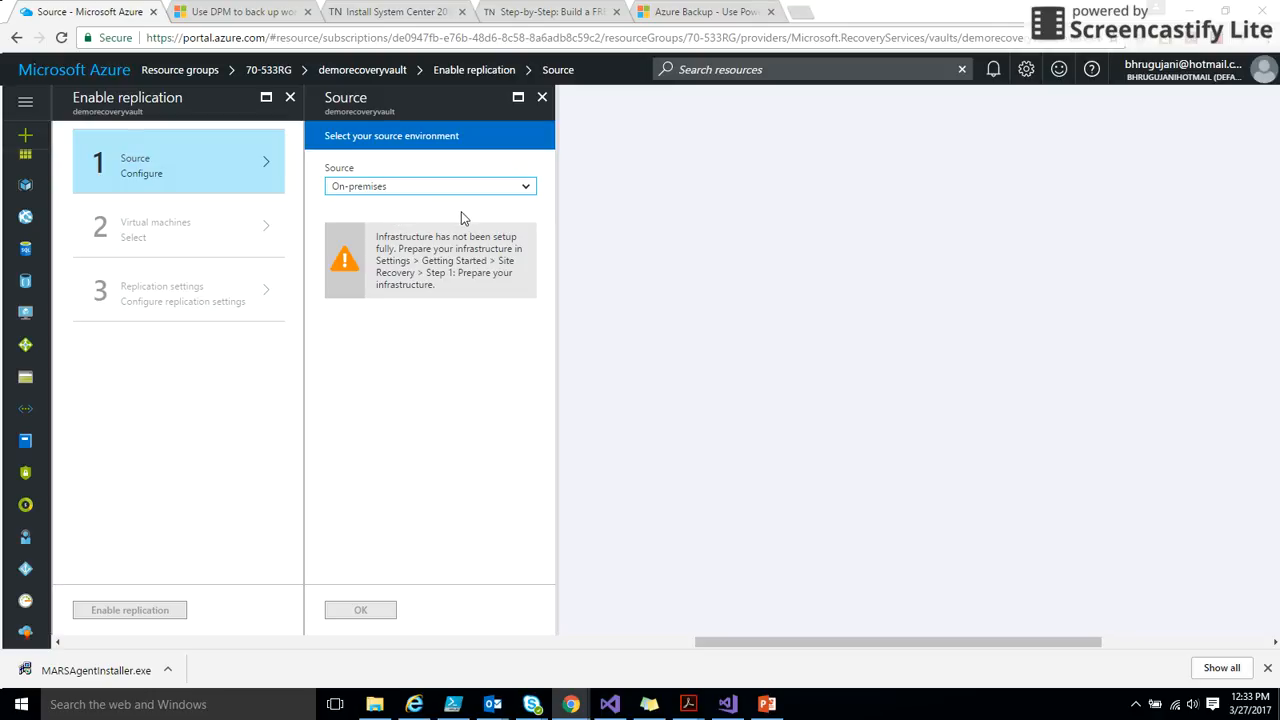
mouse_move(232, 240)
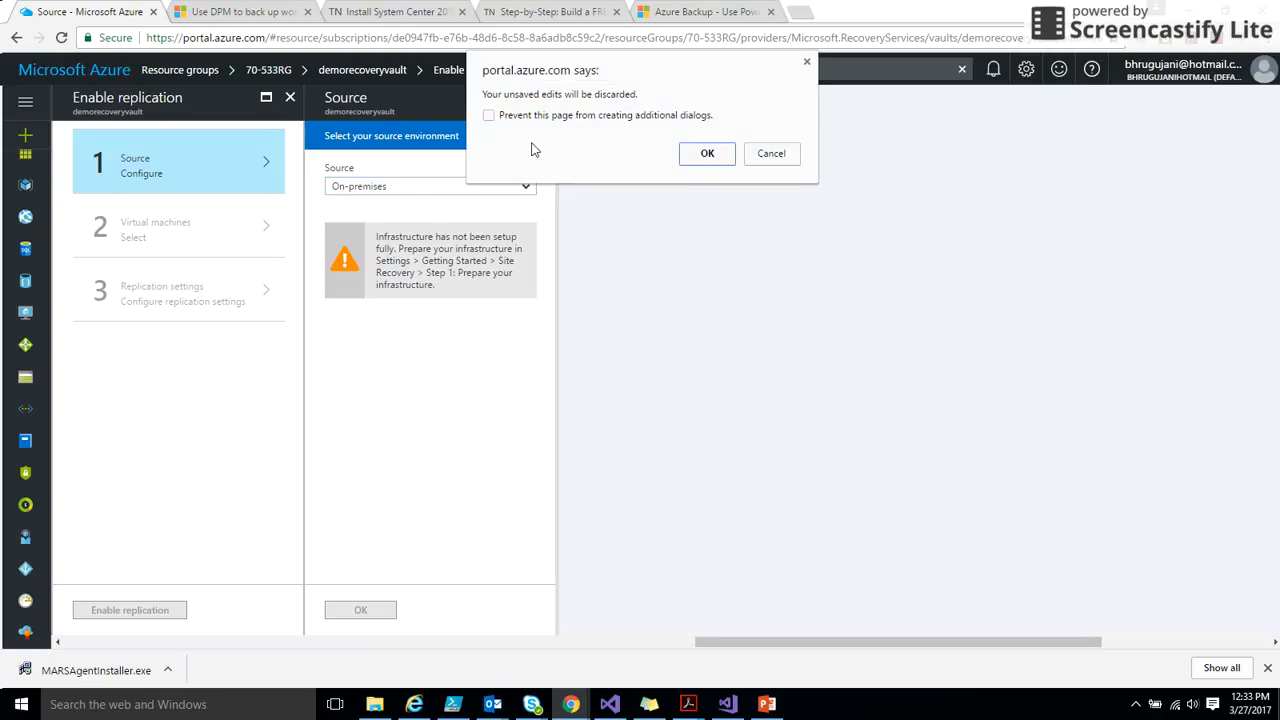
left_click(706, 152)
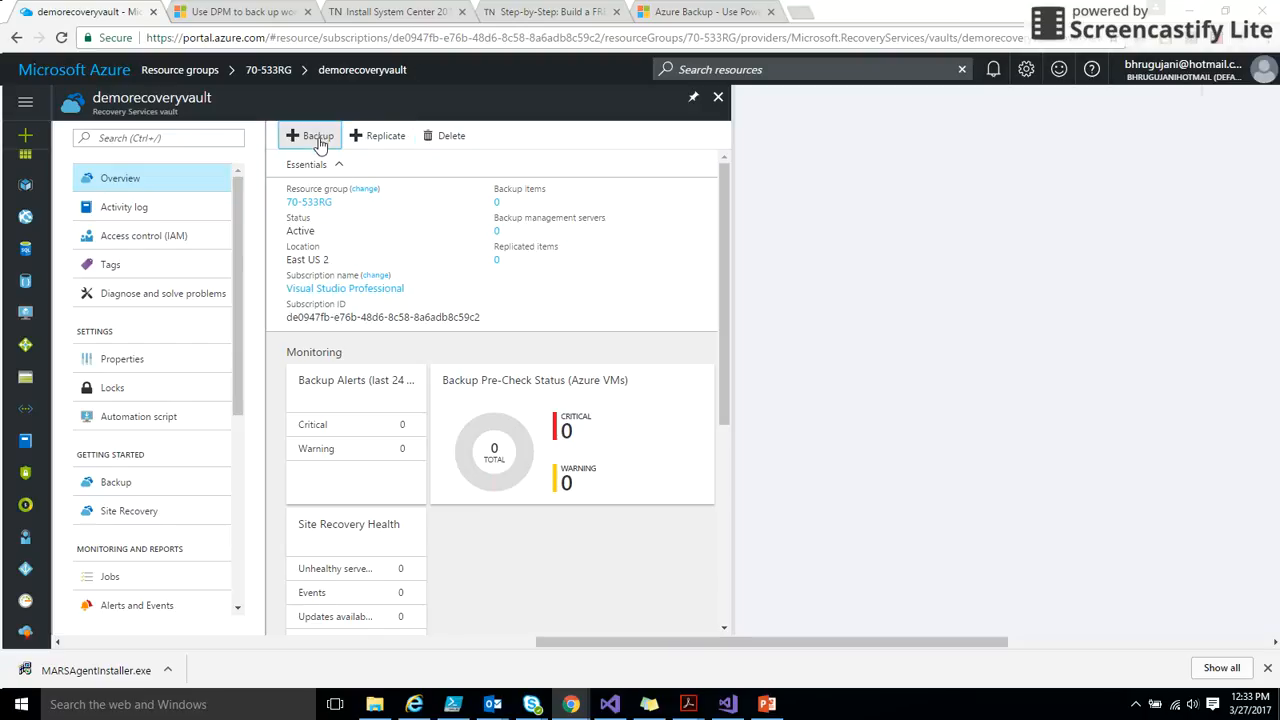
Step: Set the backup goal to Azure workloads protecting virtual machines and confirm it
left_click(310, 136)
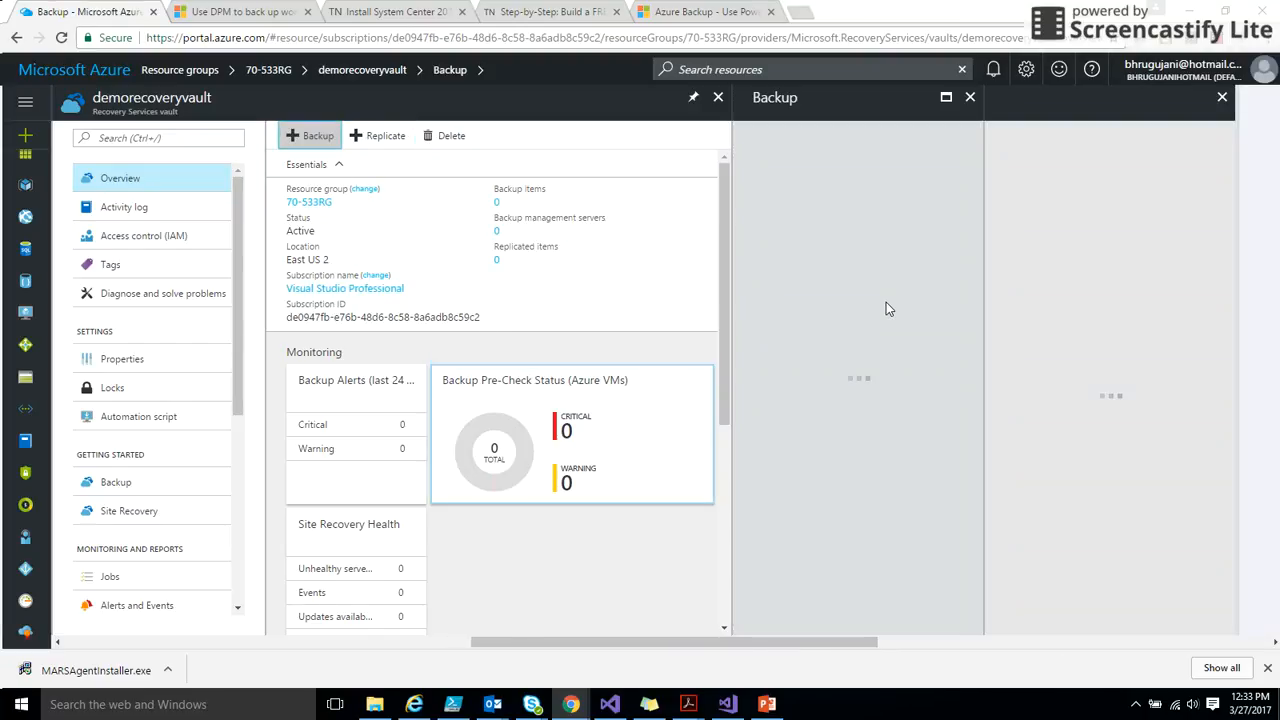
left_click(308, 136)
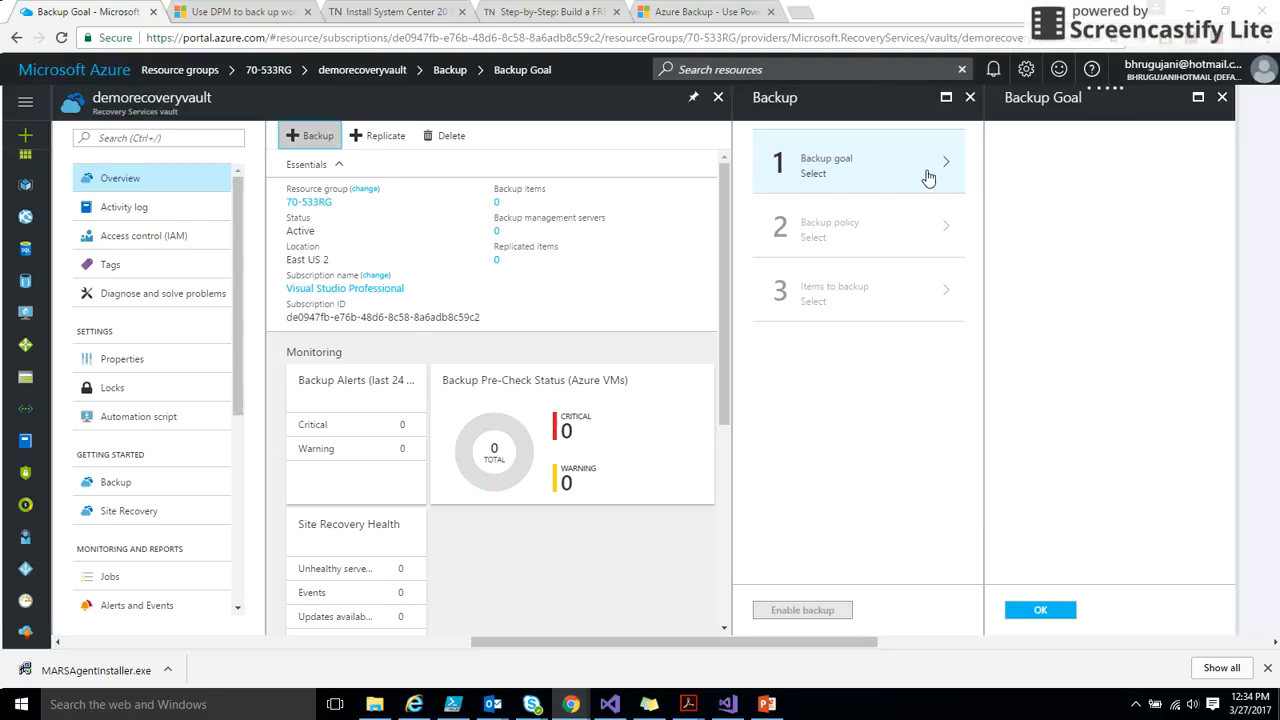
left_click(860, 162)
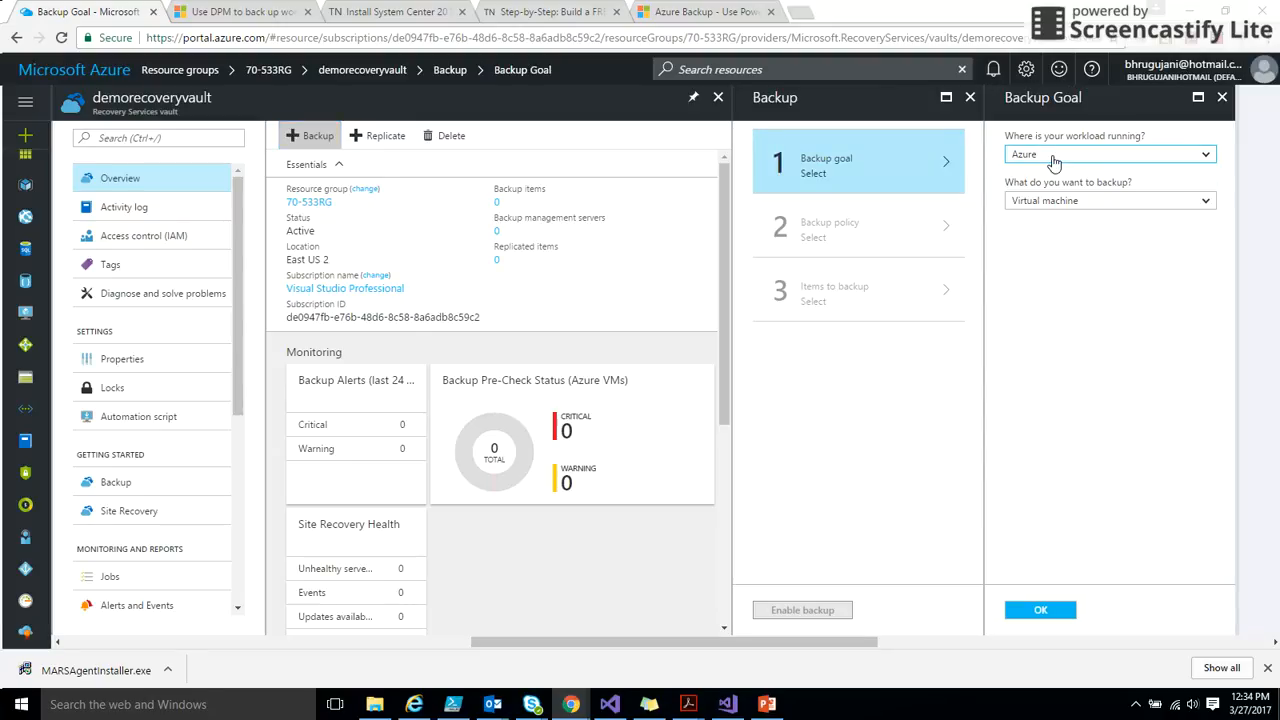
mouse_move(1076, 200)
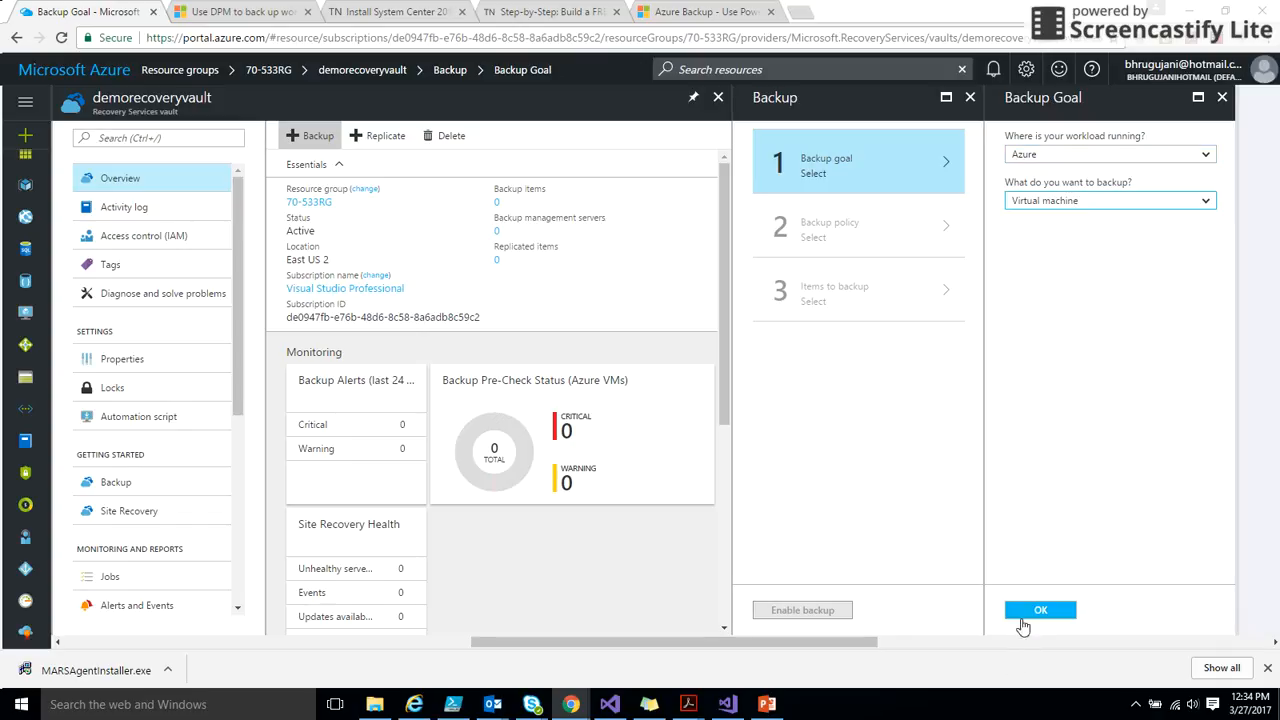
left_click(1040, 608)
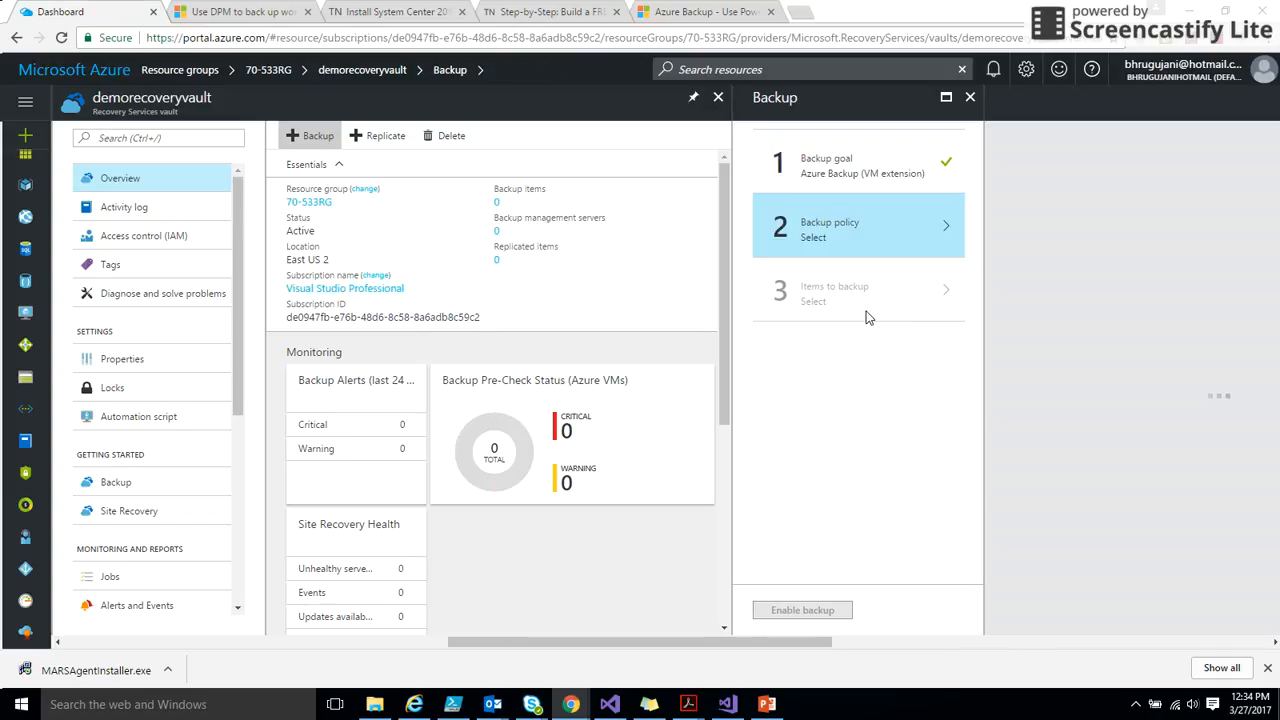
left_click(856, 224)
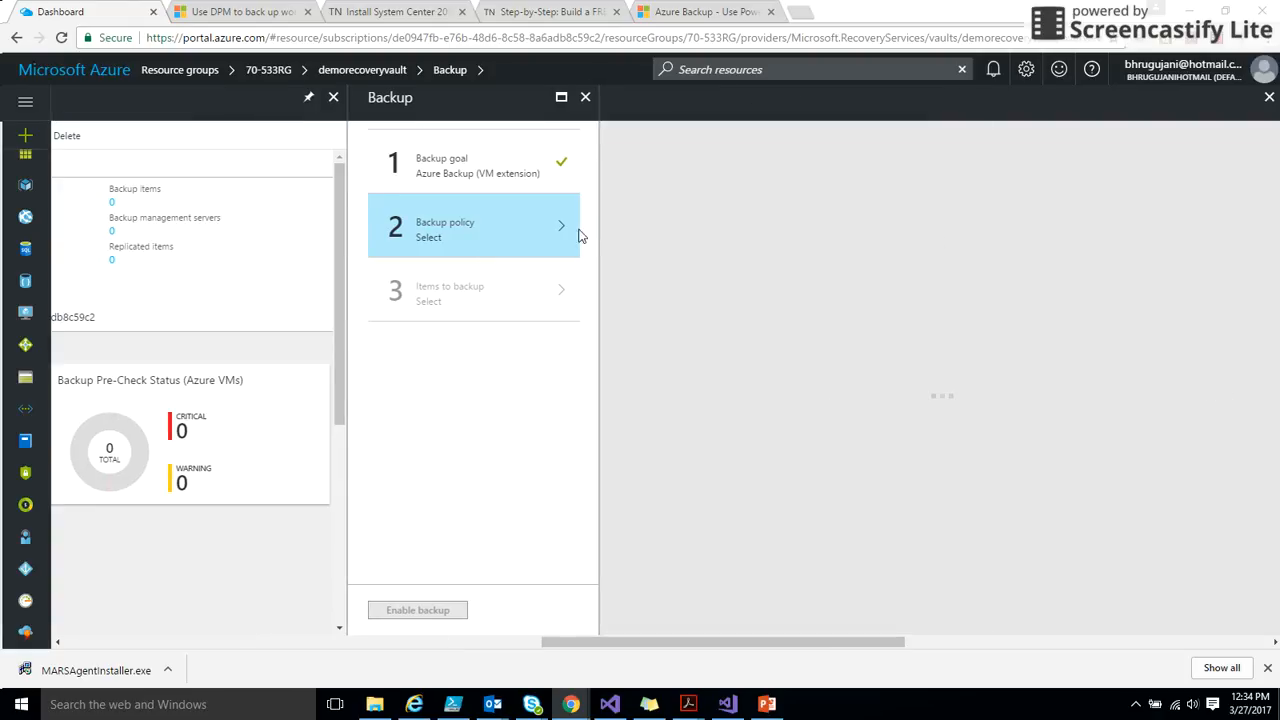
Step: Accept DefaultPolicy, find no VMs under Items to backup, close the wizard and go to Backup Infrastructure
left_click(472, 224)
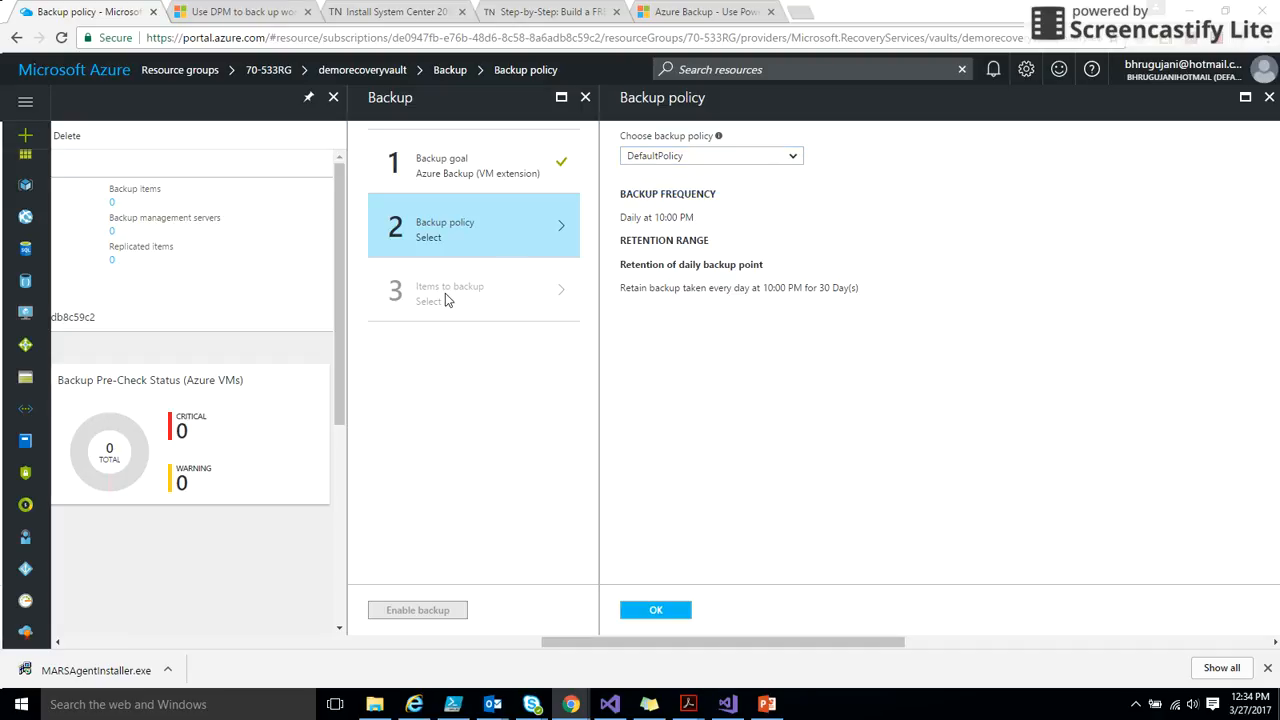
mouse_move(502, 414)
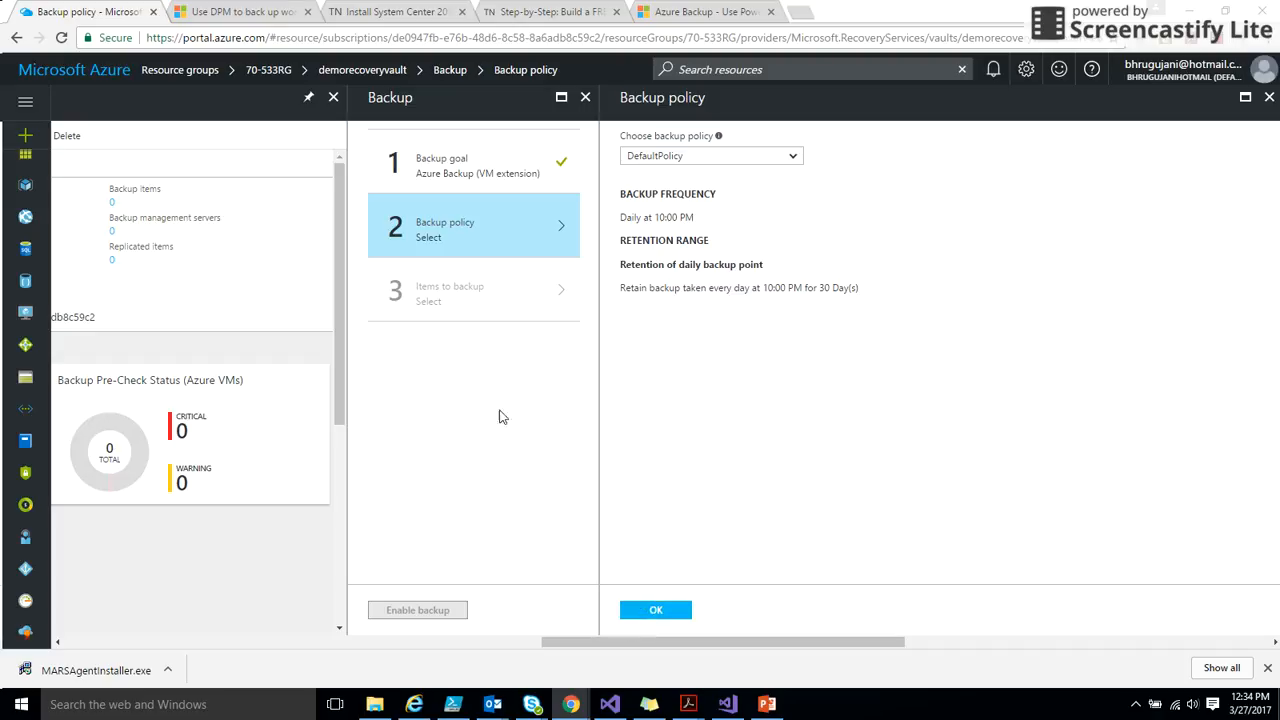
mouse_move(488, 312)
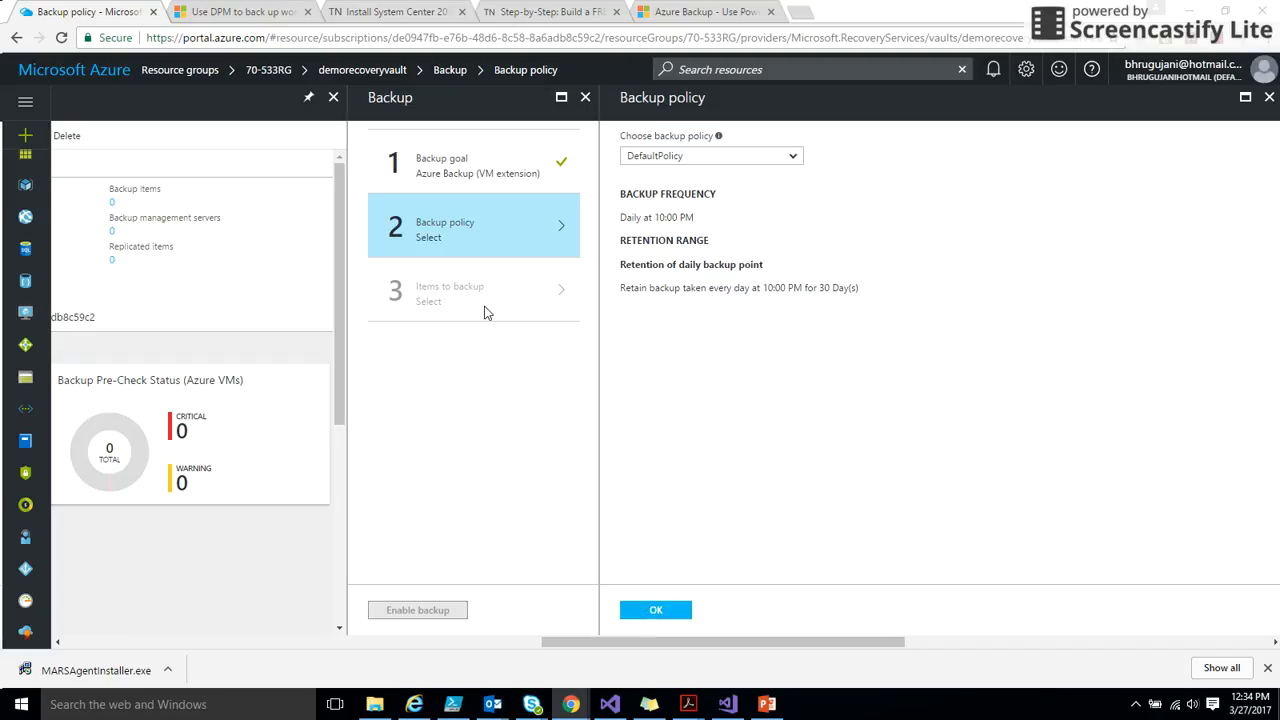
left_click(656, 608)
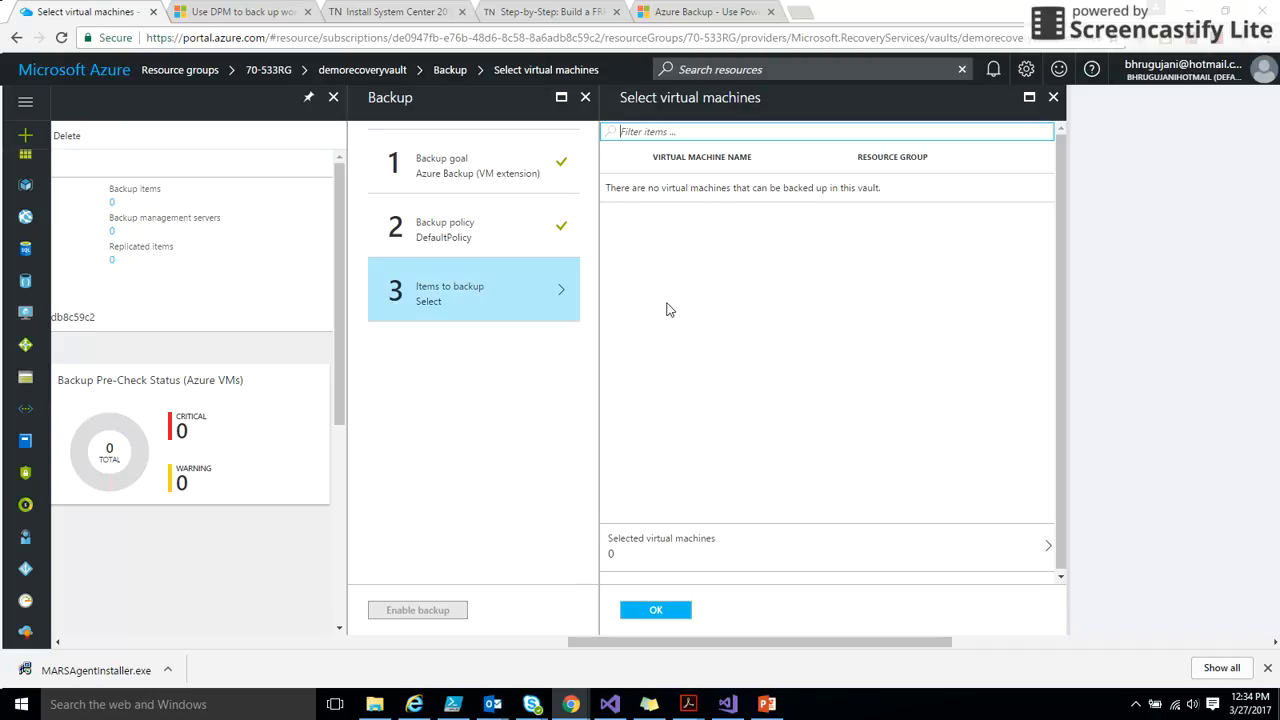
mouse_move(580, 304)
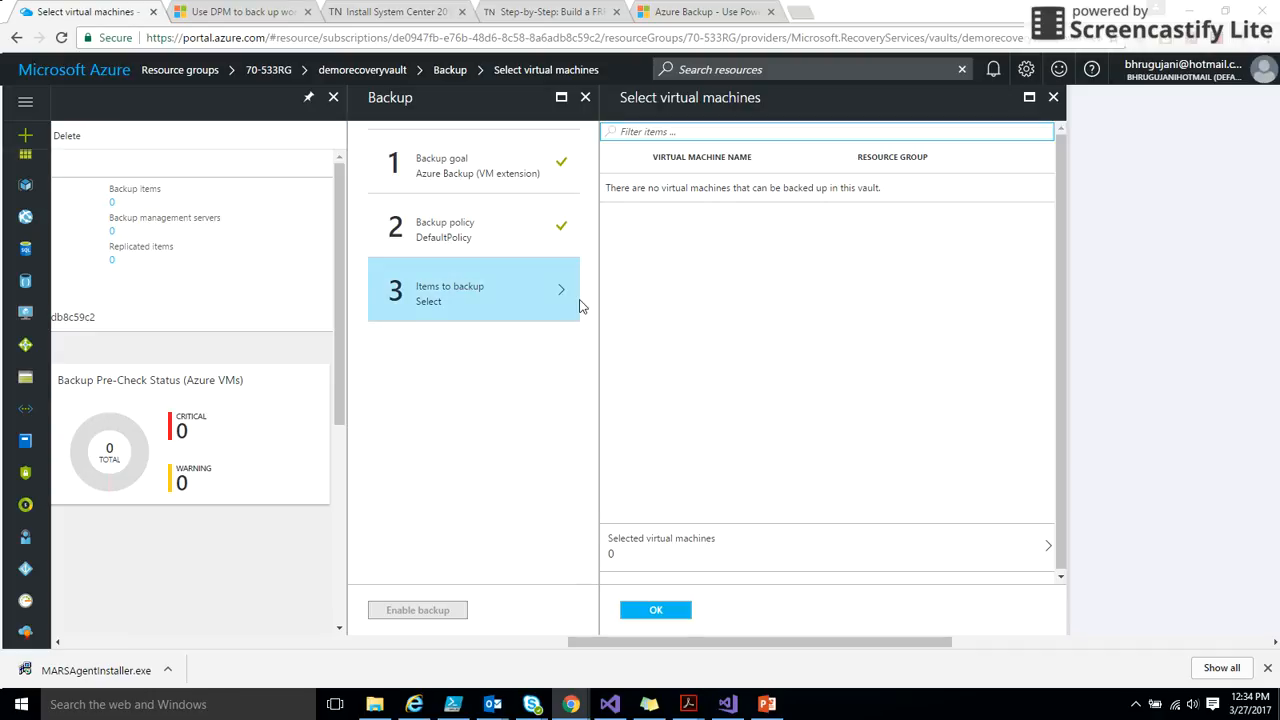
mouse_move(744, 242)
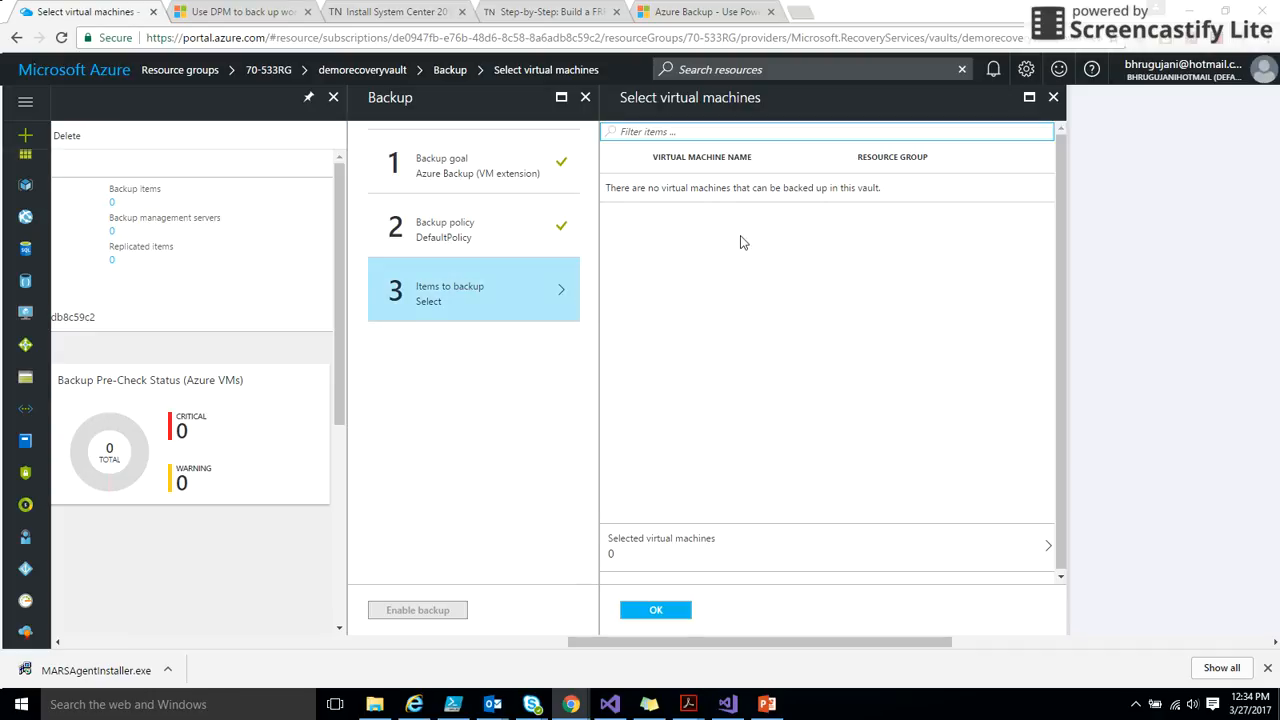
mouse_move(736, 254)
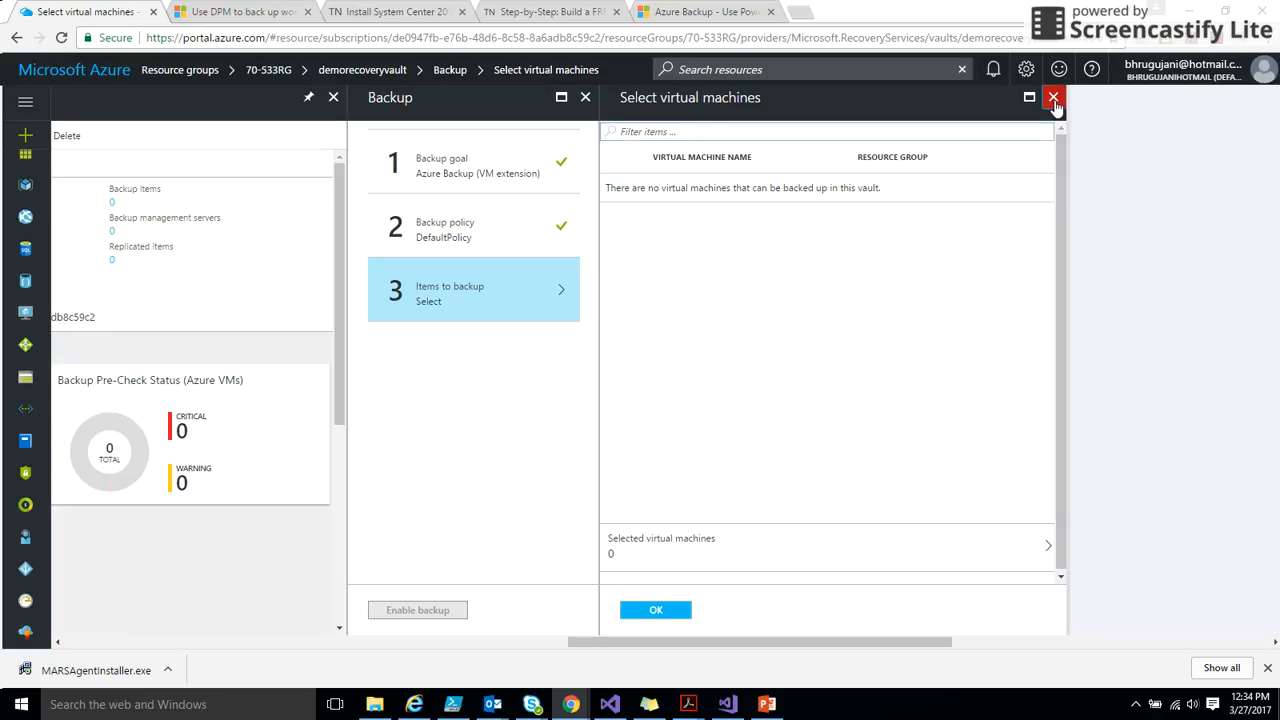
left_click(1050, 96)
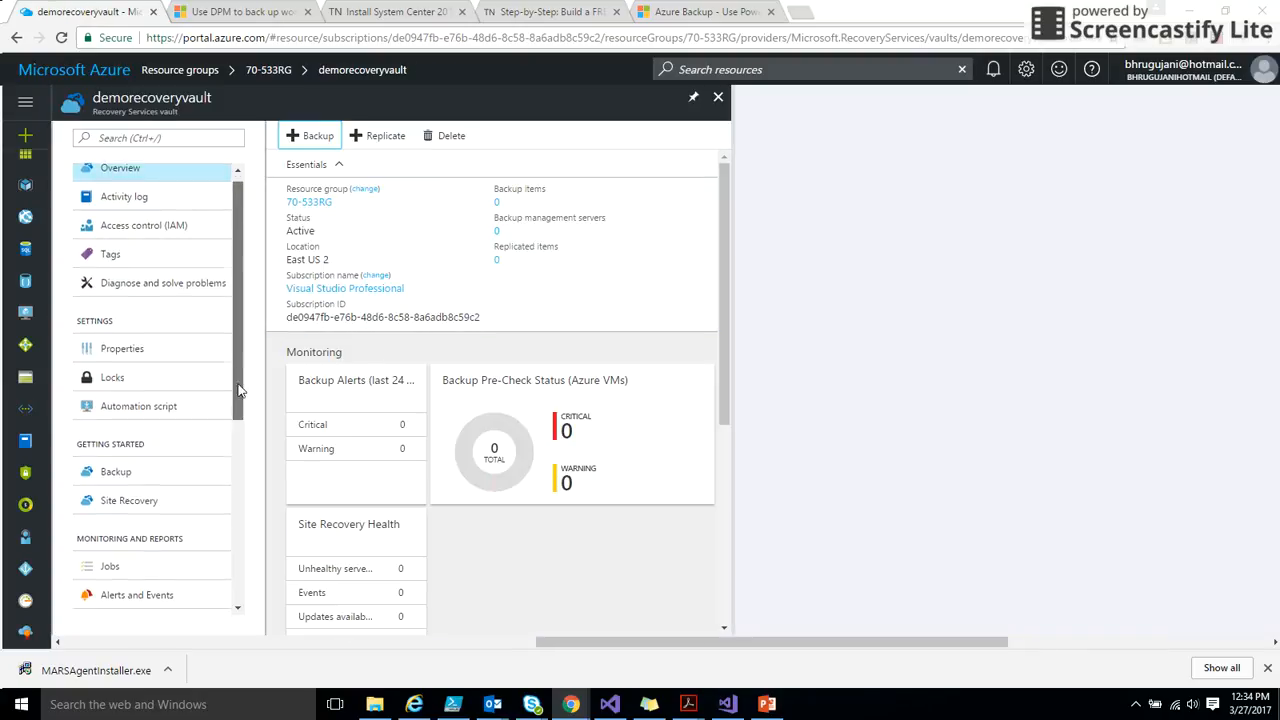
scroll("down", 3)
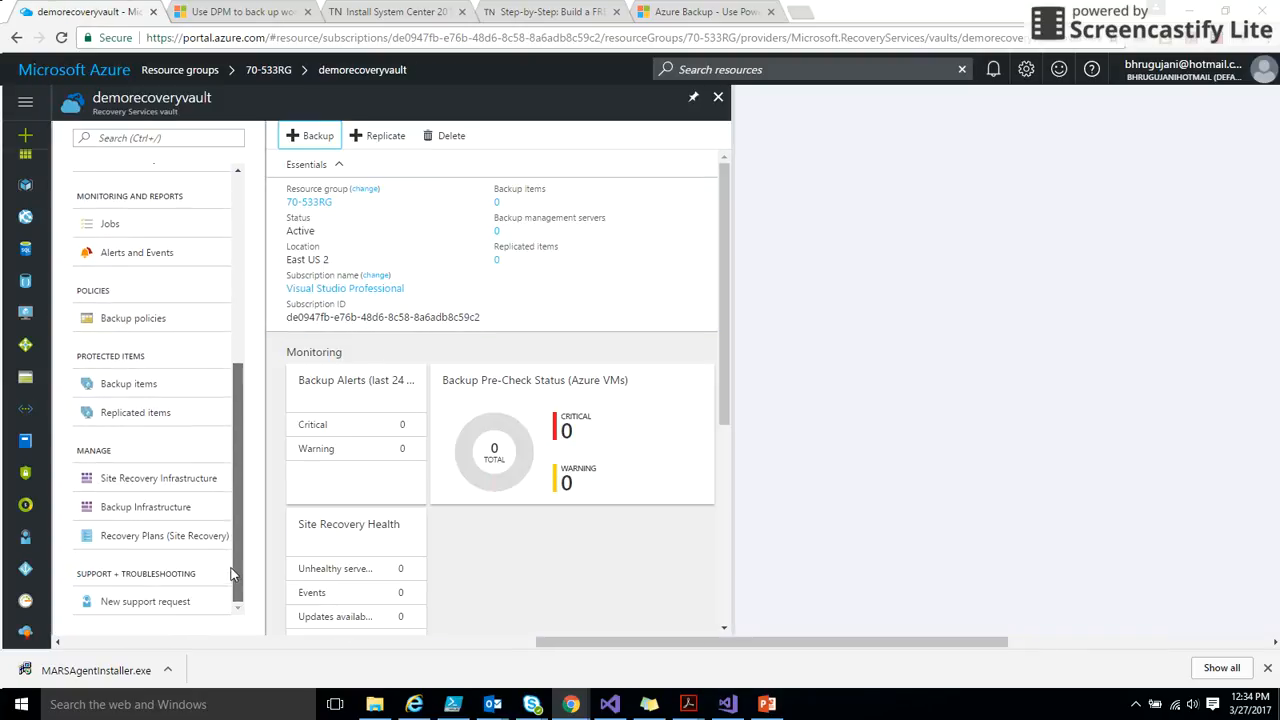
mouse_move(200, 548)
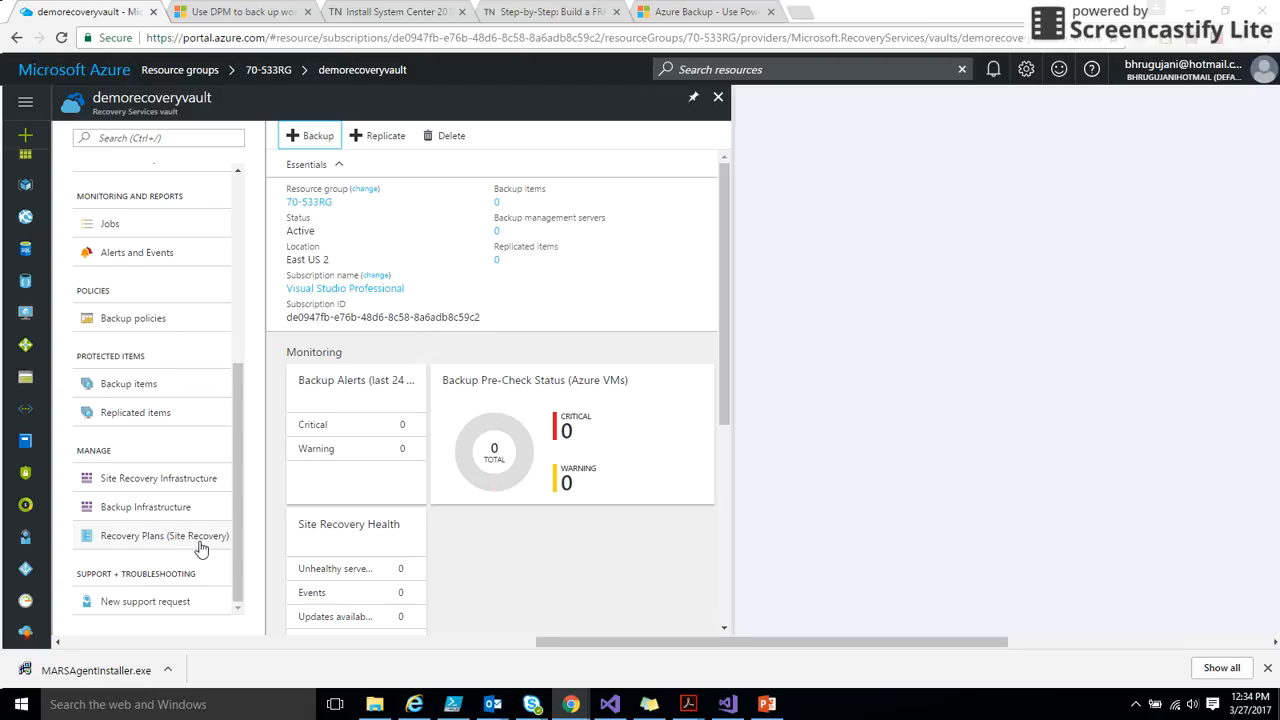
left_click(144, 506)
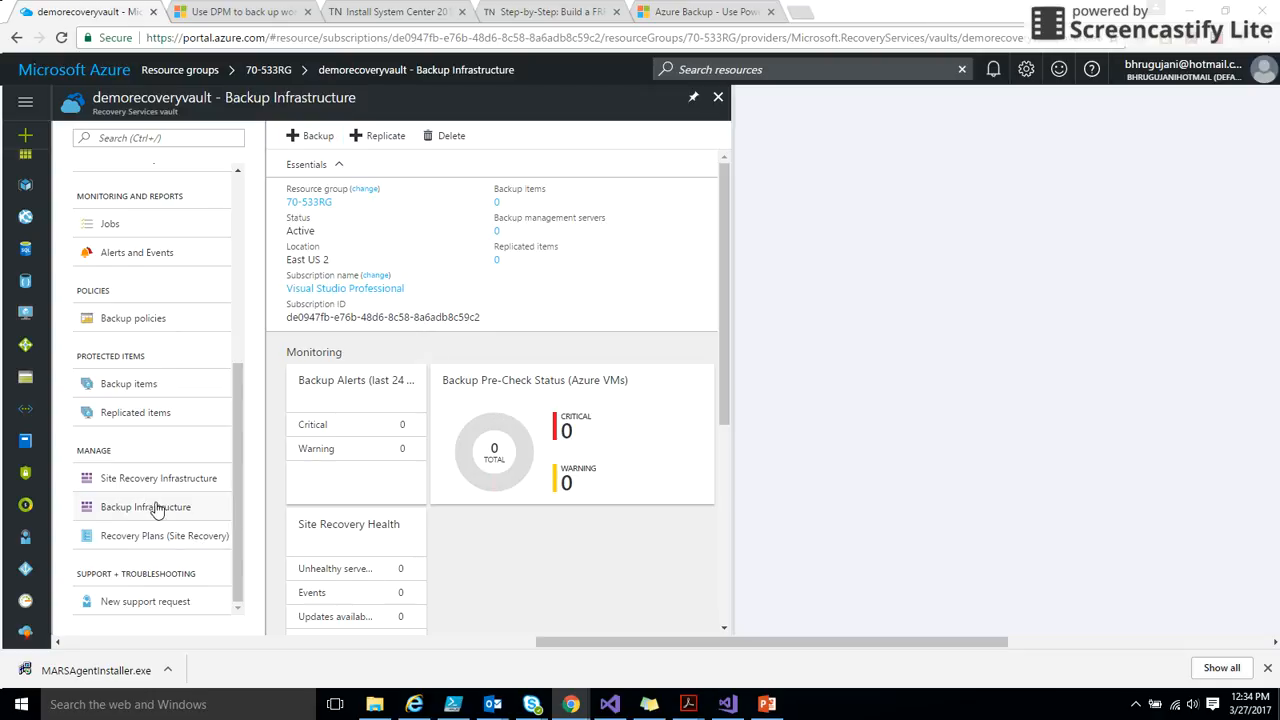
Step: Switch the vault's backup storage replication to geo-redundant in Backup Configuration and return toward the vault
left_click(144, 506)
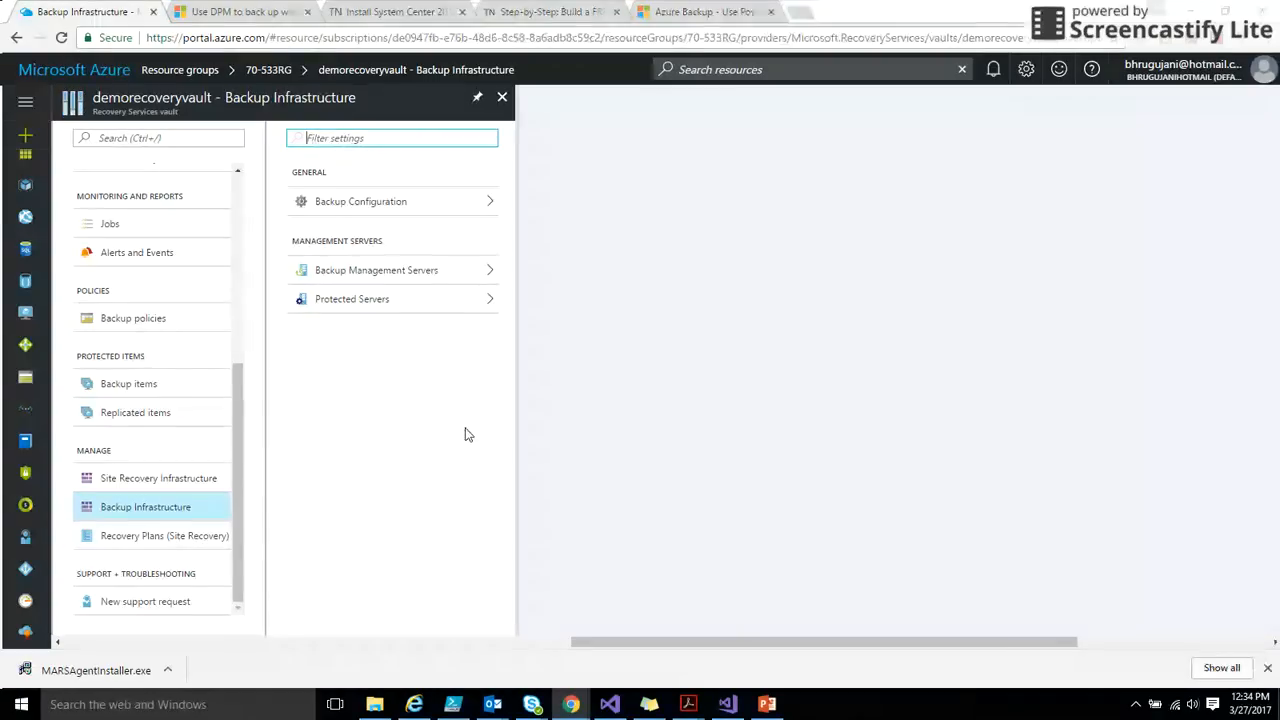
left_click(362, 200)
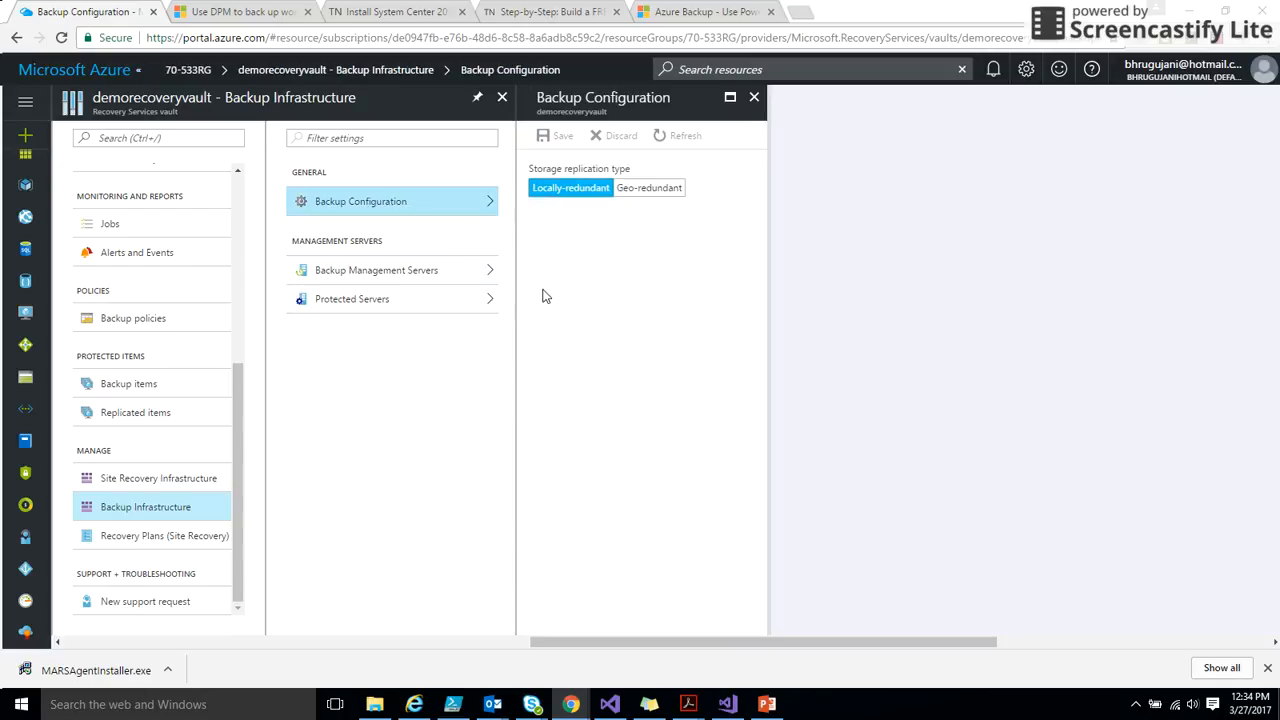
left_click(648, 188)
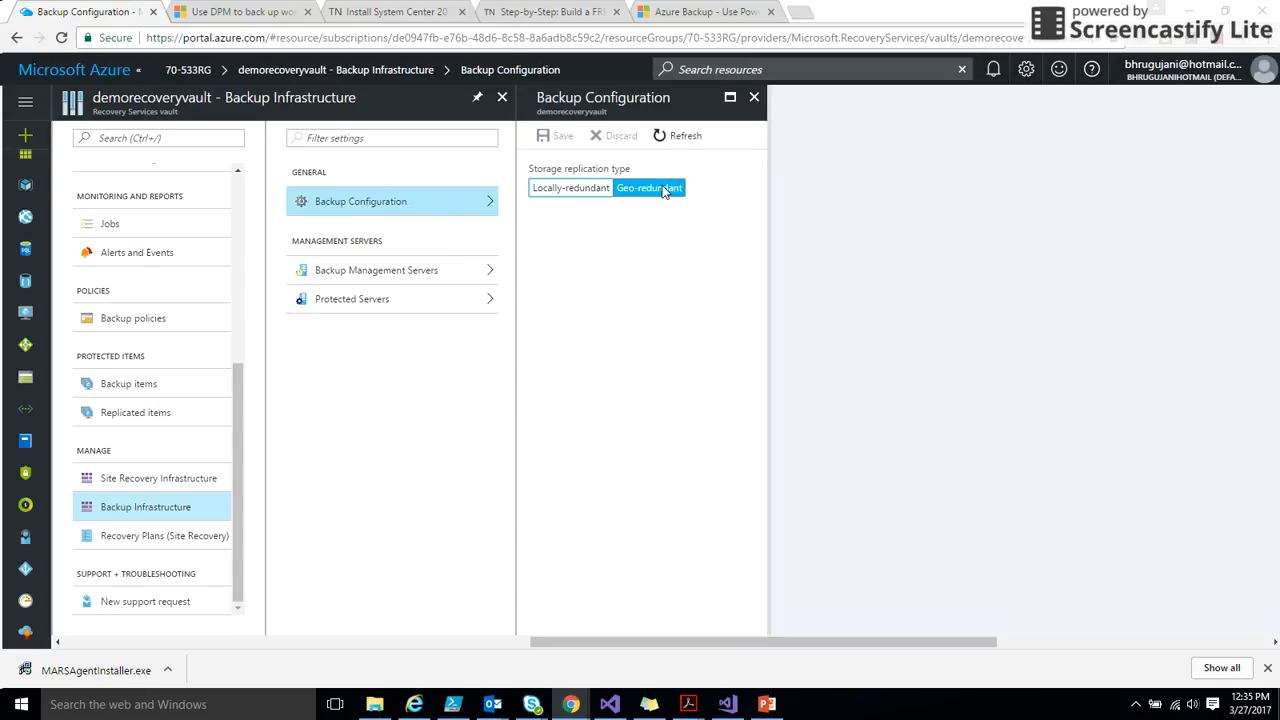
mouse_move(754, 98)
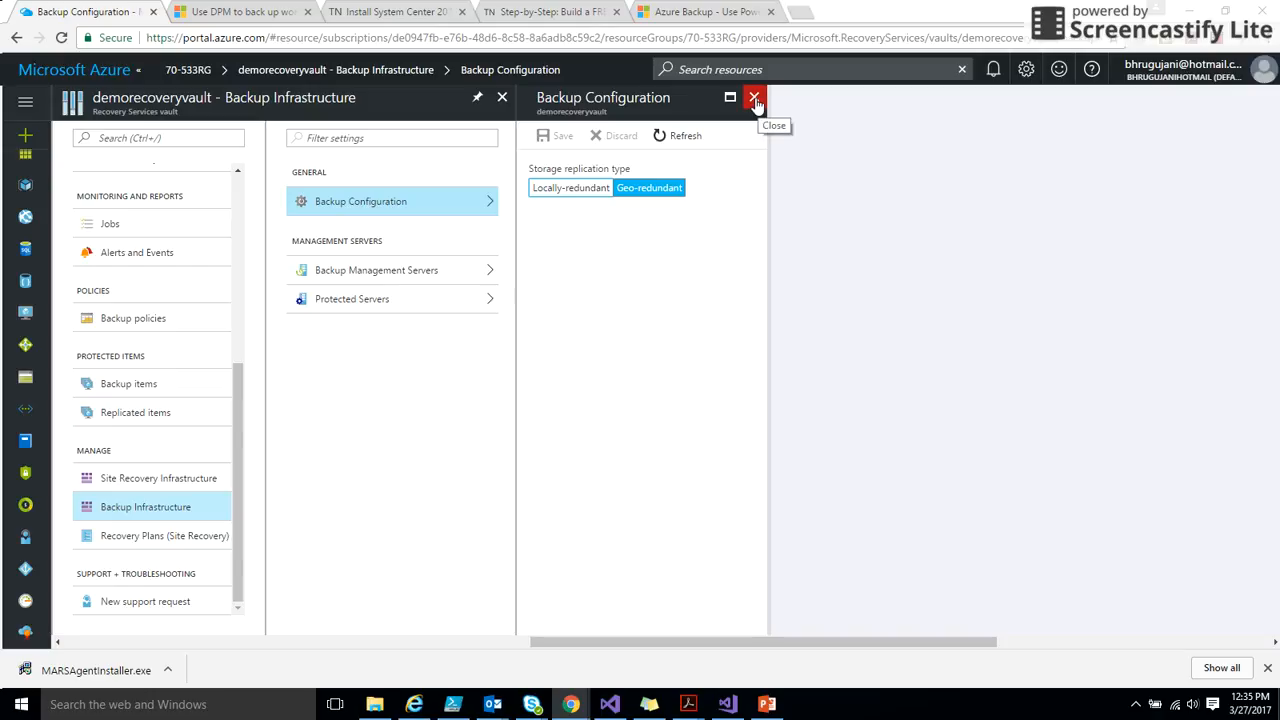
left_click(752, 96)
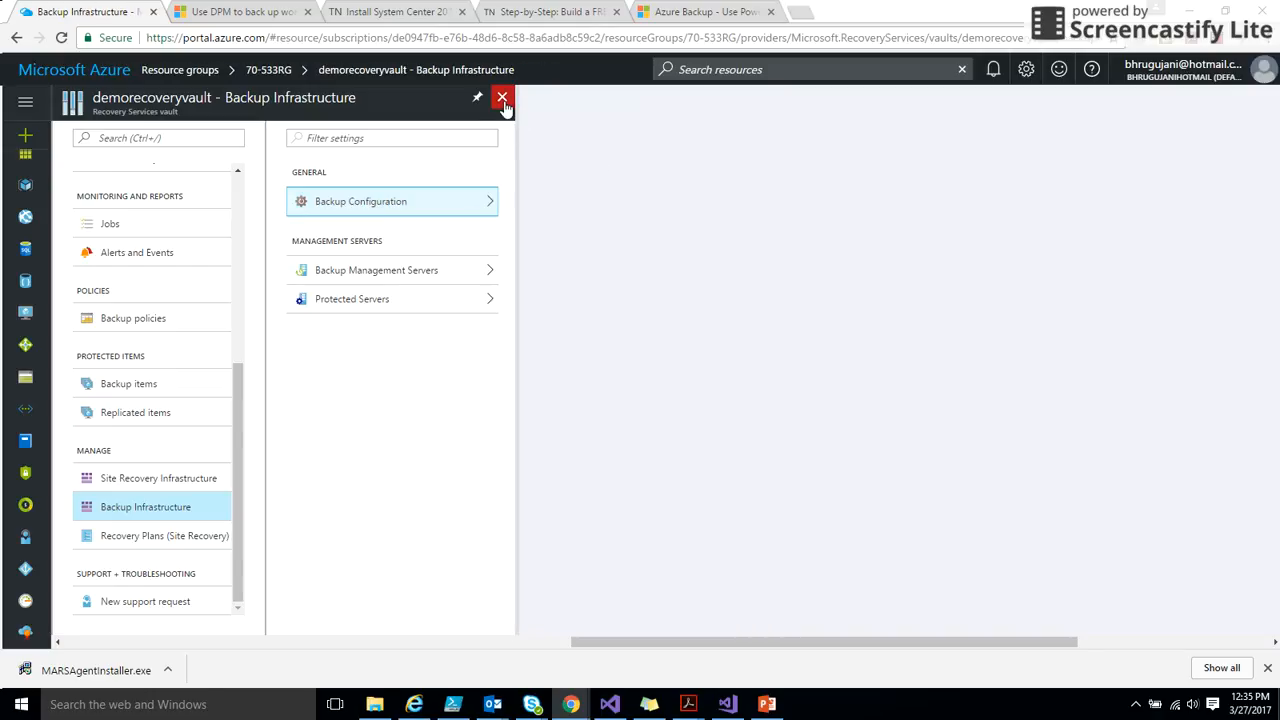
left_click(496, 100)
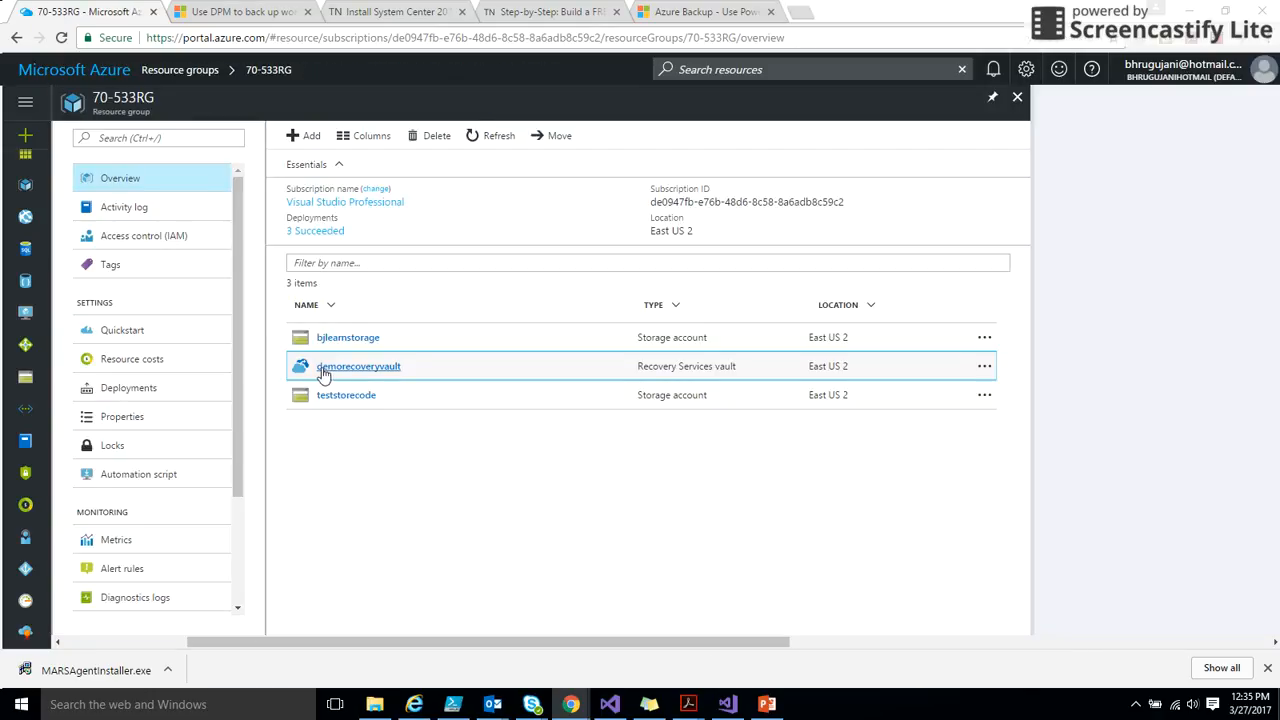
Step: Reopen demorecoveryvault and start Getting started with Backup, showing the Azure virtual machine goal
left_click(358, 366)
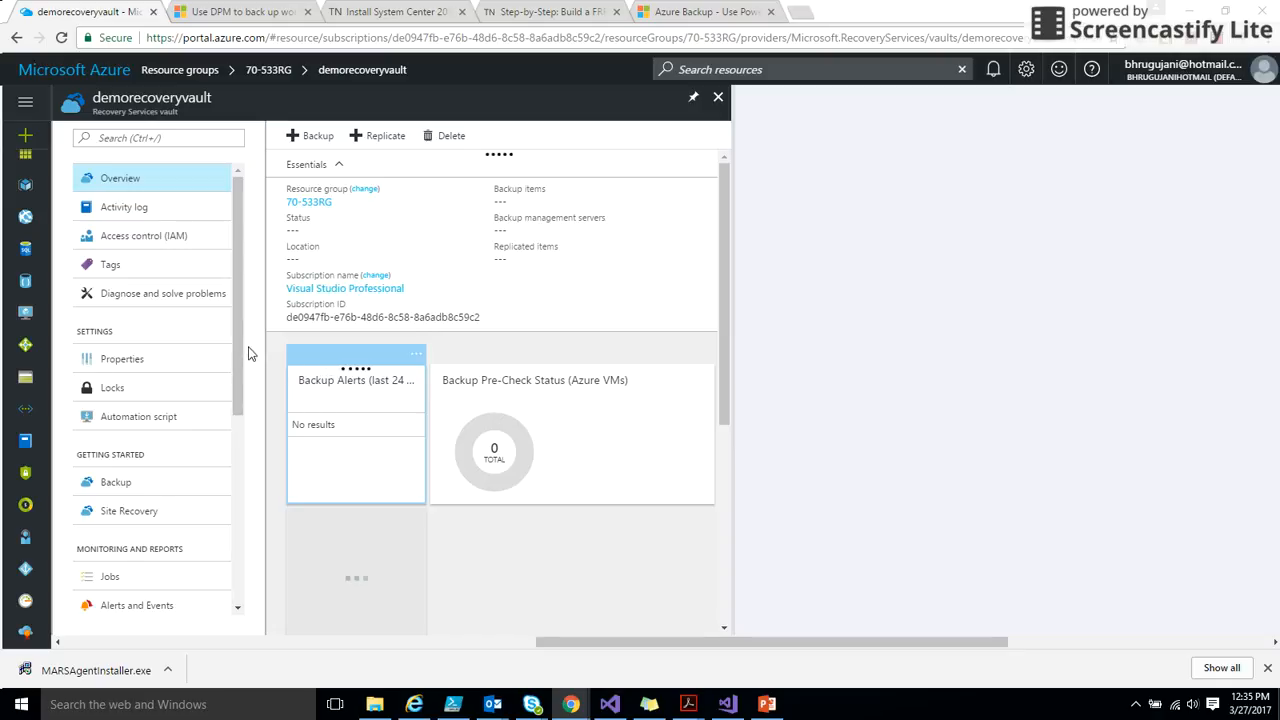
scroll("down", 3)
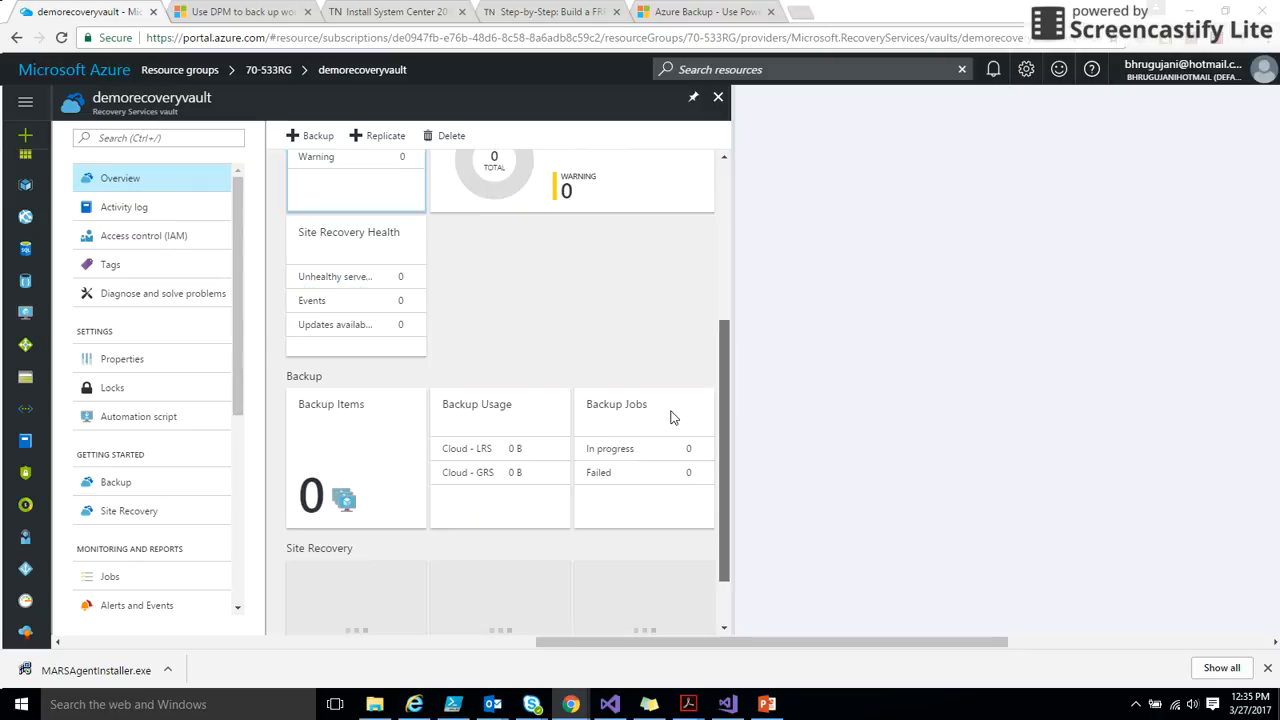
scroll("down", 3)
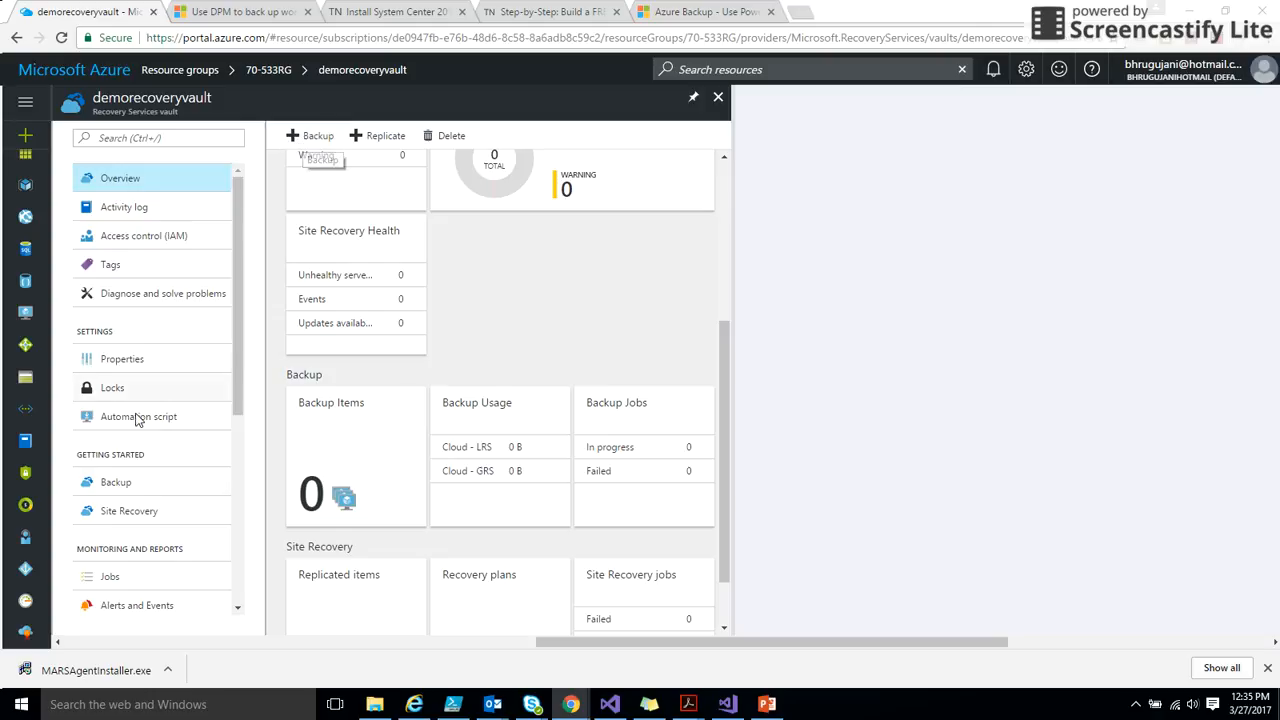
left_click(116, 482)
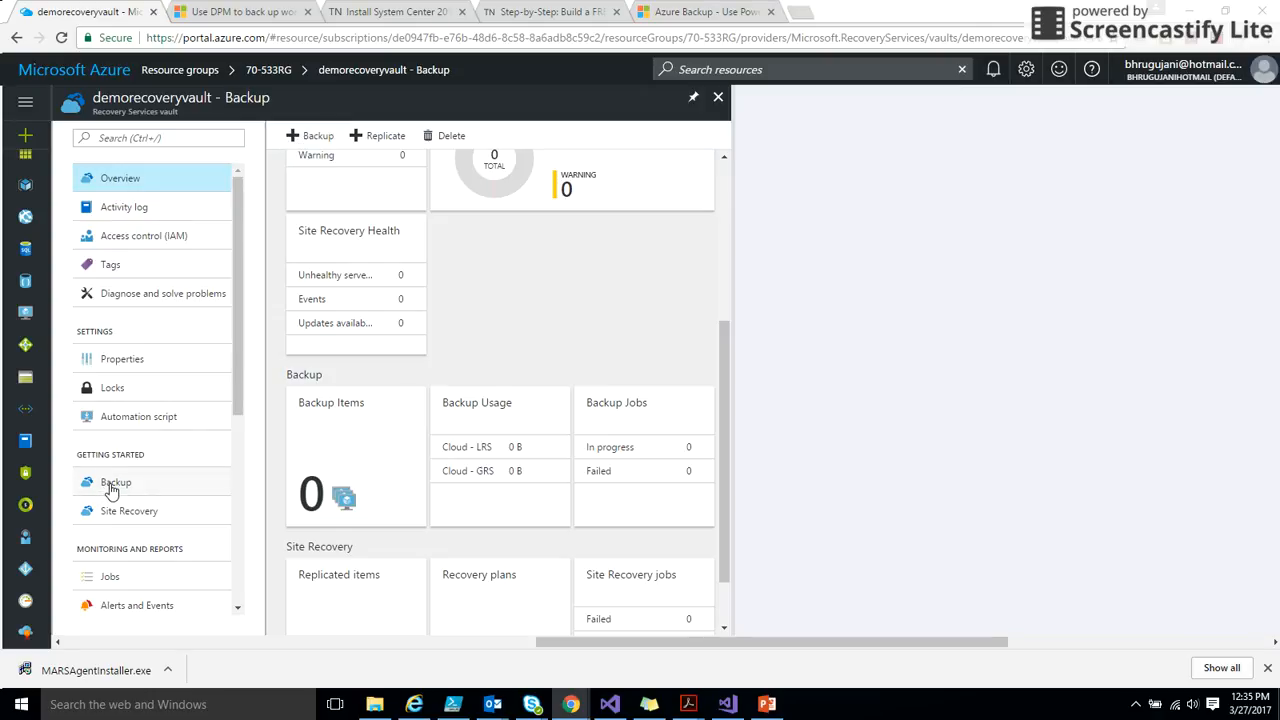
left_click(116, 480)
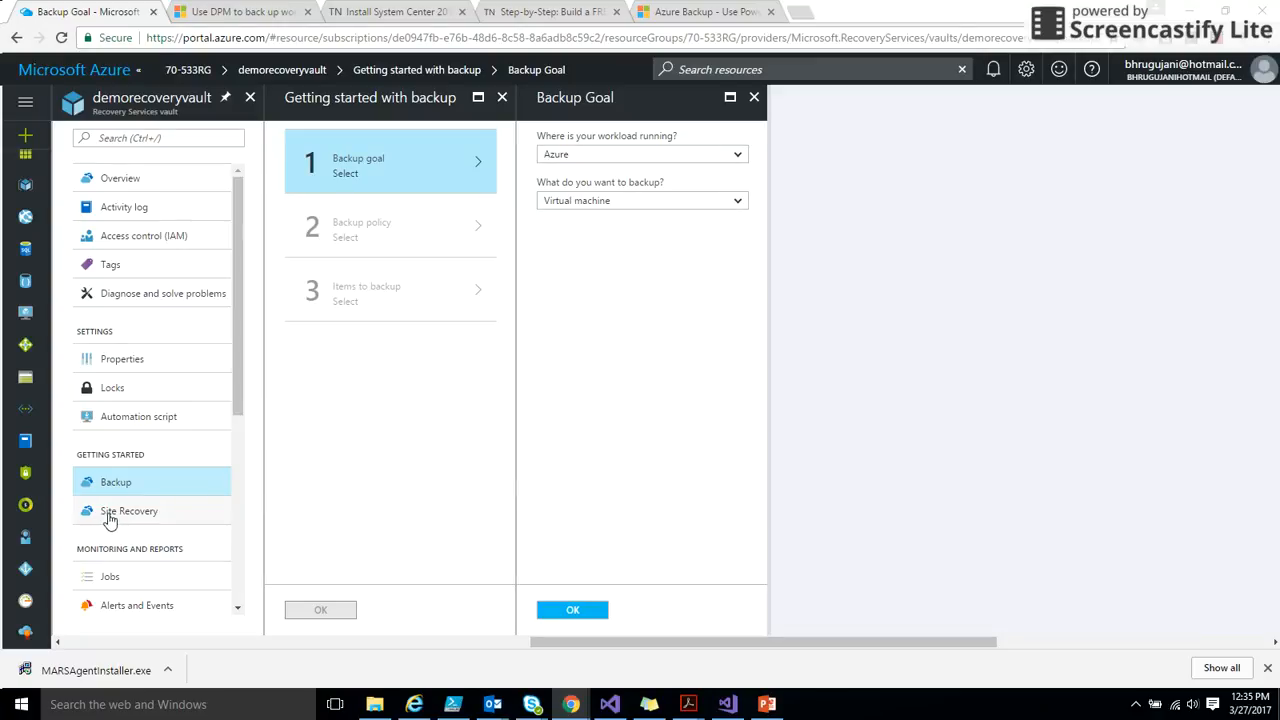
Step: Set Site Recovery's protection goal to To Azure with Not virtualized / Other machines, then move to Prepare source
left_click(128, 512)
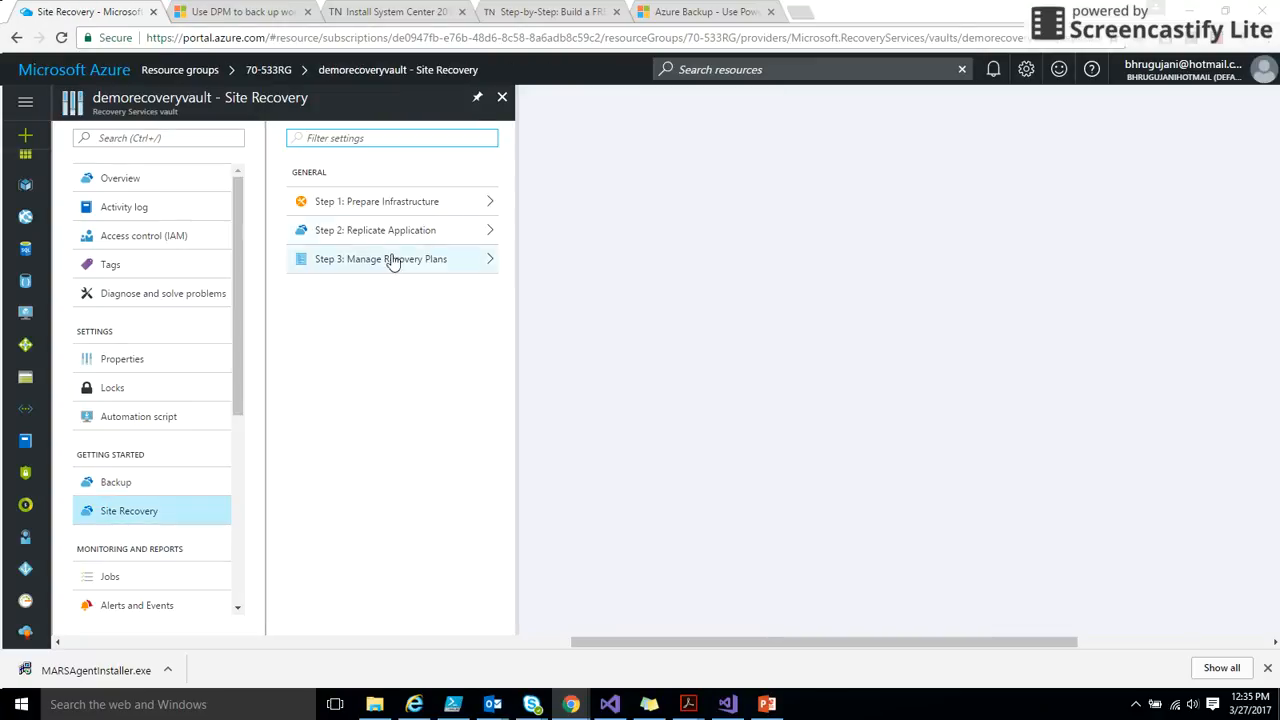
left_click(376, 200)
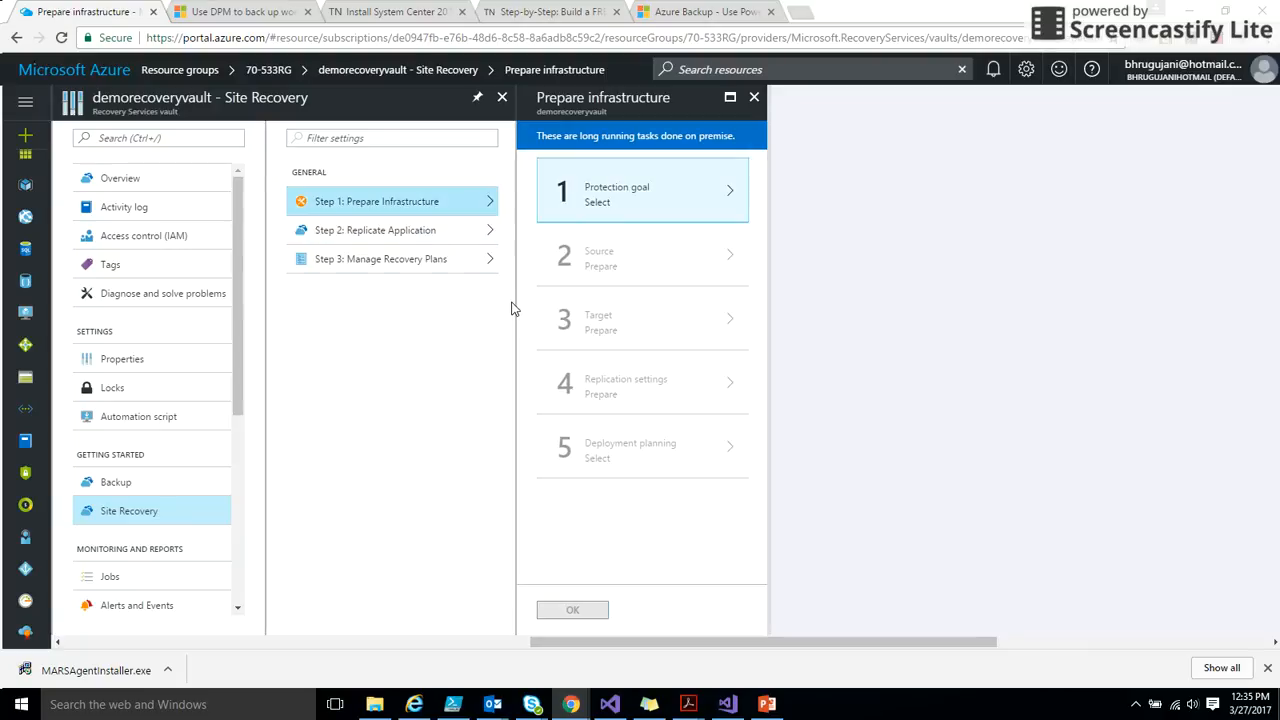
left_click(640, 194)
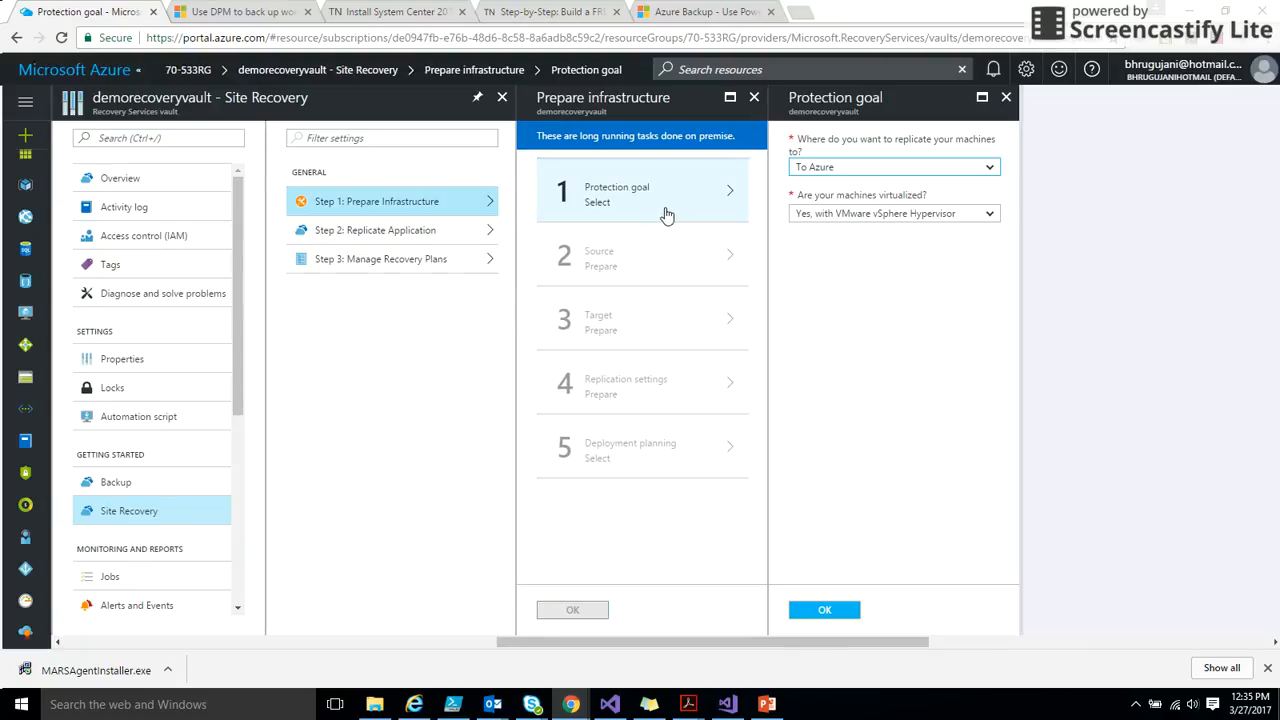
left_click(892, 212)
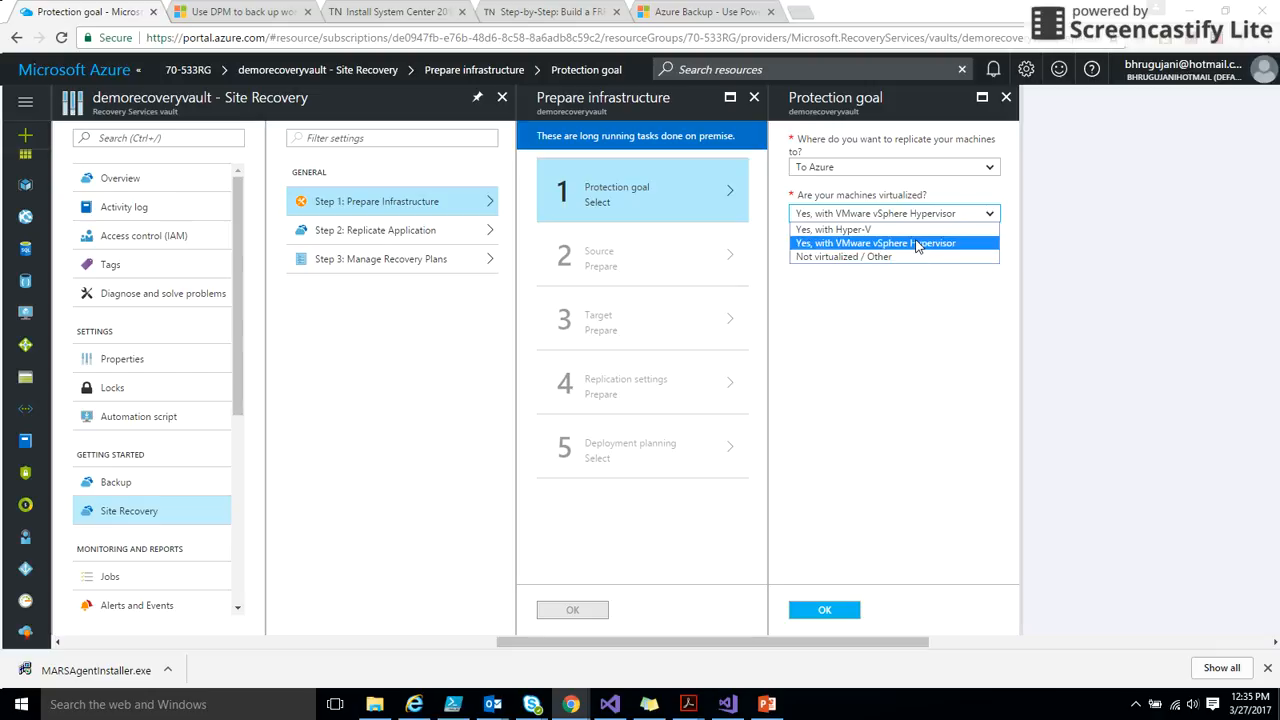
left_click(846, 256)
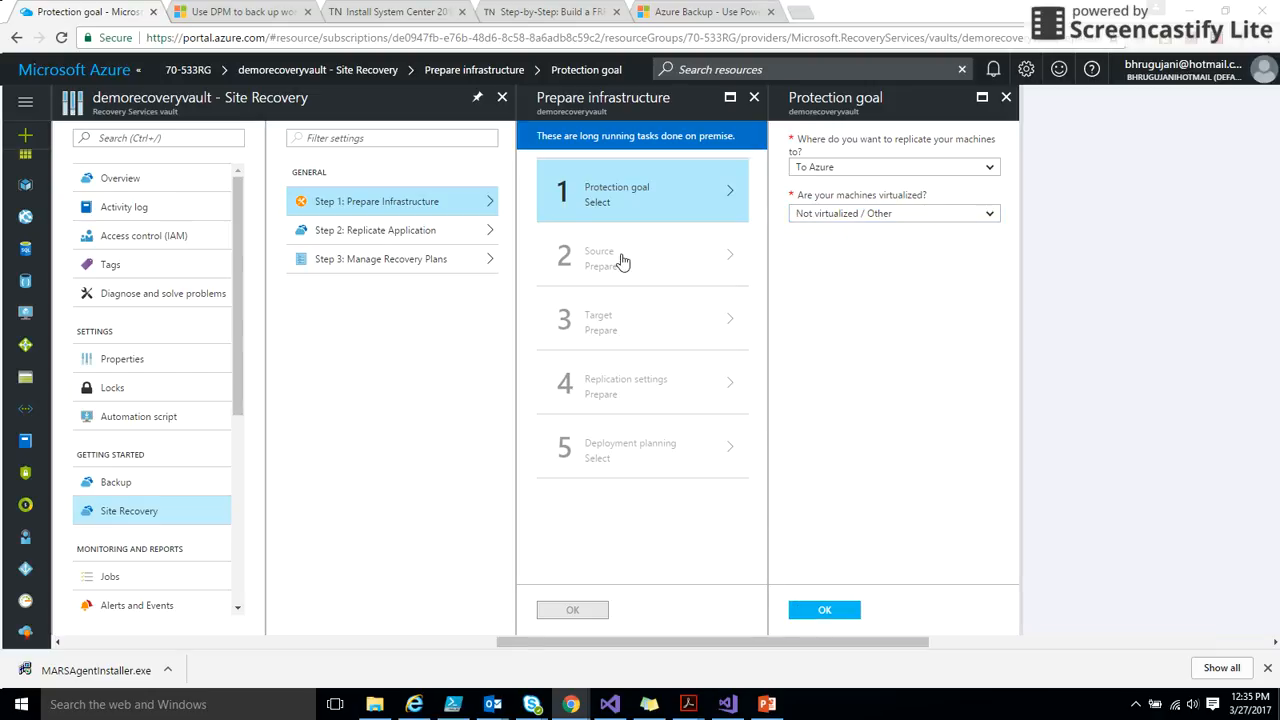
left_click(824, 608)
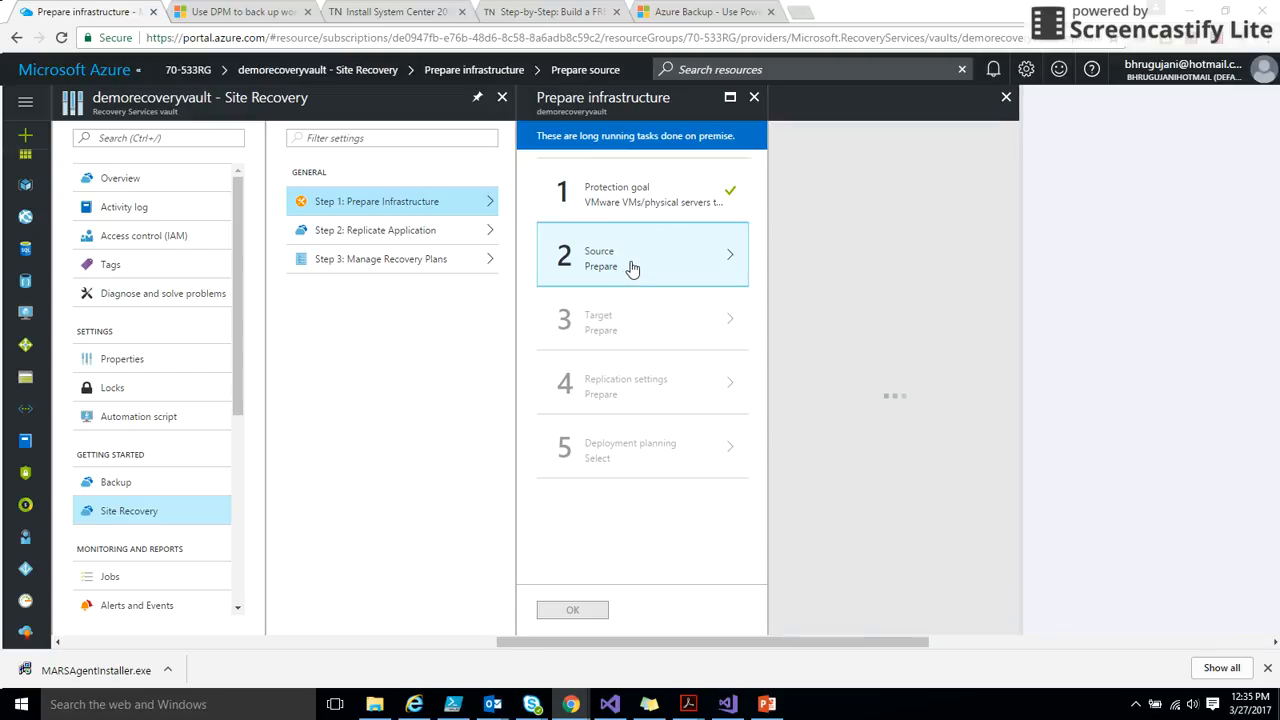
left_click(642, 258)
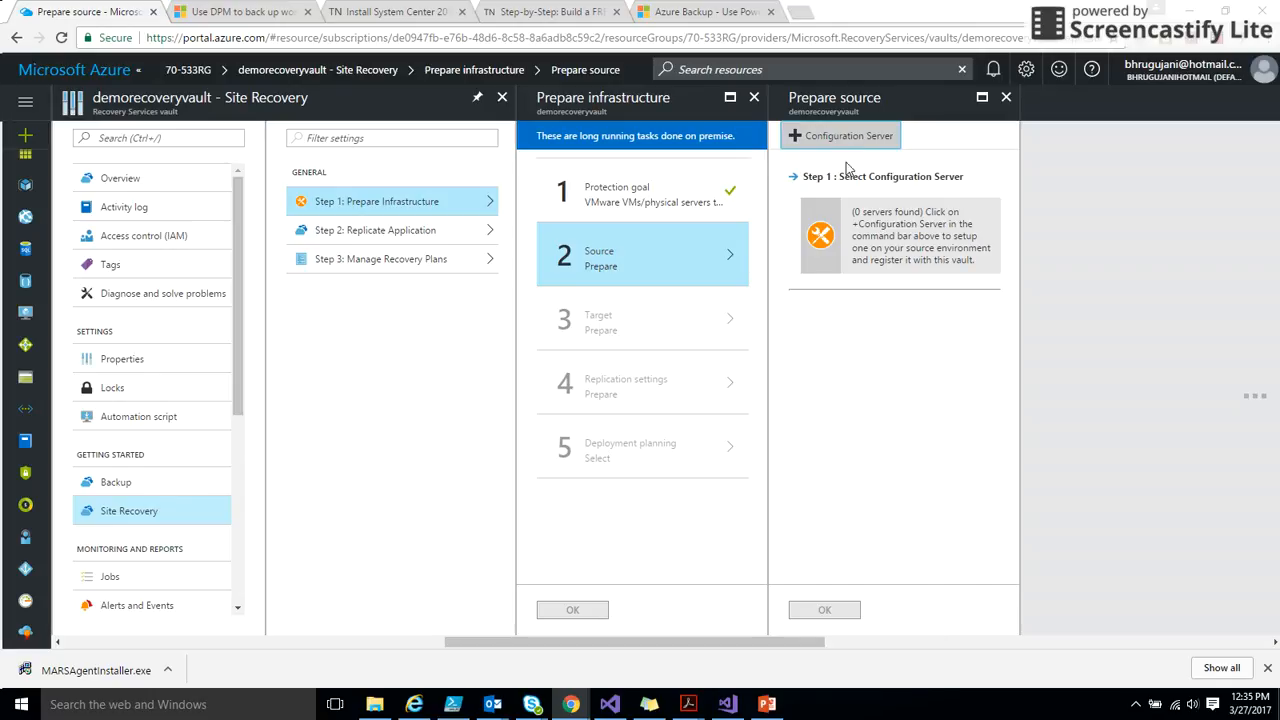
Step: Add a configuration server and download the Unified Setup installer and vault registration key
left_click(840, 136)
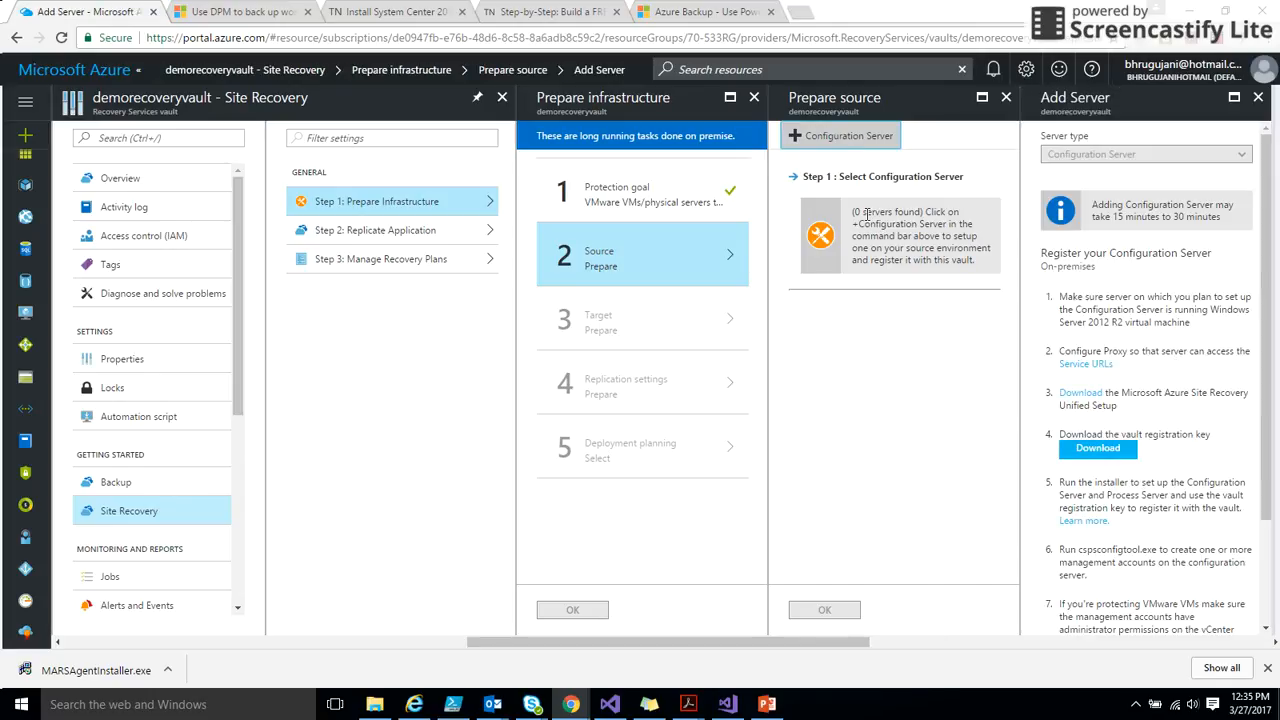
mouse_move(1220, 158)
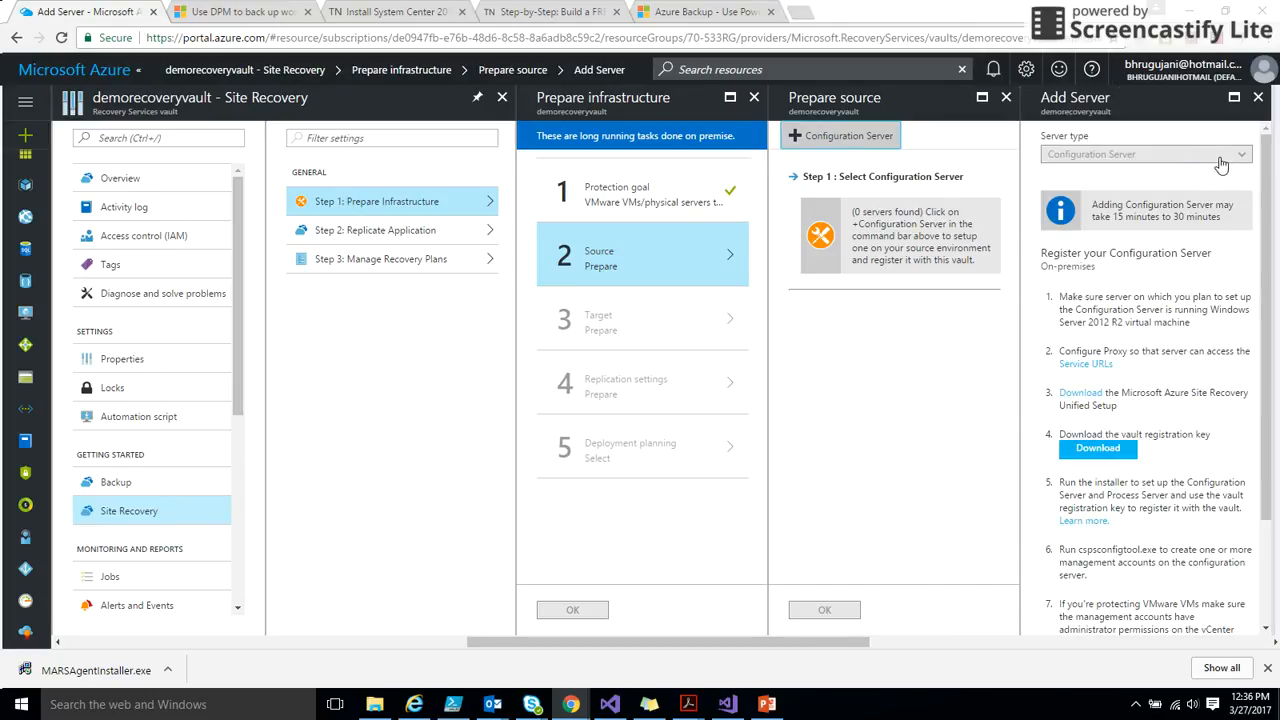
mouse_move(1096, 448)
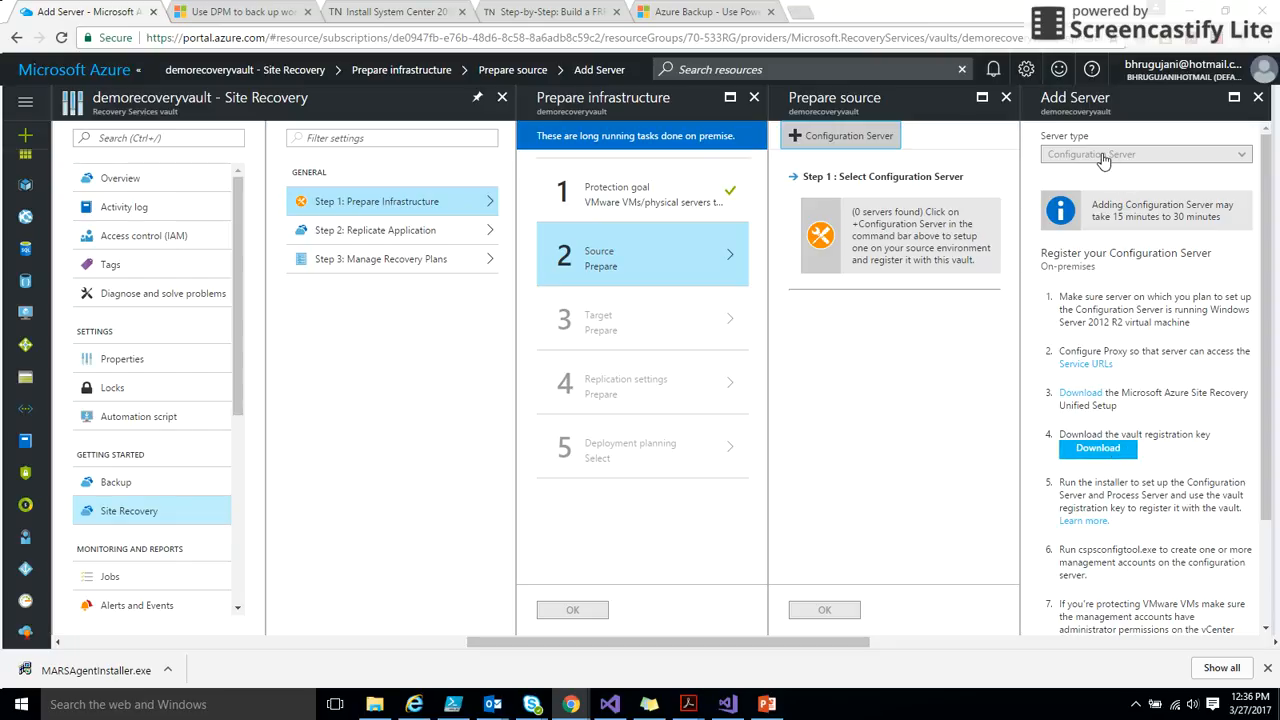
mouse_move(868, 212)
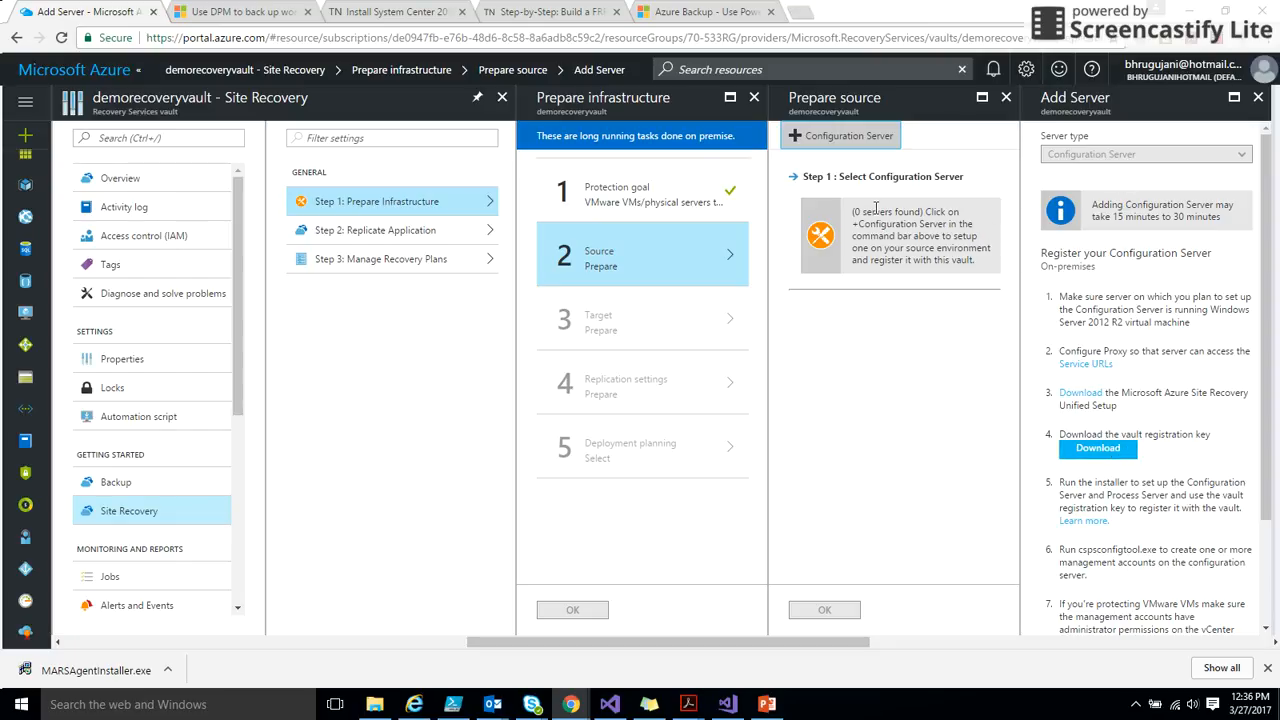
mouse_move(1120, 244)
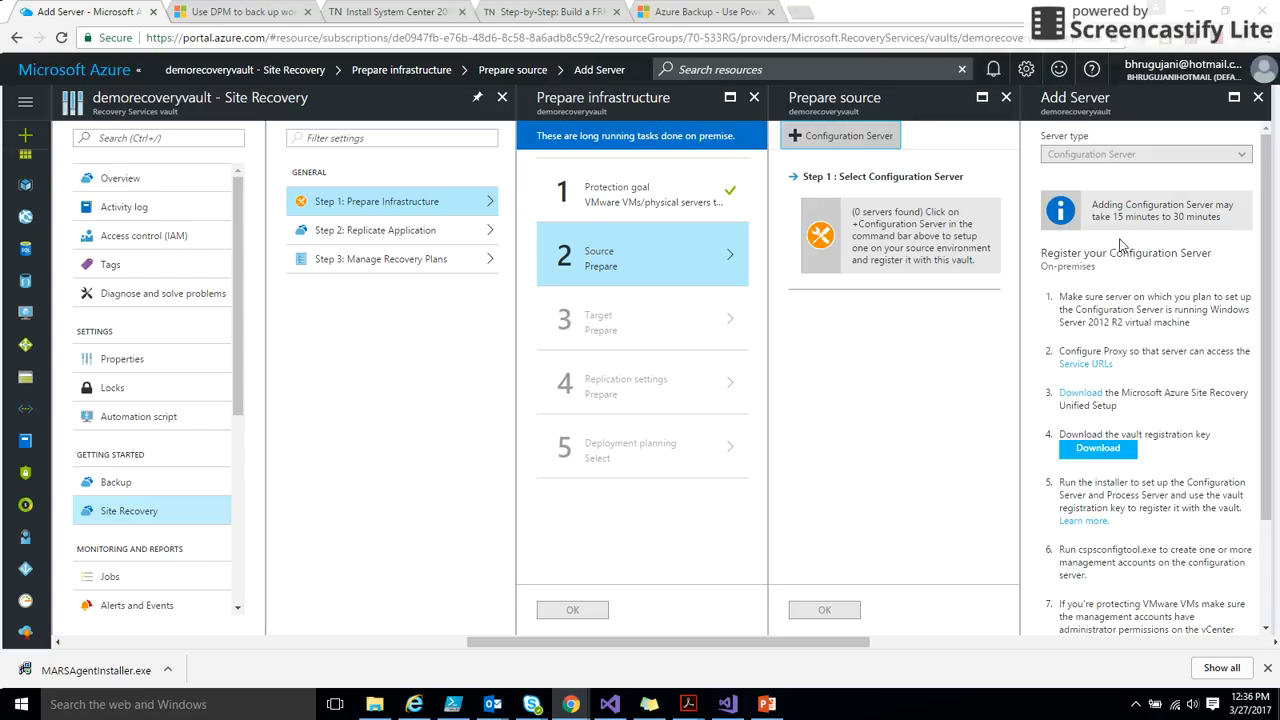
mouse_move(1136, 312)
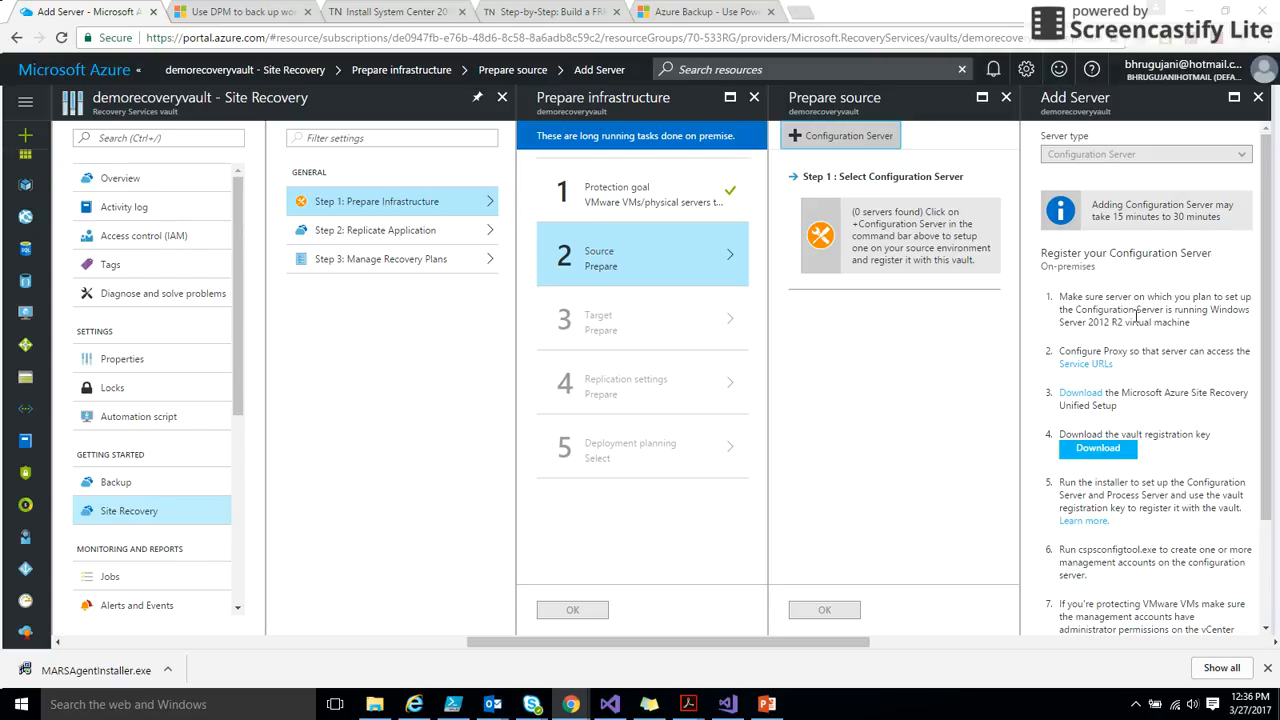
mouse_move(1110, 392)
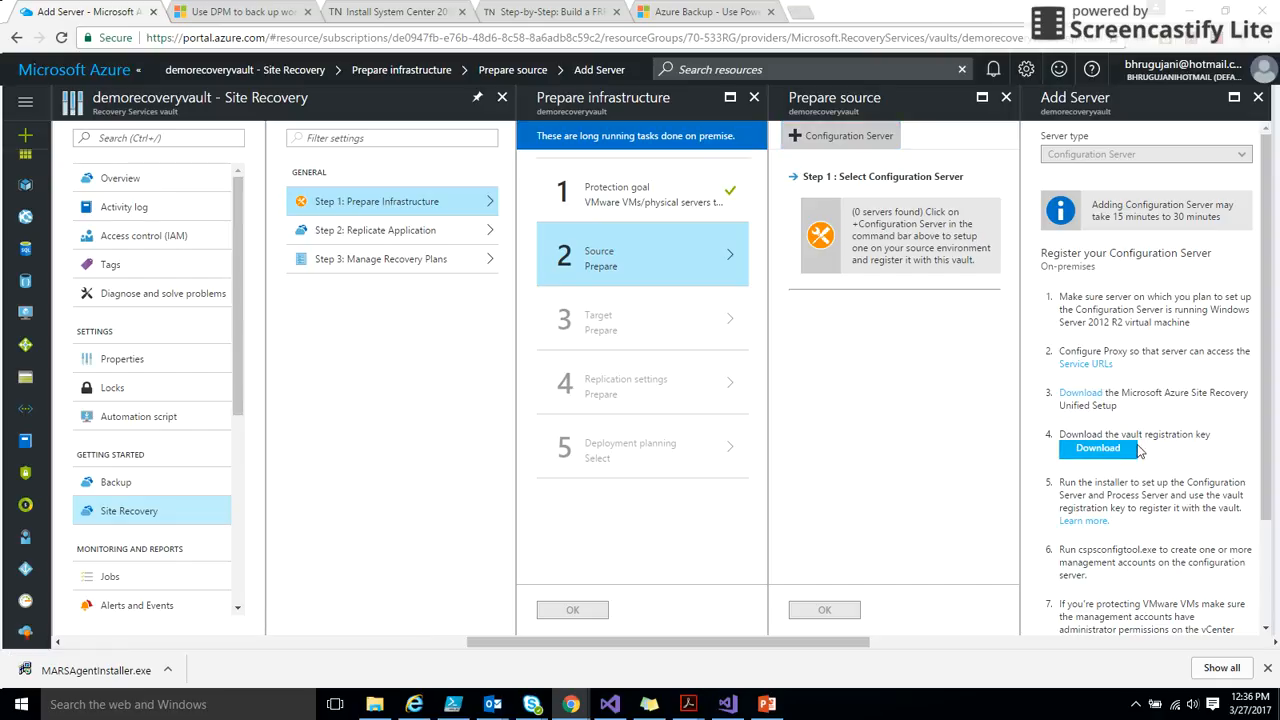
mouse_move(1178, 436)
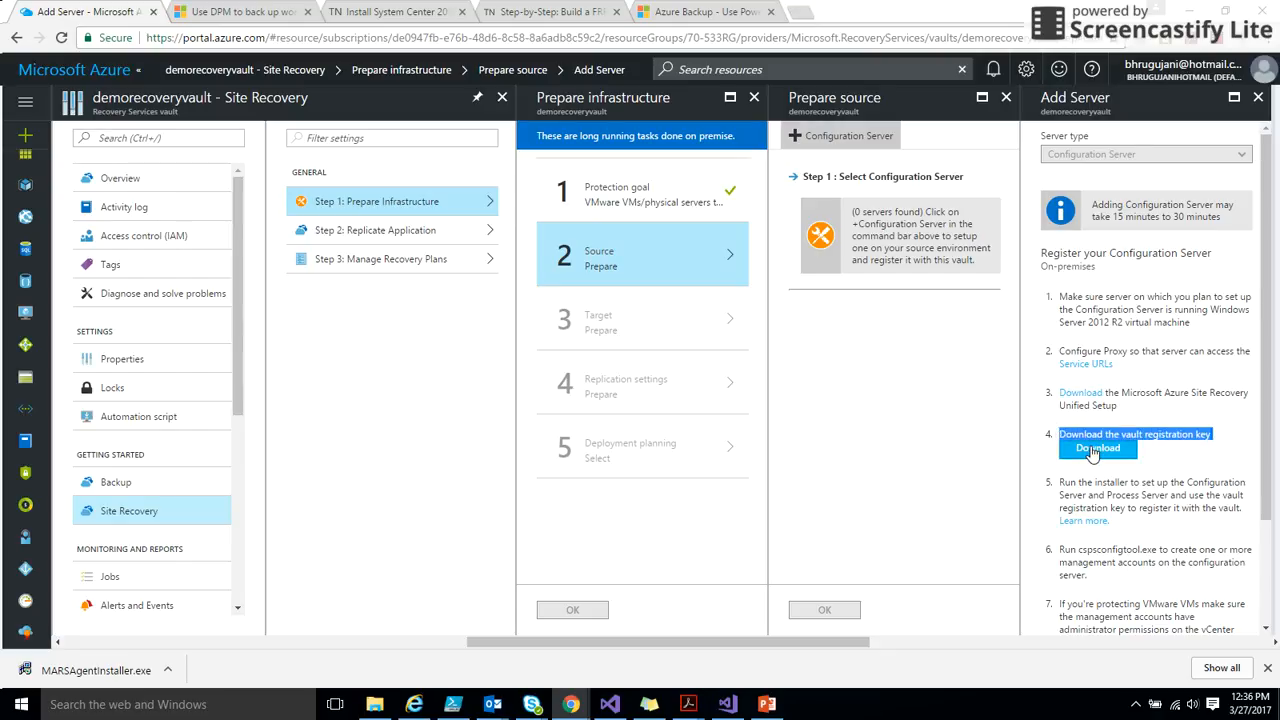
left_click(1098, 448)
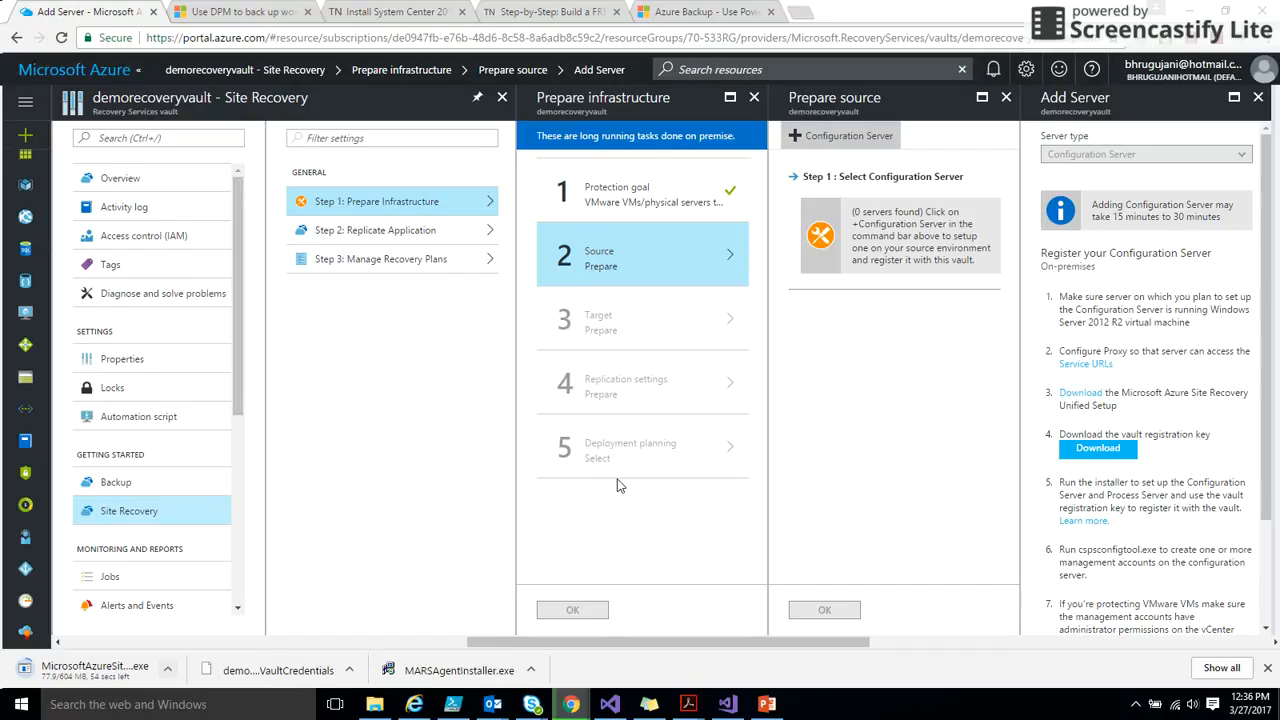
mouse_move(1142, 524)
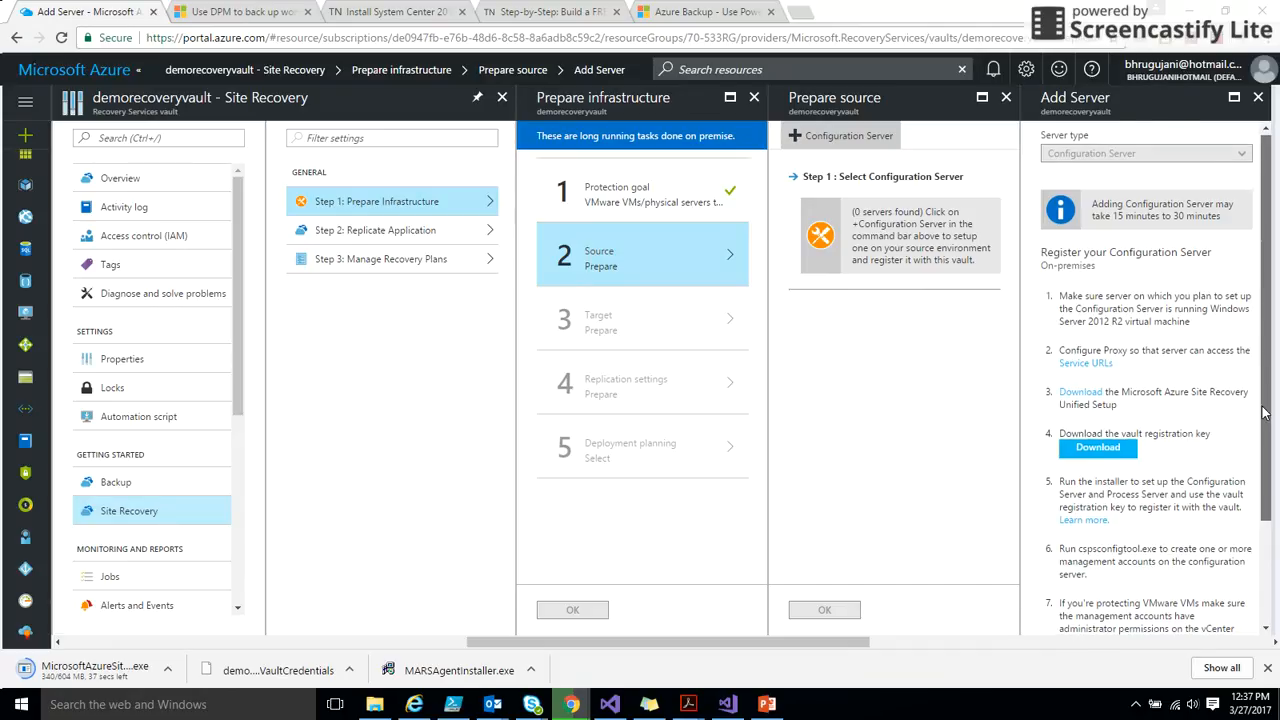
Step: Close the Add Server and Site Recovery blades, returning to the 70-533RG resource group
scroll("down", 3)
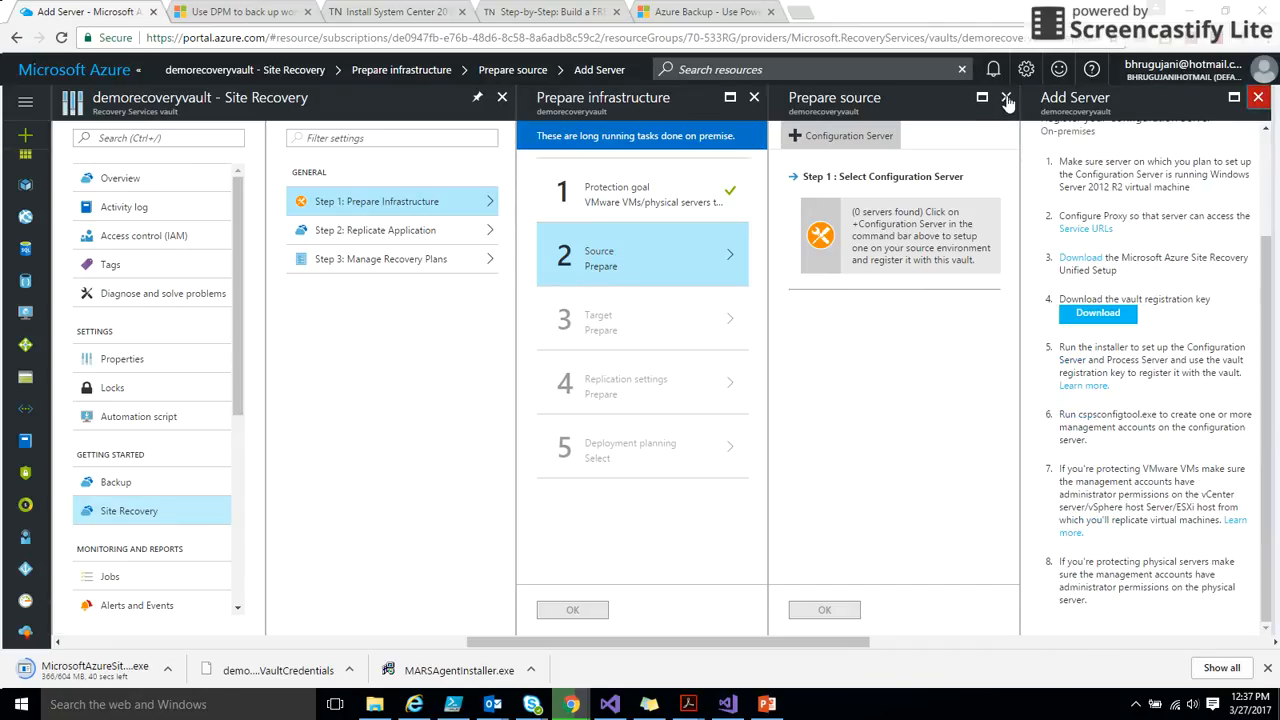
left_click(1260, 96)
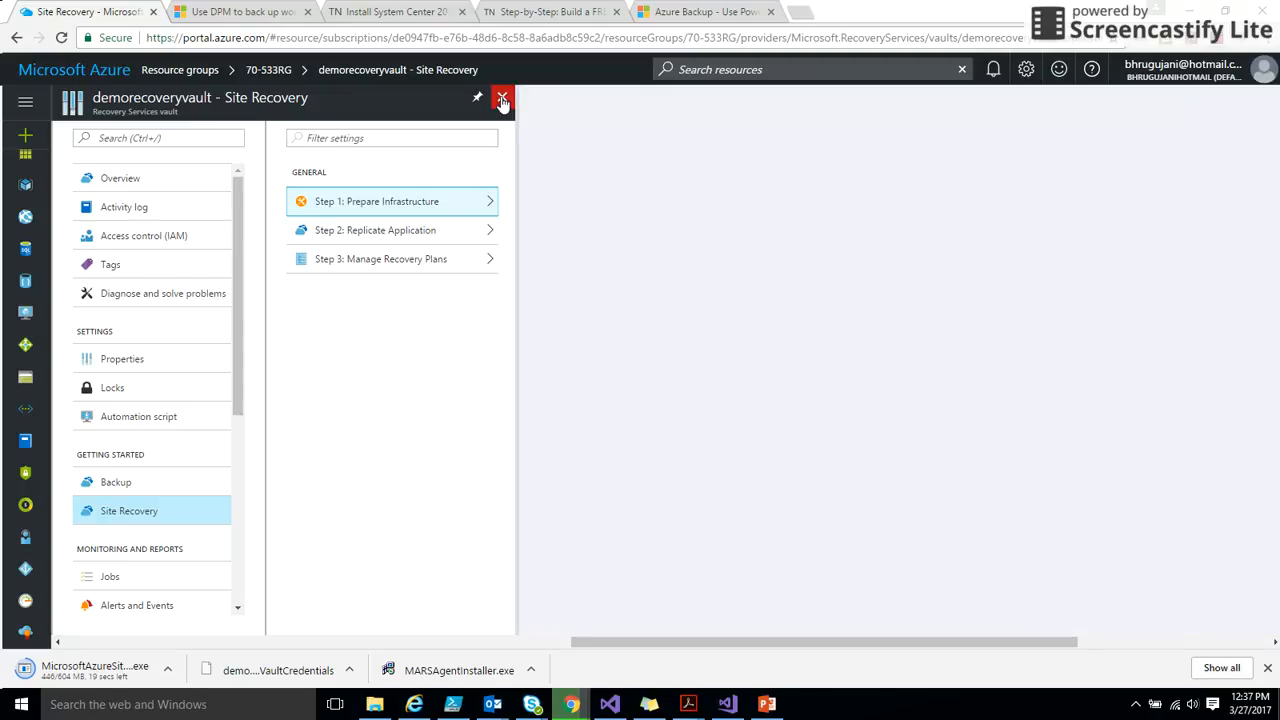
left_click(496, 98)
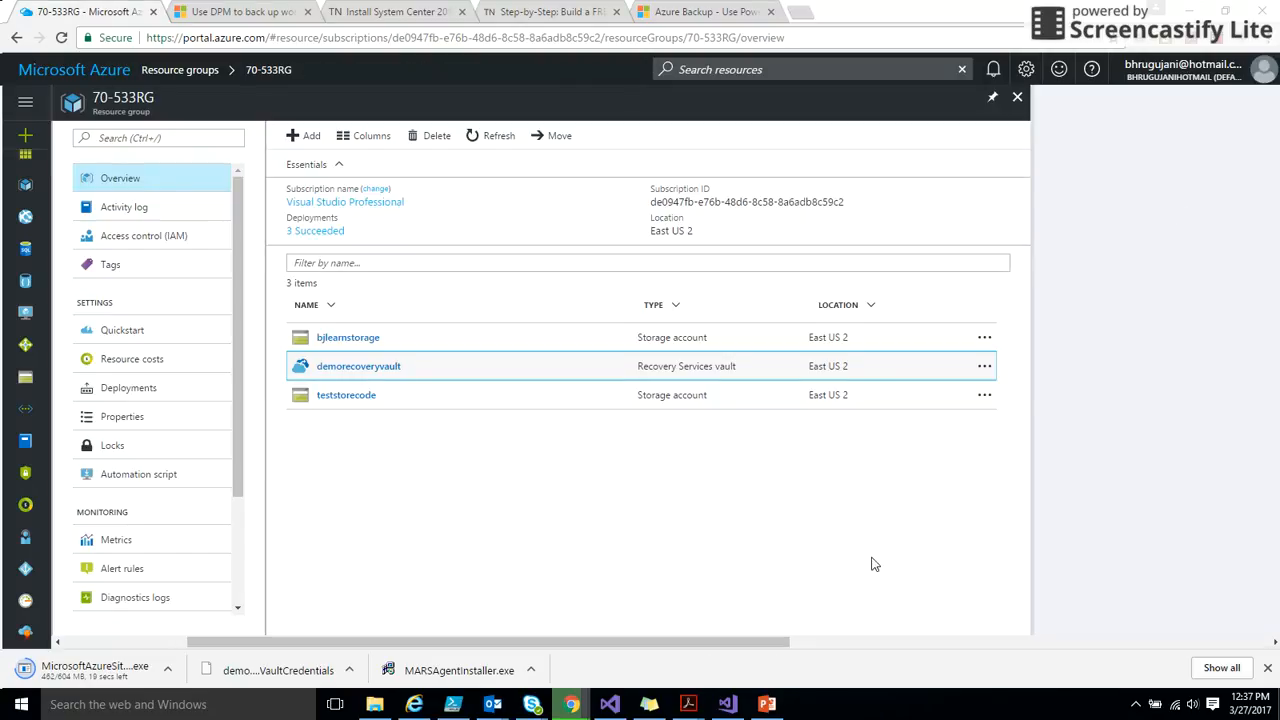